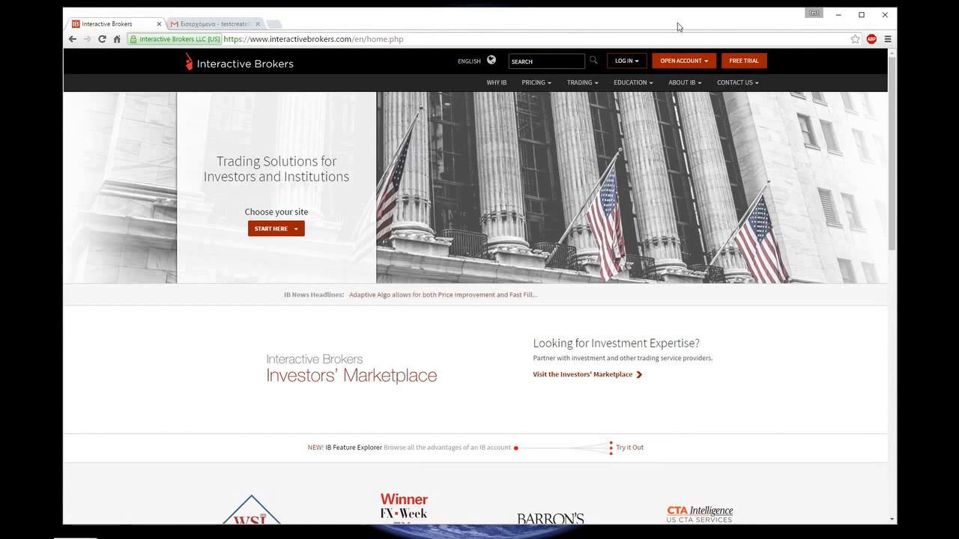
mouse_move(684, 60)
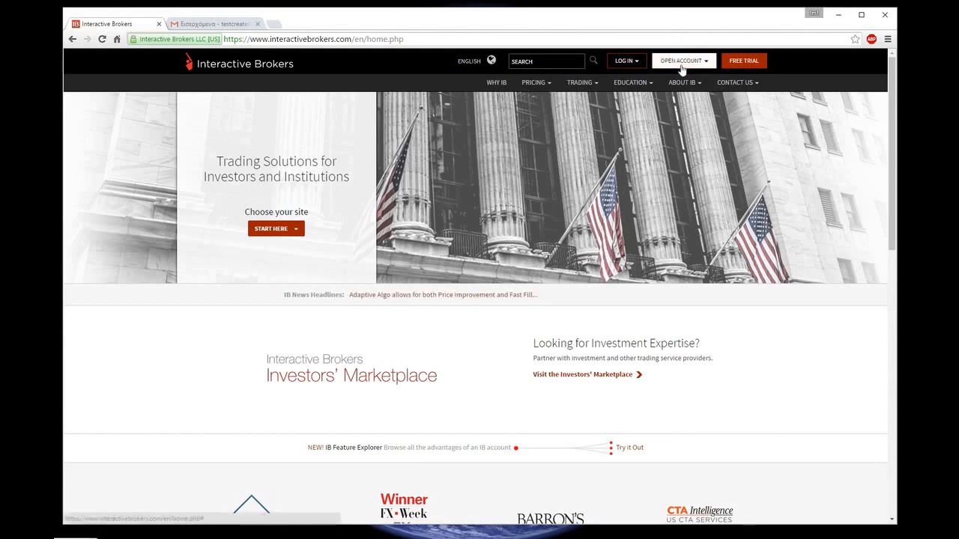
Go to the Open Account page from the homepage navigation bar
left_click(683, 60)
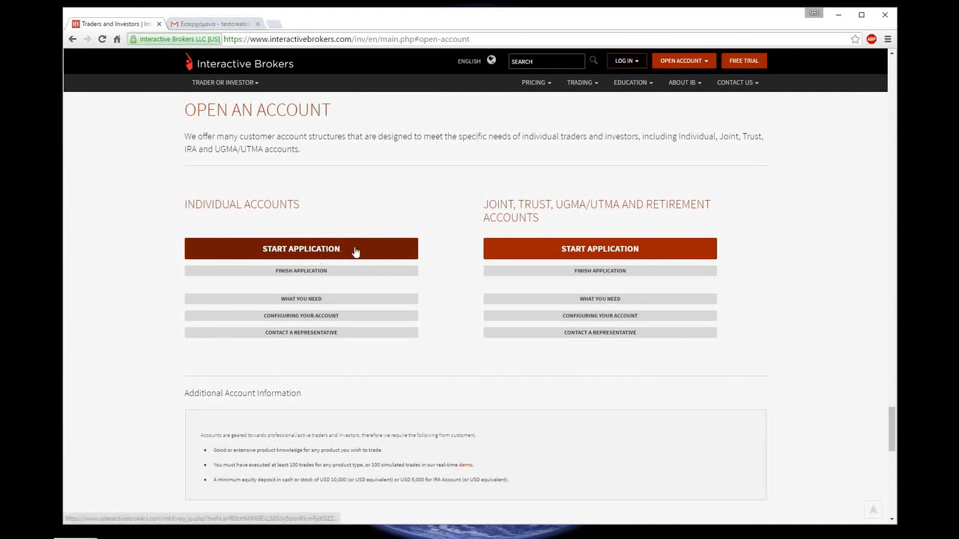
Start an individual account application and enter the email address 'test...'
left_click(300, 248)
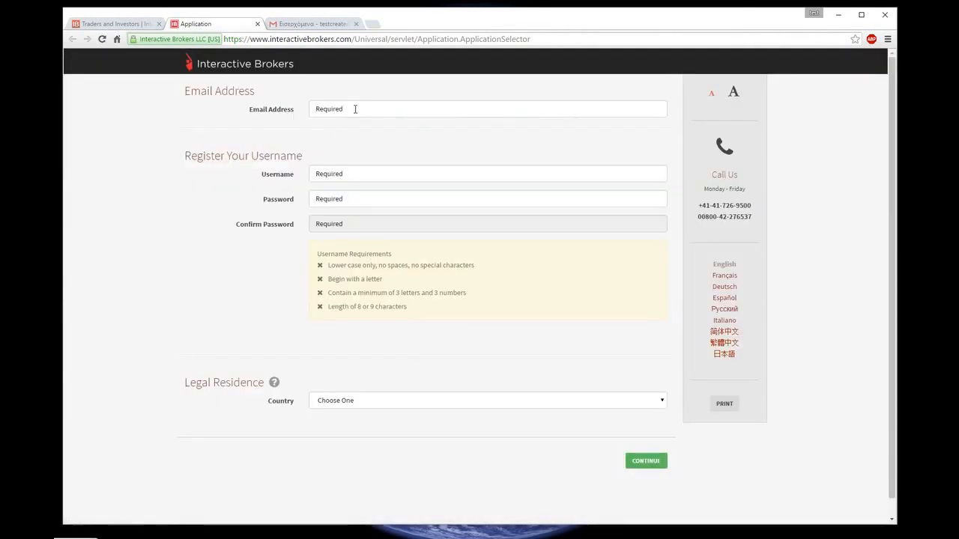
left_click(488, 108)
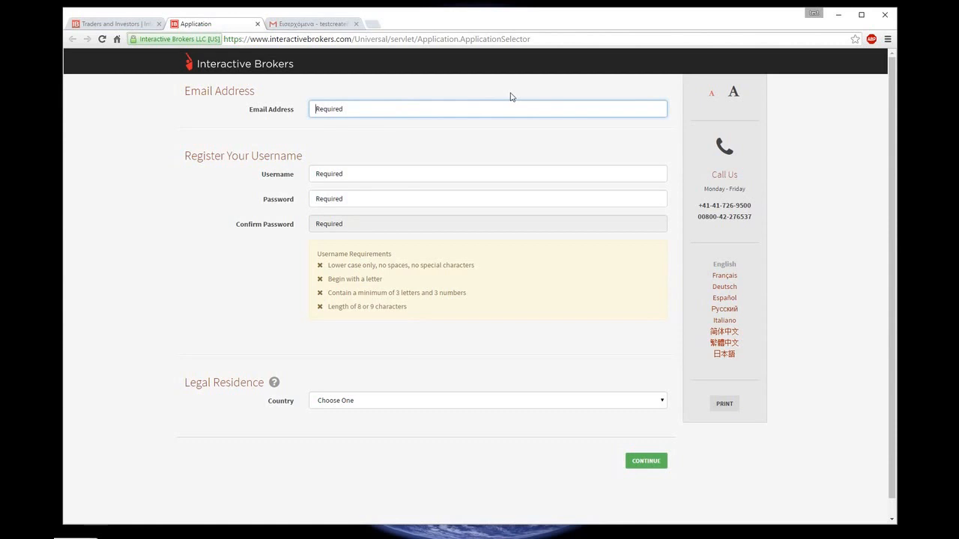
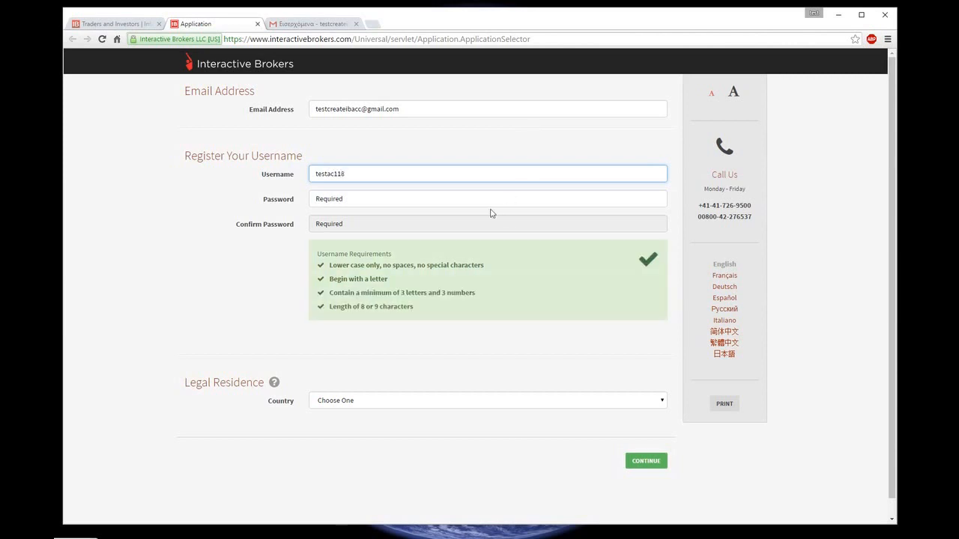
Enter matching passwords and set Greece as the country of legal residence
left_click(489, 197)
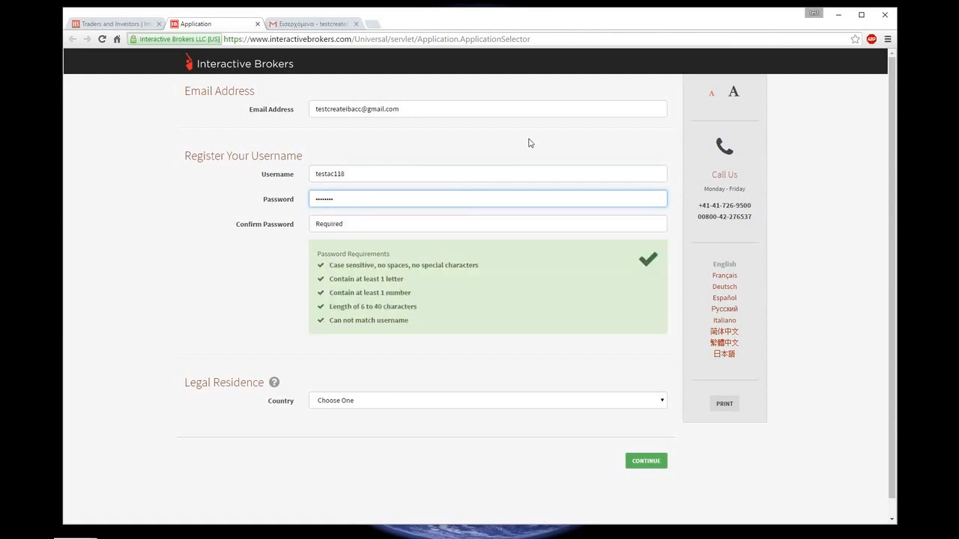
left_click(489, 223)
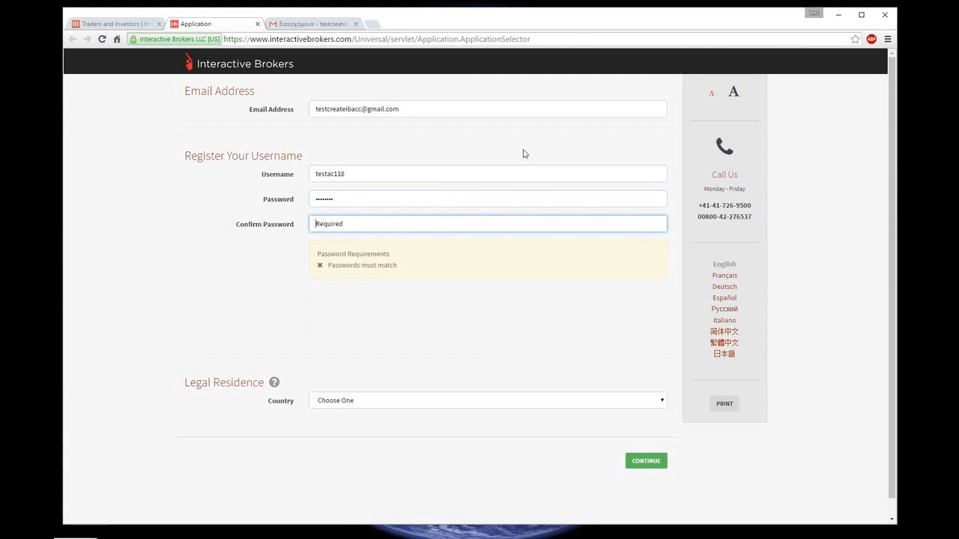
type("••••••••")
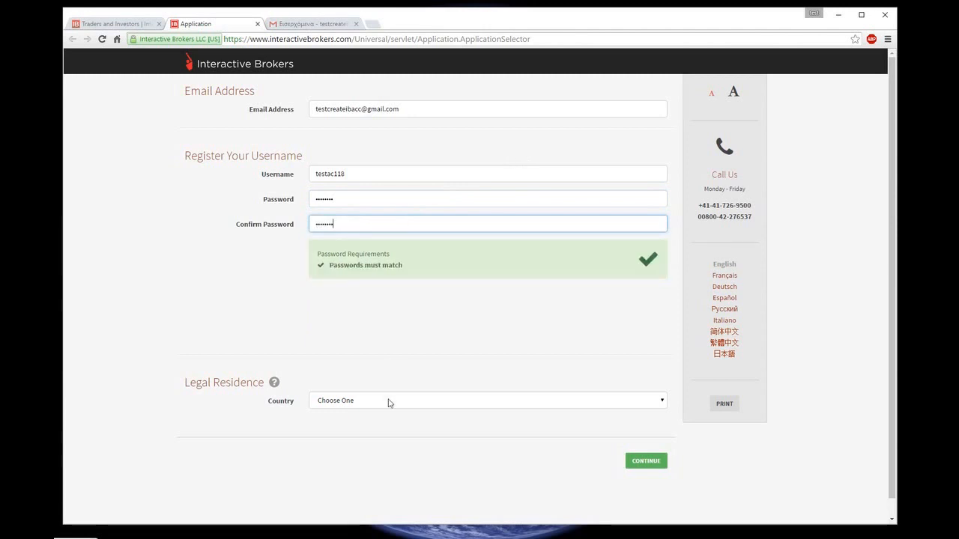
left_click(488, 401)
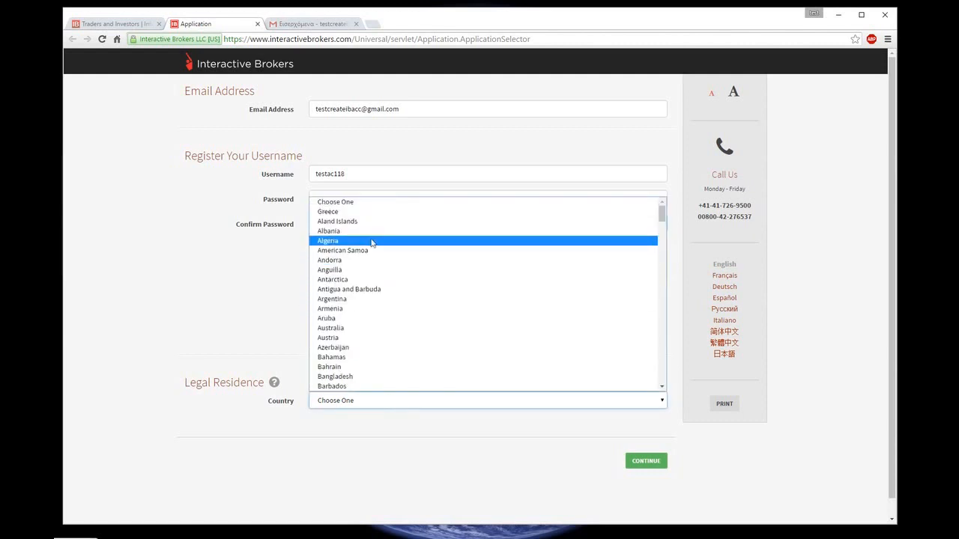
left_click(326, 211)
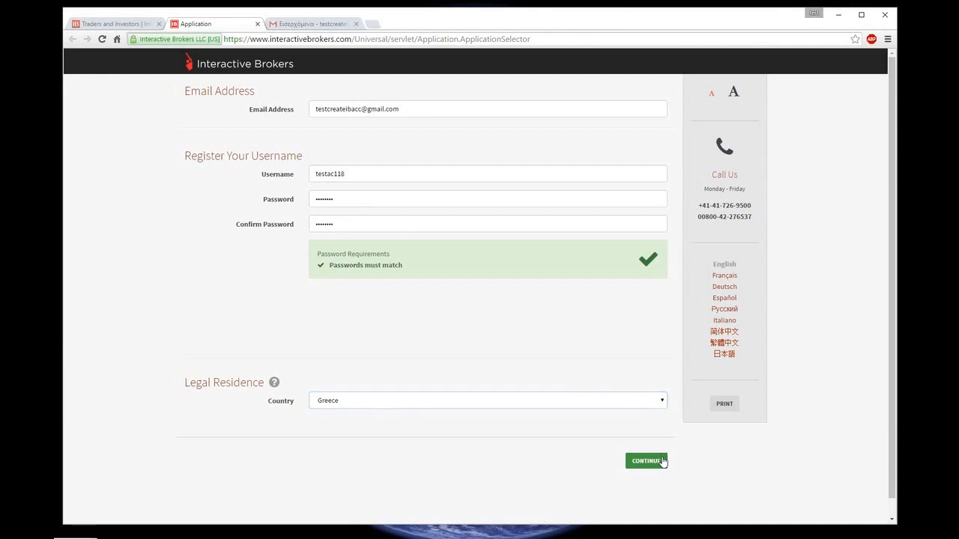
Submit the registration with Continue so the verification email is sent
left_click(646, 462)
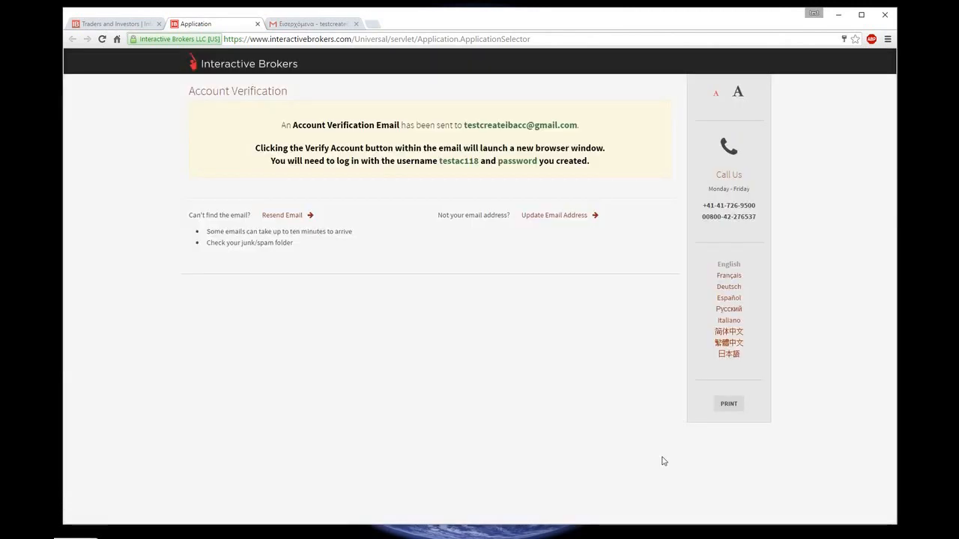
mouse_move(468, 297)
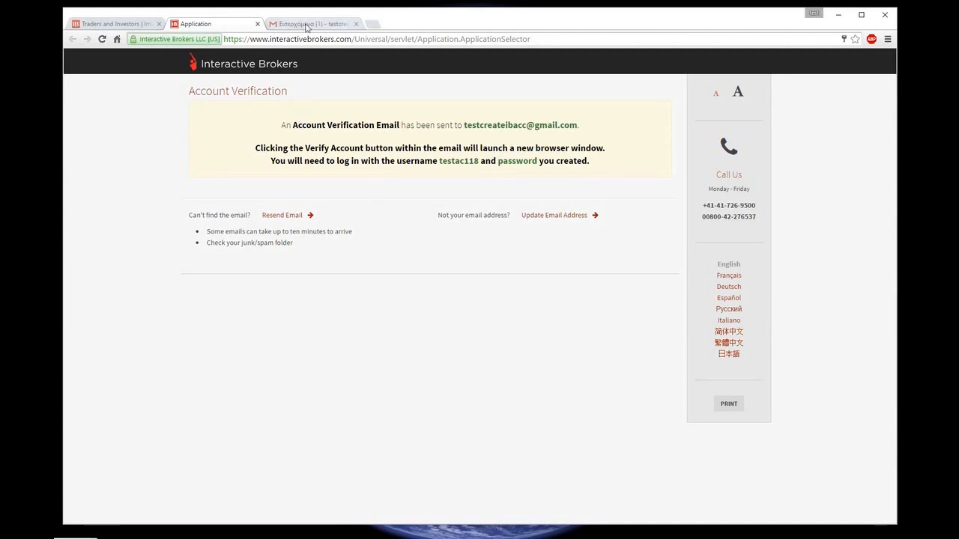
Verify the account from the E-mail Verification message in Gmail
left_click(311, 23)
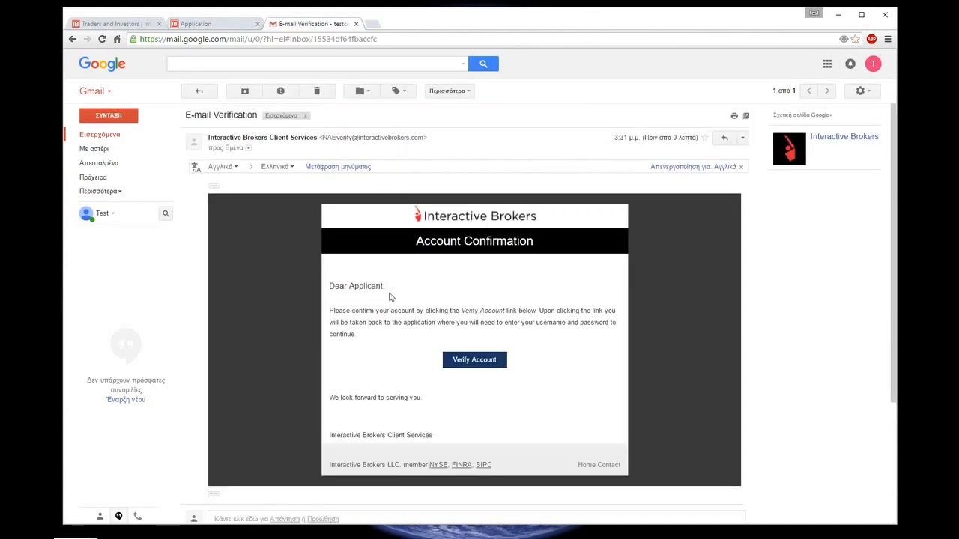
mouse_move(521, 338)
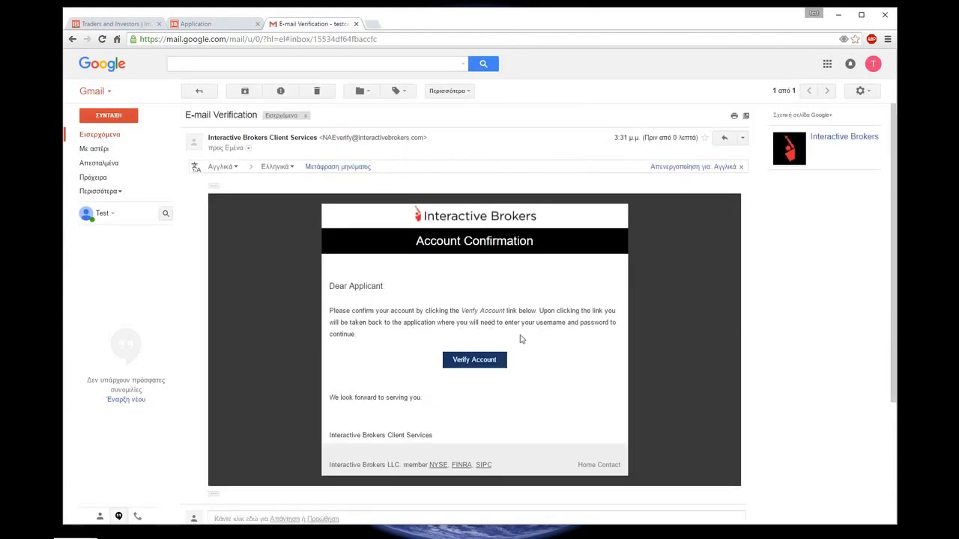
mouse_move(473, 359)
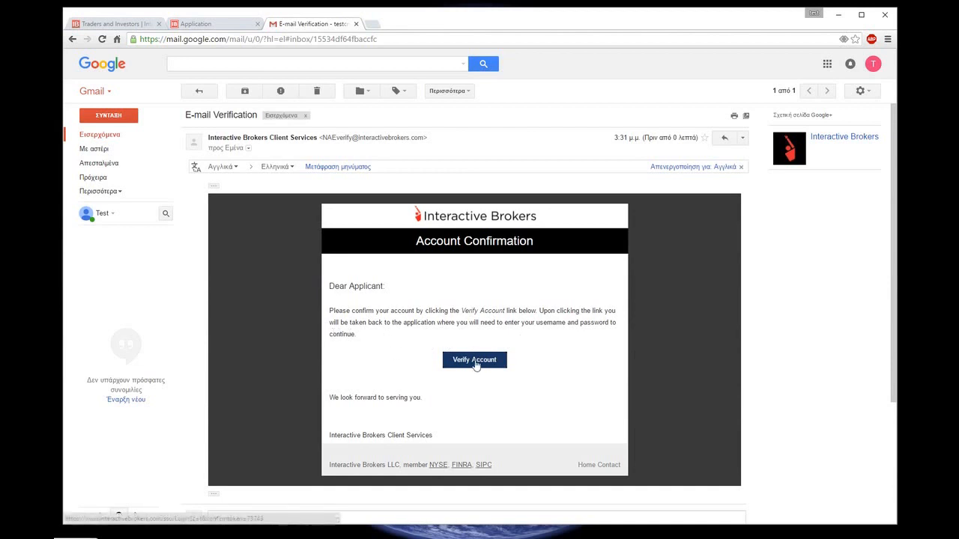
left_click(473, 359)
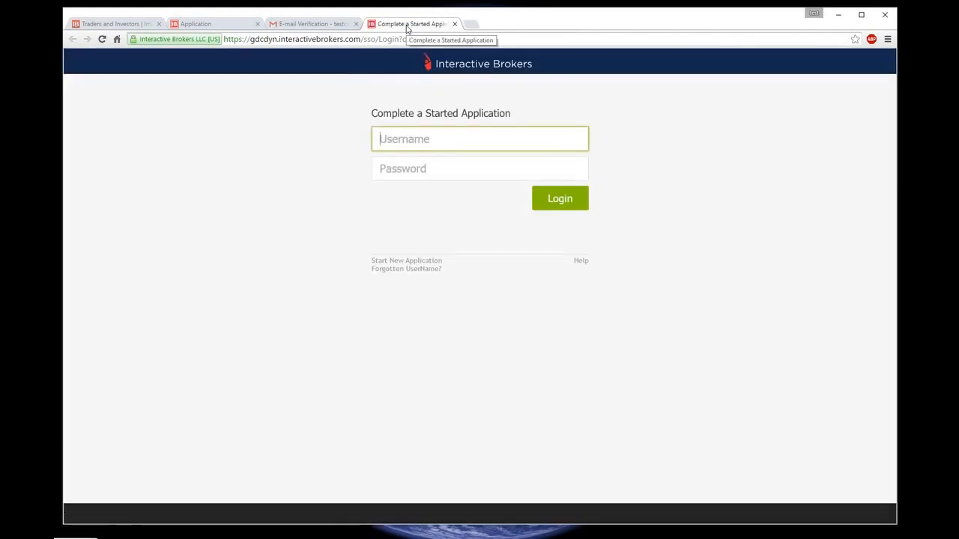
mouse_move(618, 144)
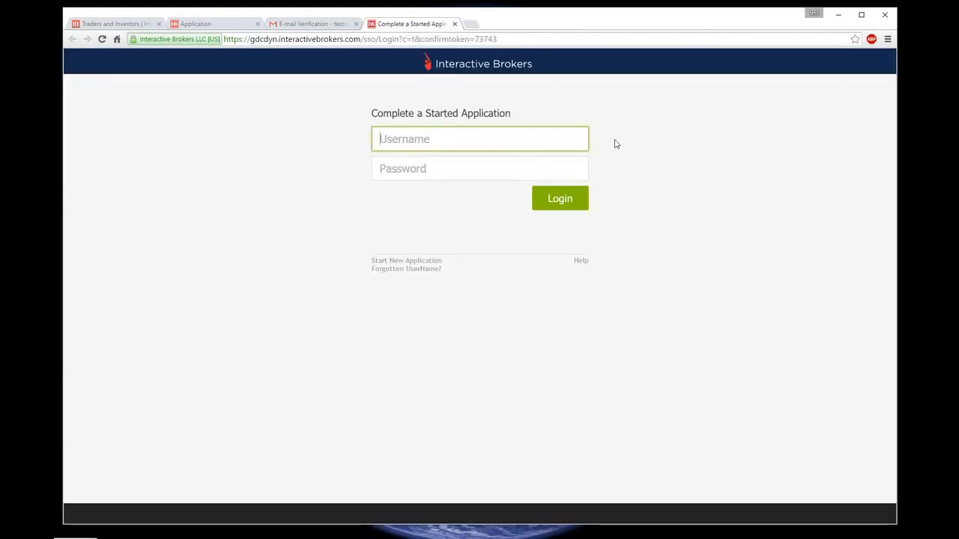
Log in with username 'test' and the password to resume the started application
type("test")
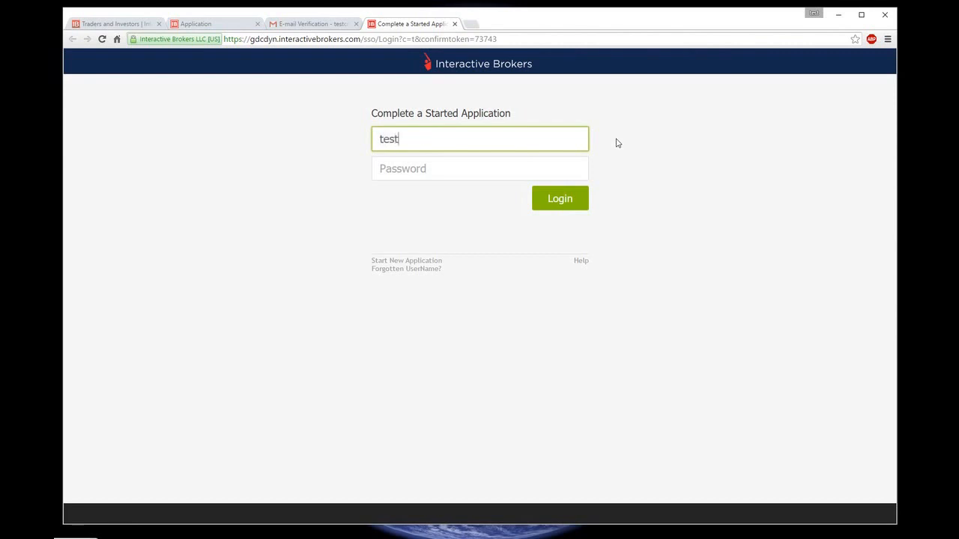
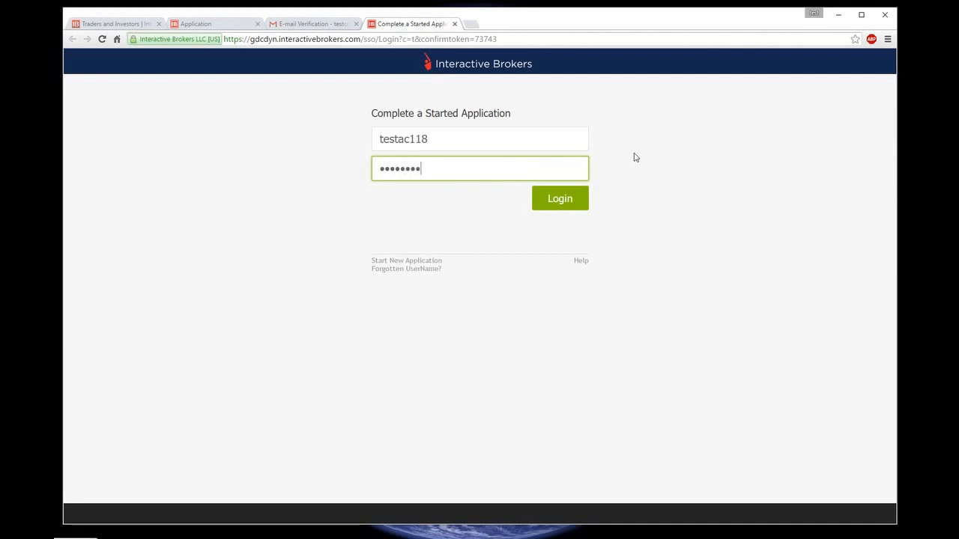
left_click(561, 198)
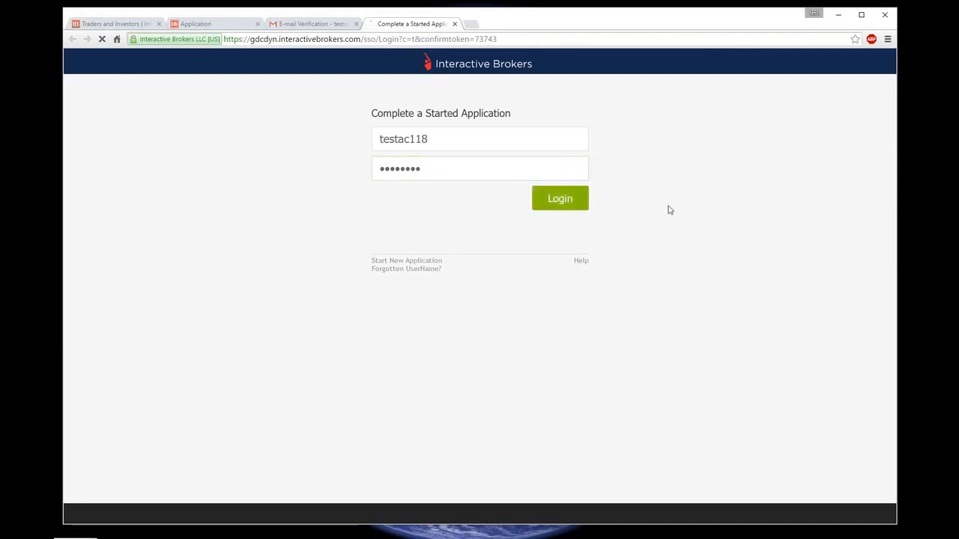
left_click(560, 198)
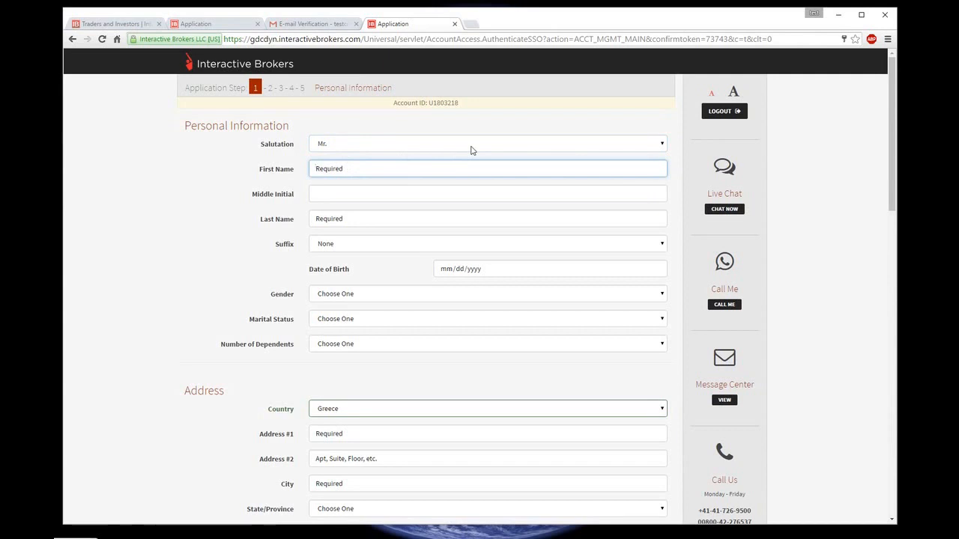
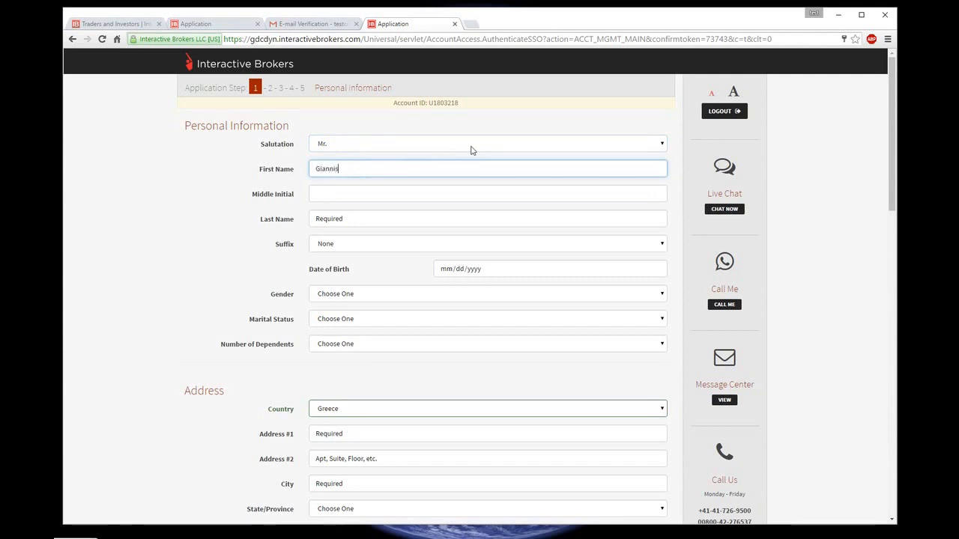
left_click(489, 219)
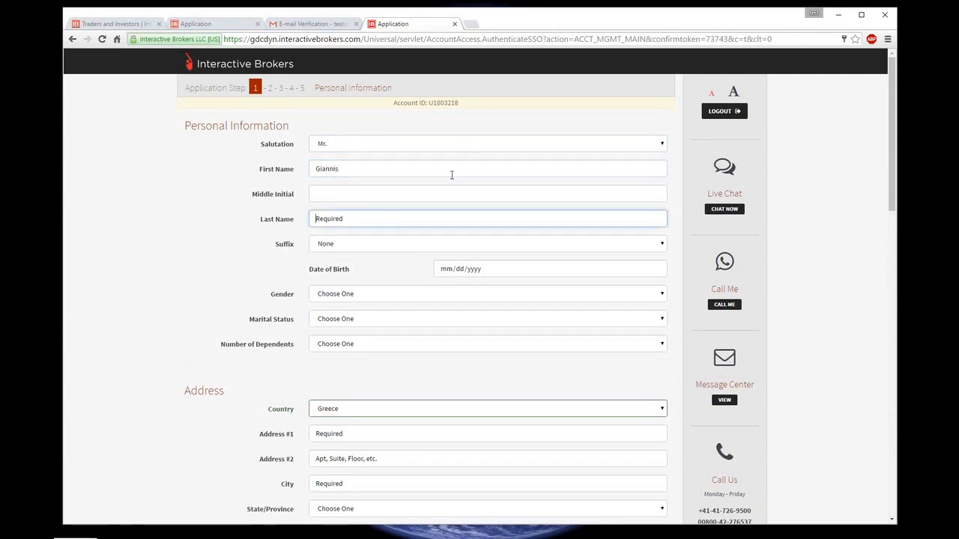
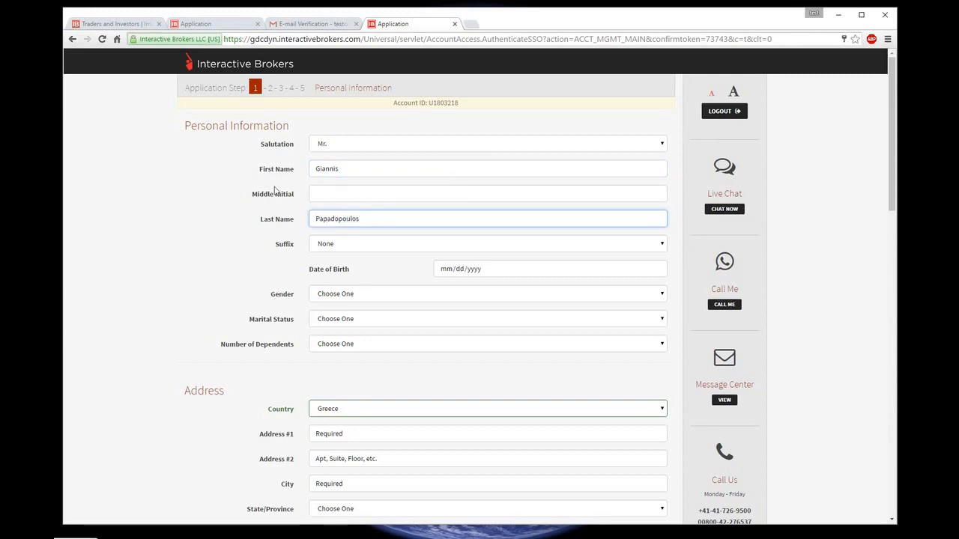
left_click(474, 268)
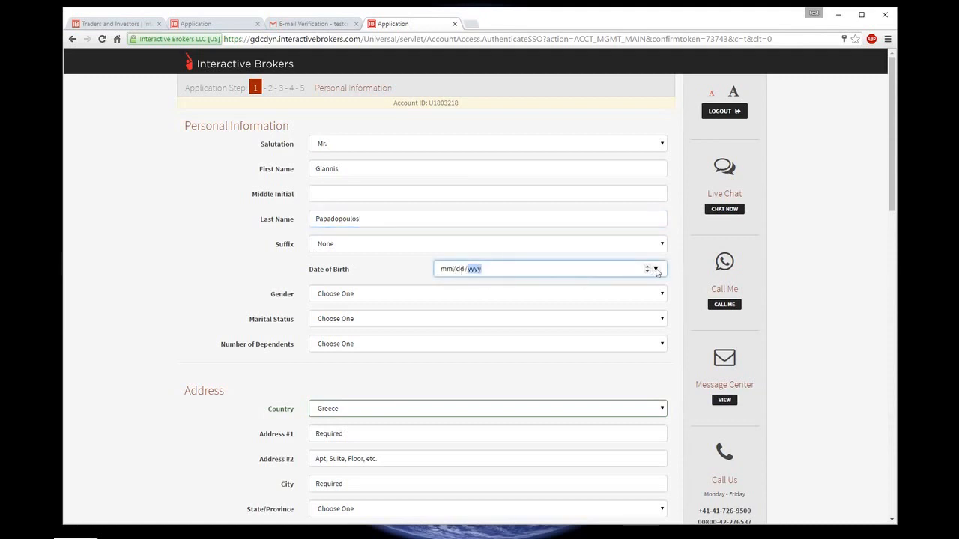
left_click(655, 268)
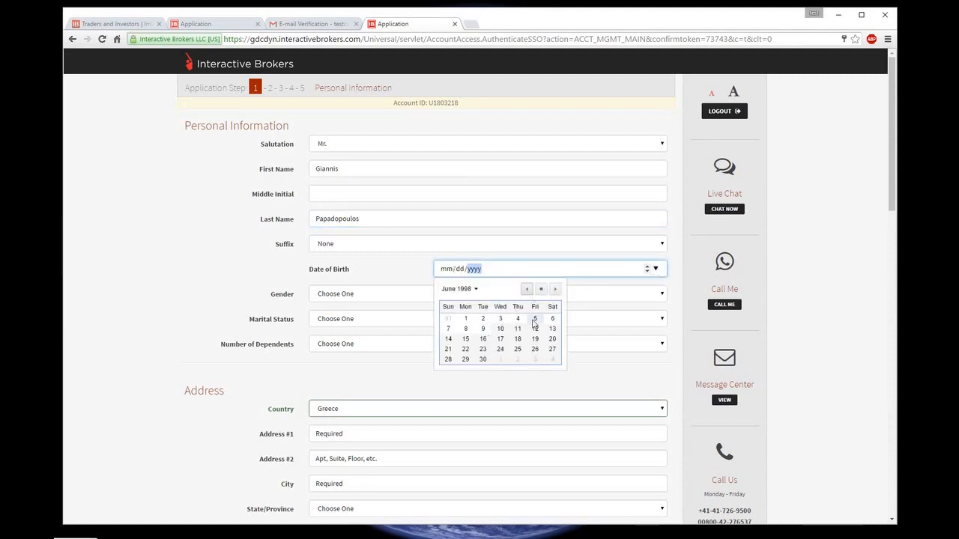
left_click(552, 317)
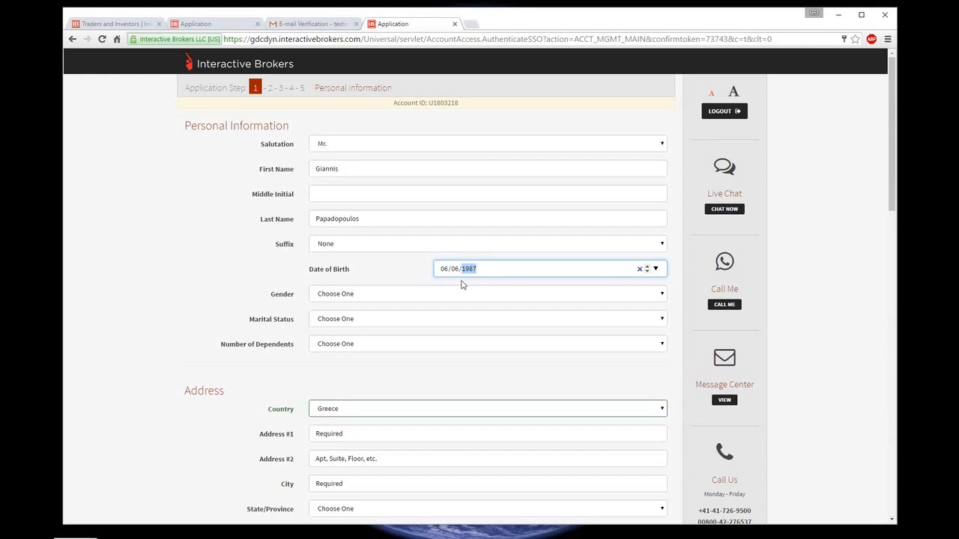
Set gender Male, marital status Single and number of dependents 0
left_click(489, 292)
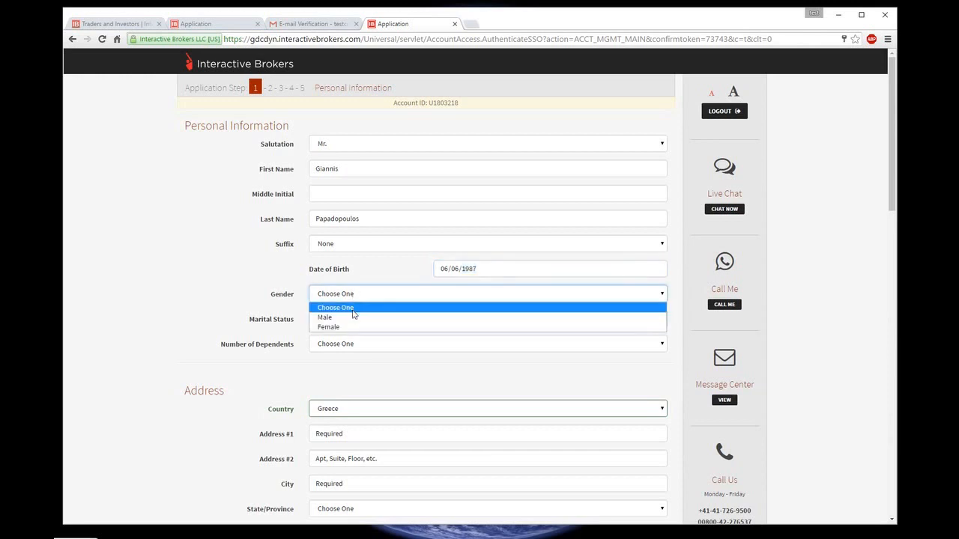
left_click(324, 318)
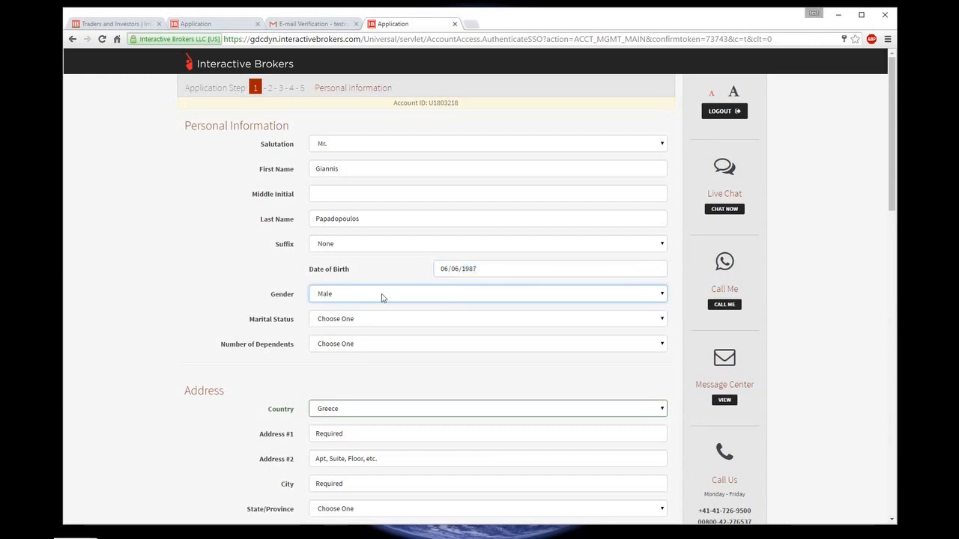
left_click(488, 318)
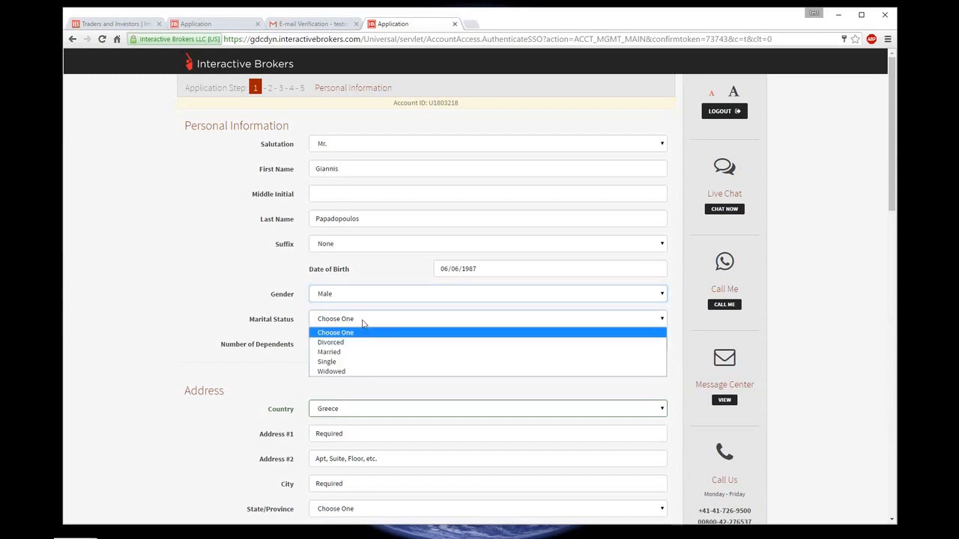
left_click(327, 361)
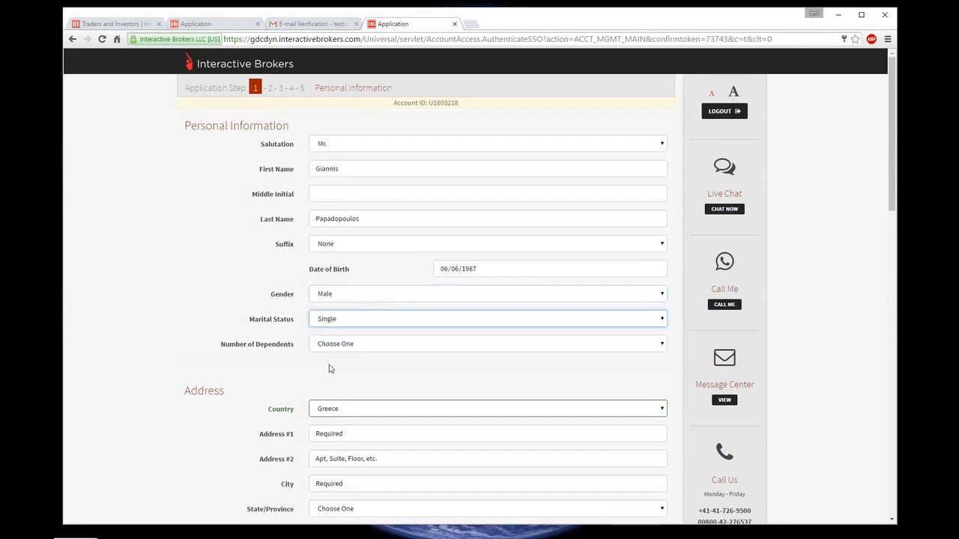
left_click(487, 343)
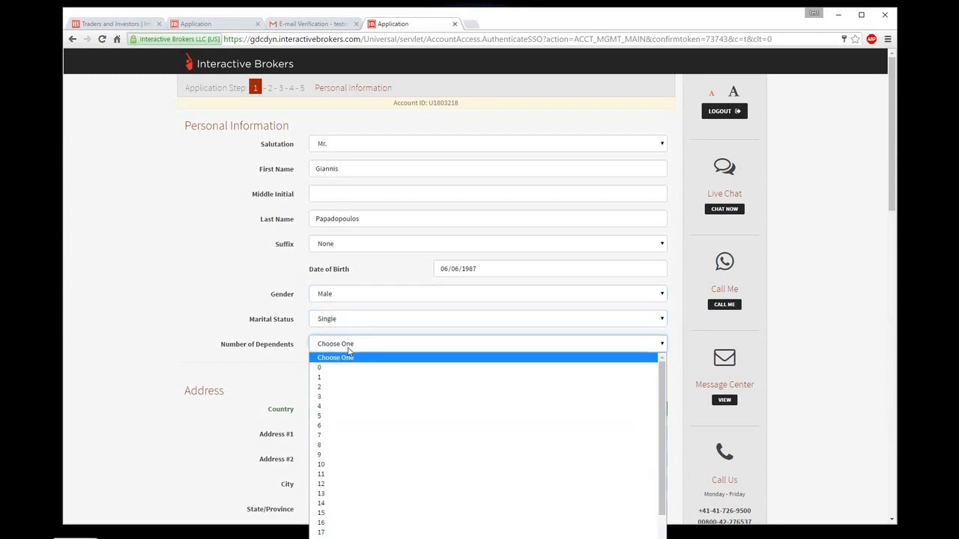
left_click(319, 367)
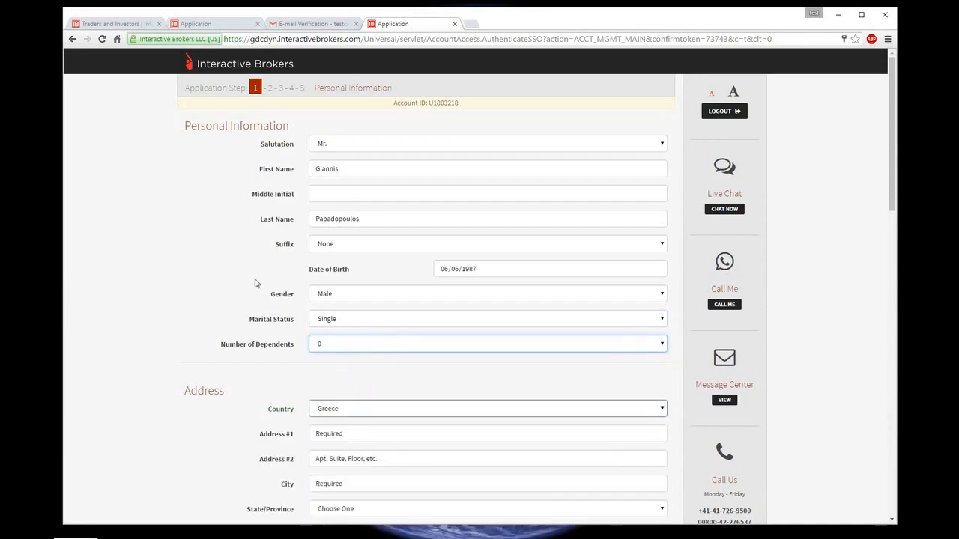
mouse_move(827, 215)
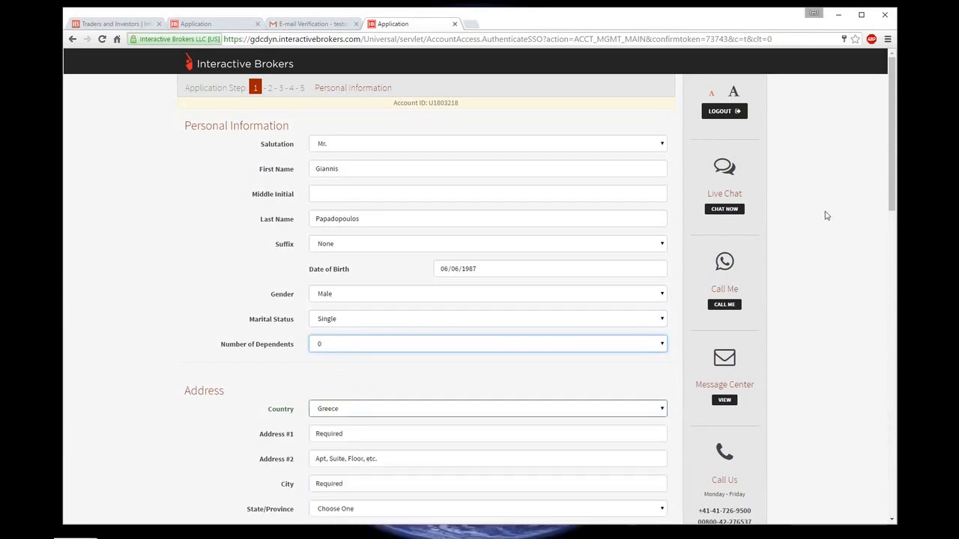
Enter street address Andoki... and city Thessaloniki
scroll("down", 3)
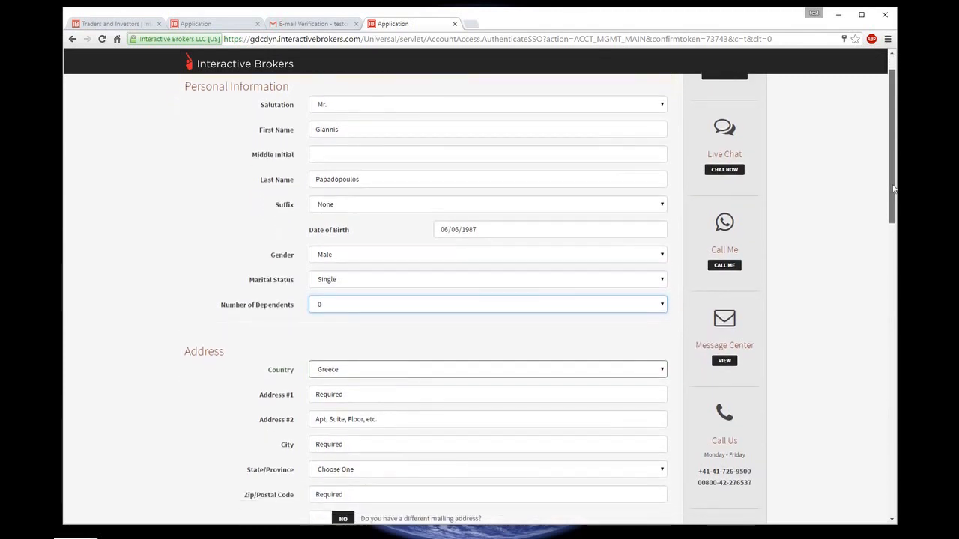
scroll("down", 3)
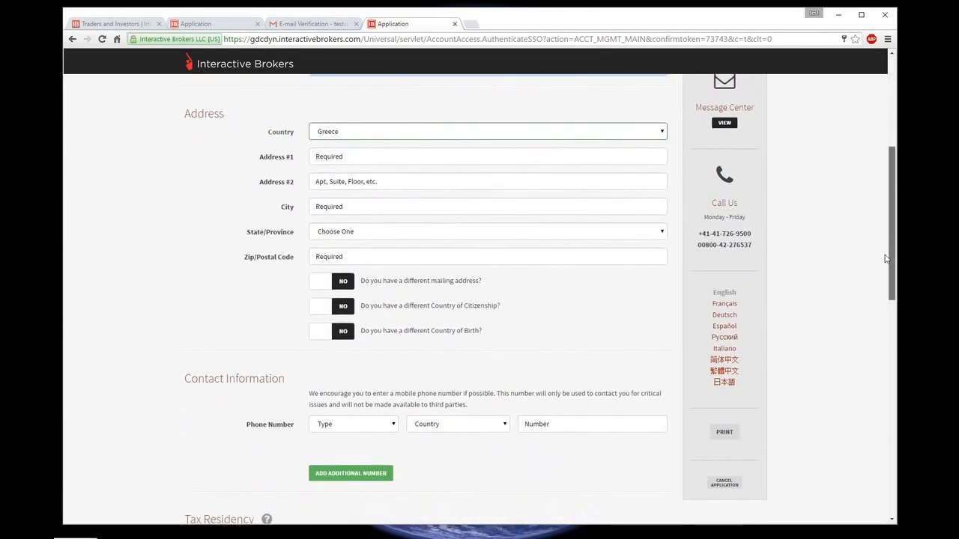
left_click(489, 156)
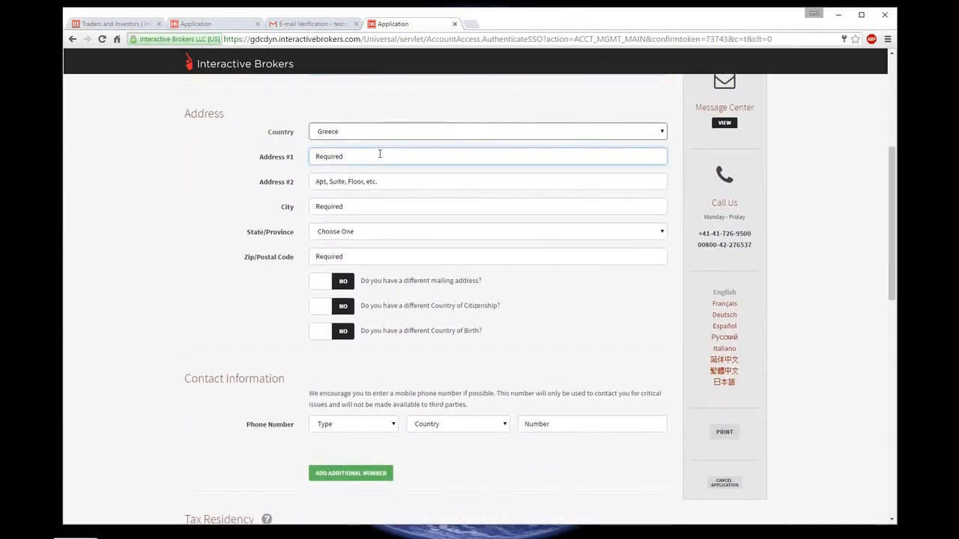
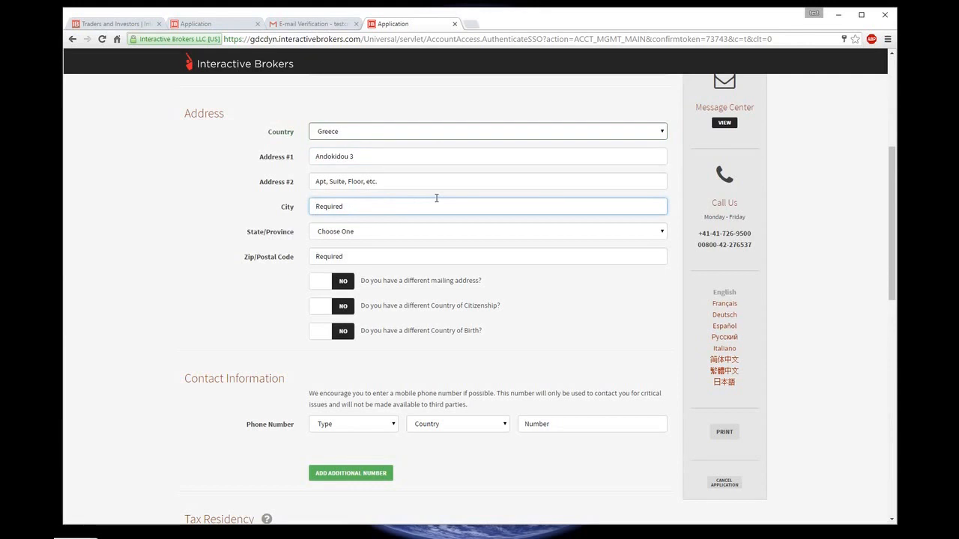
type("Thessaloniki")
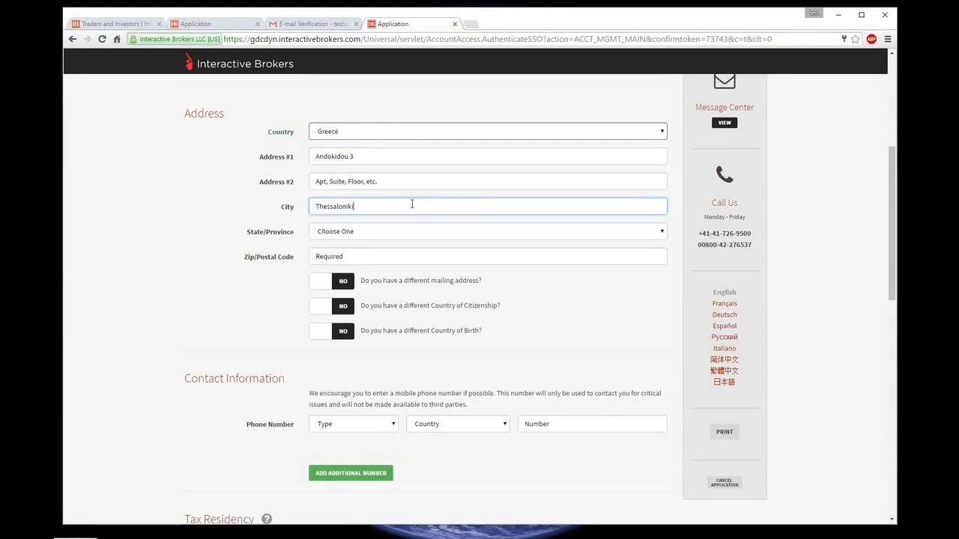
Choose Thessaloniki as State/Province and enter postal code 54634
left_click(489, 231)
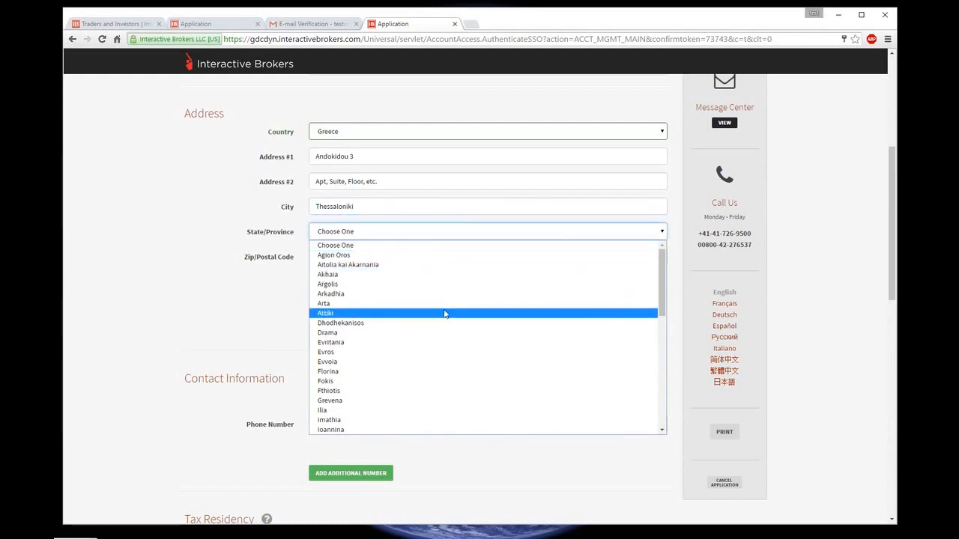
scroll("down", 3)
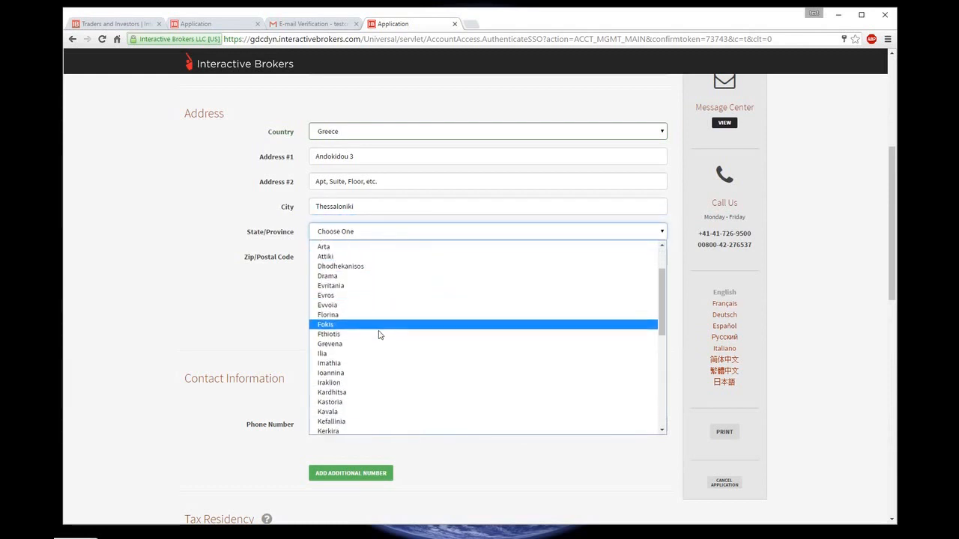
scroll("down", 3)
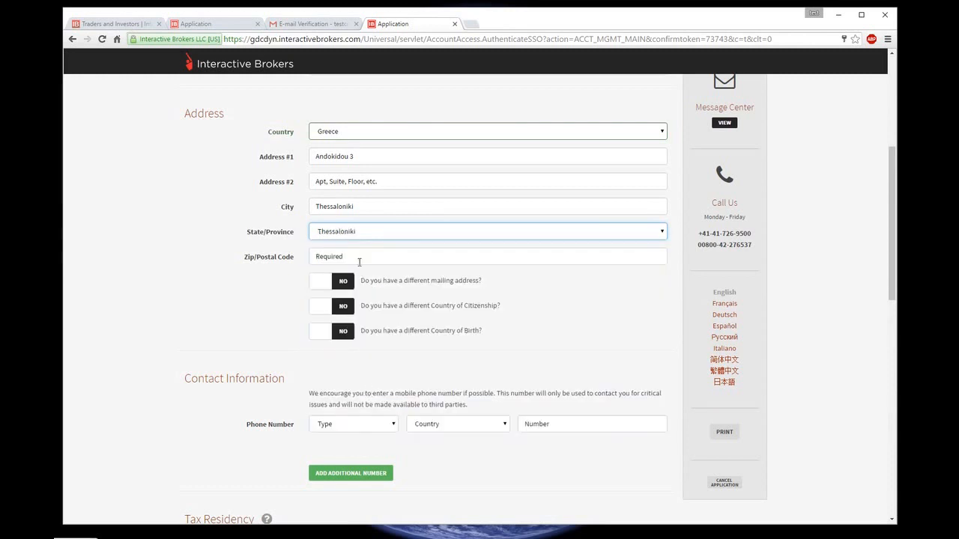
left_click(489, 256)
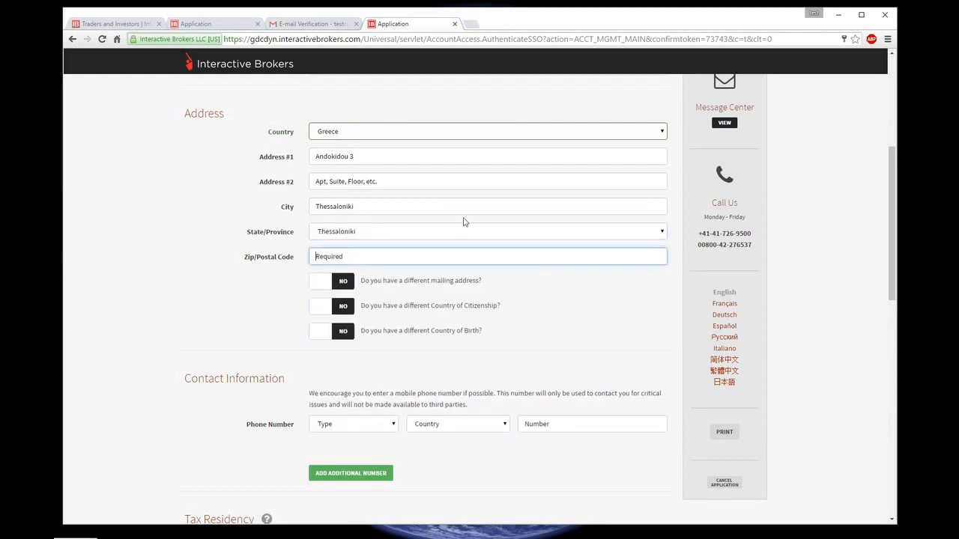
type("54634")
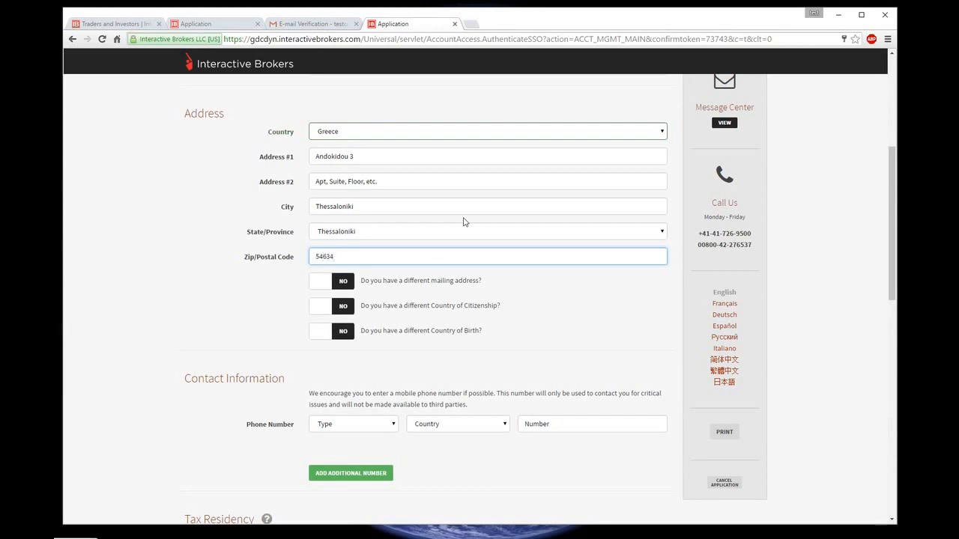
mouse_move(227, 297)
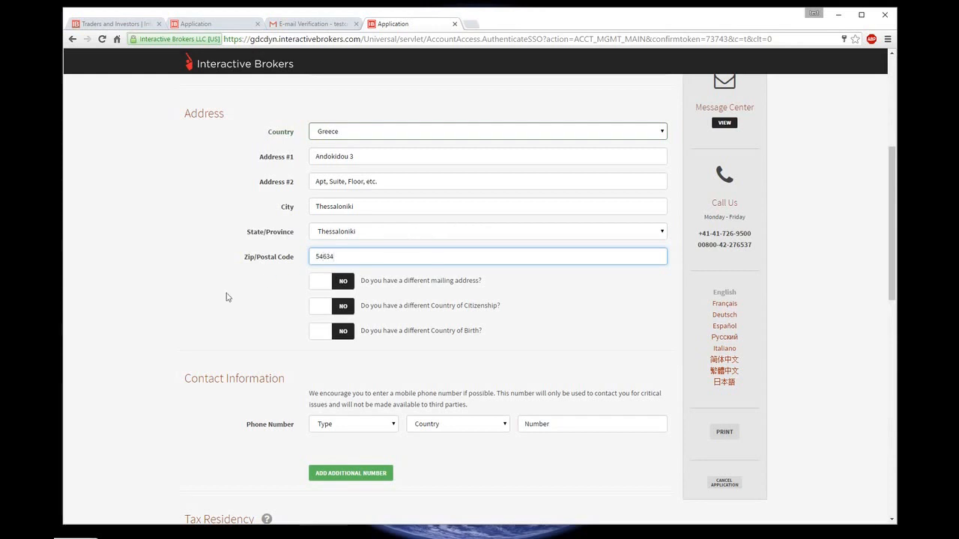
scroll("down", 3)
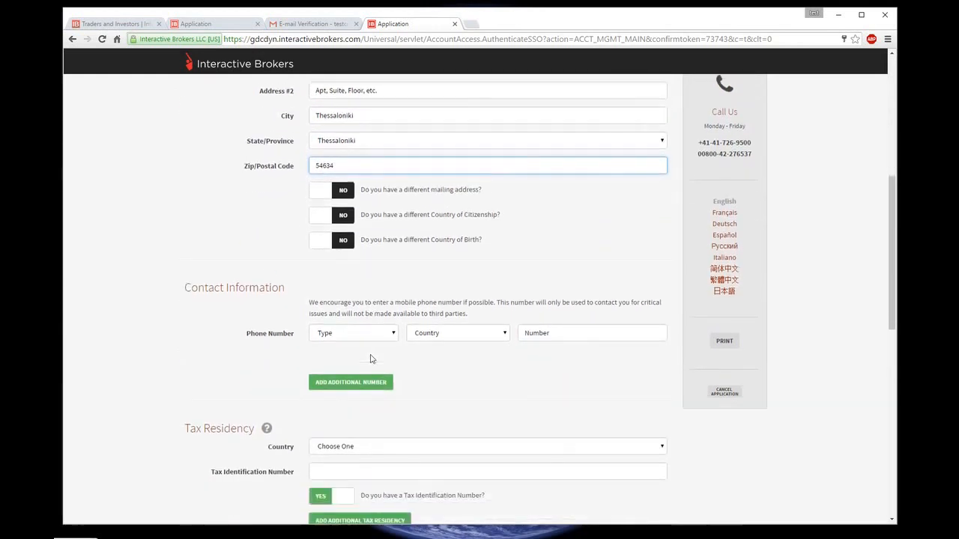
left_click(352, 261)
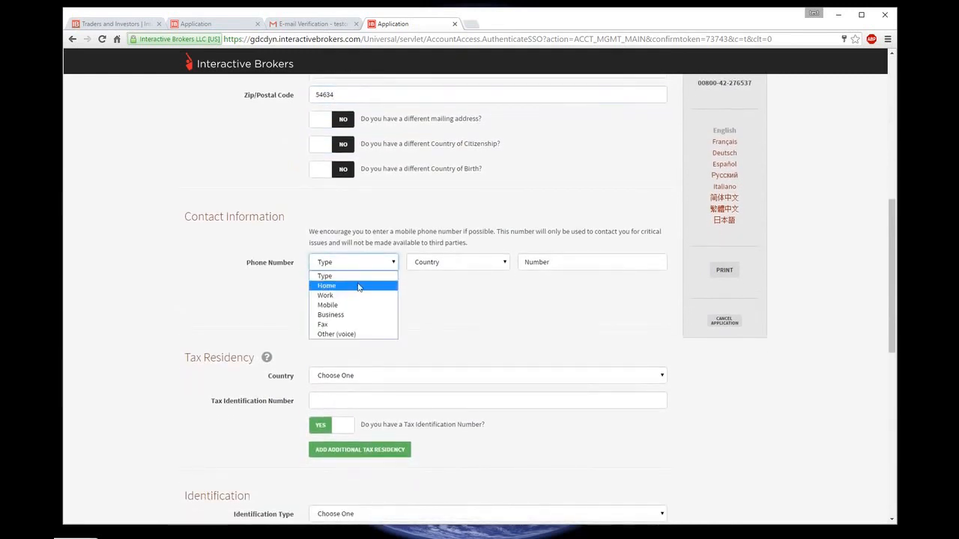
mouse_move(356, 334)
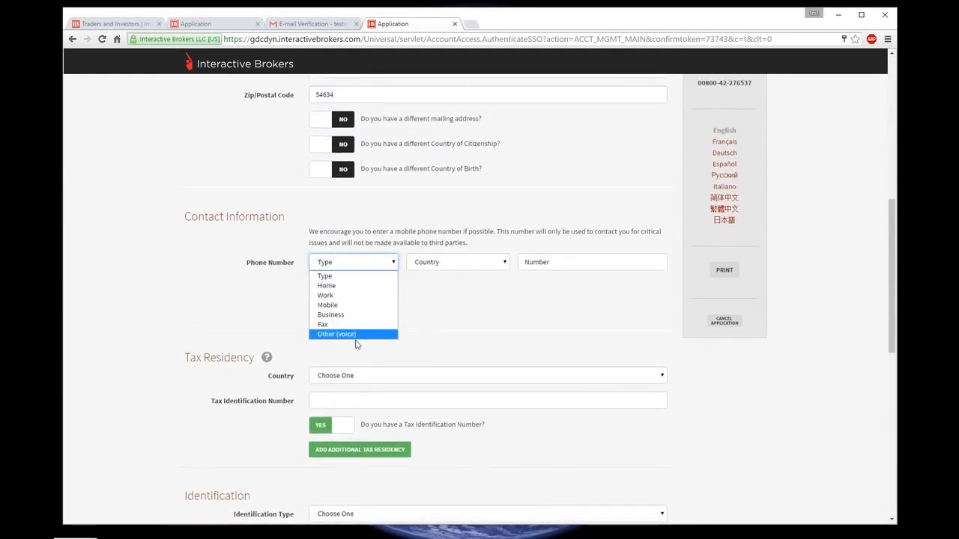
left_click(327, 285)
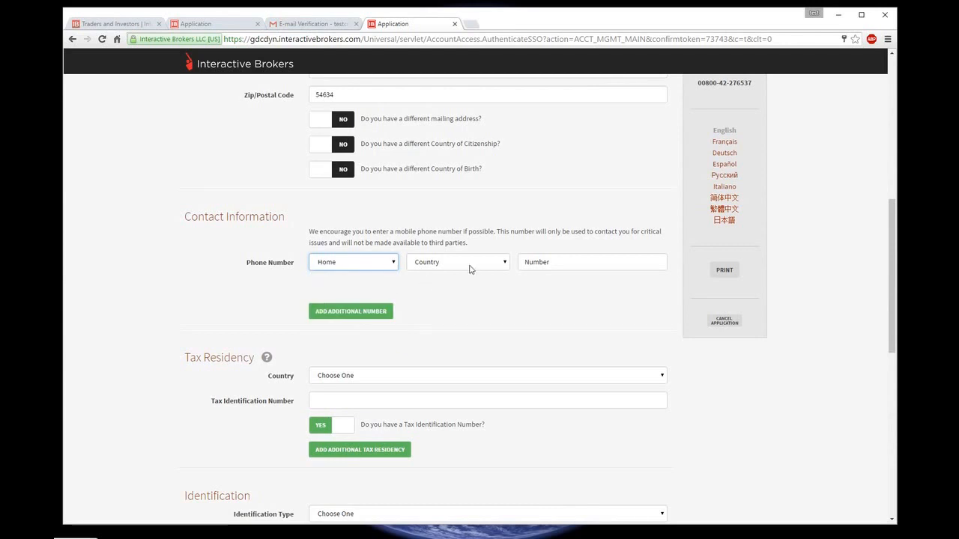
left_click(459, 261)
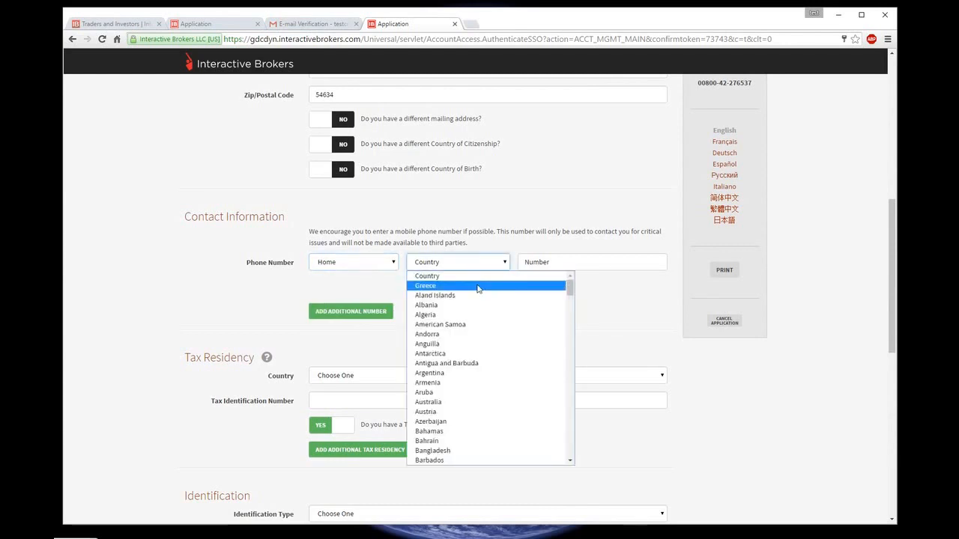
left_click(426, 285)
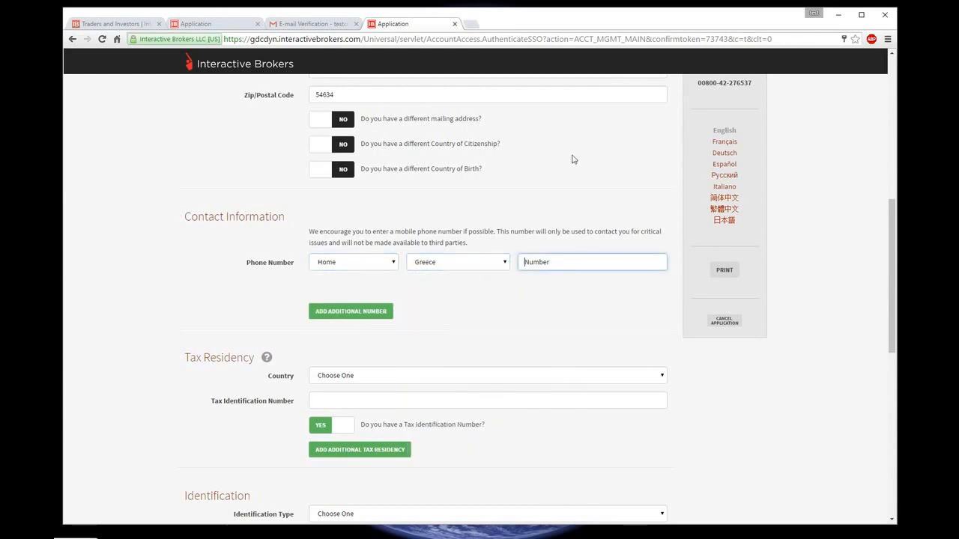
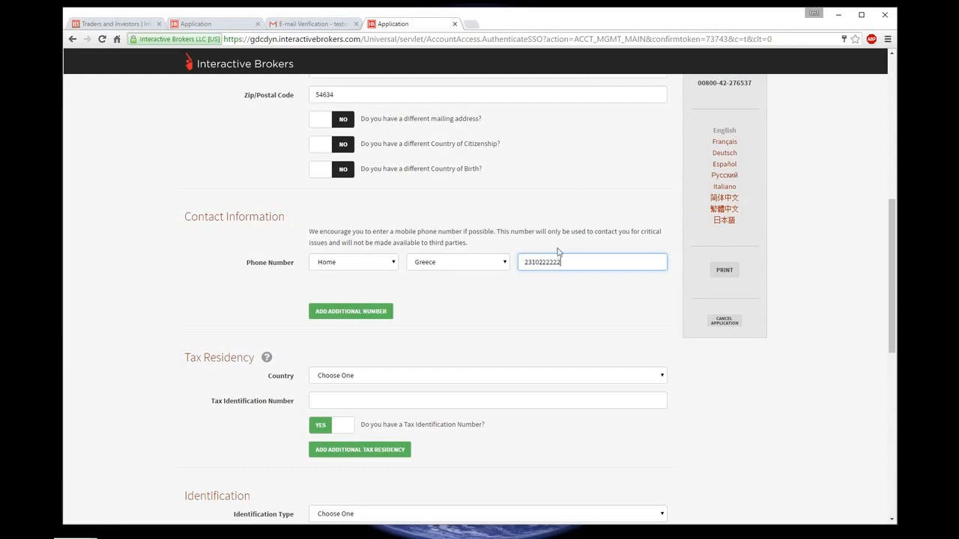
scroll("down", 3)
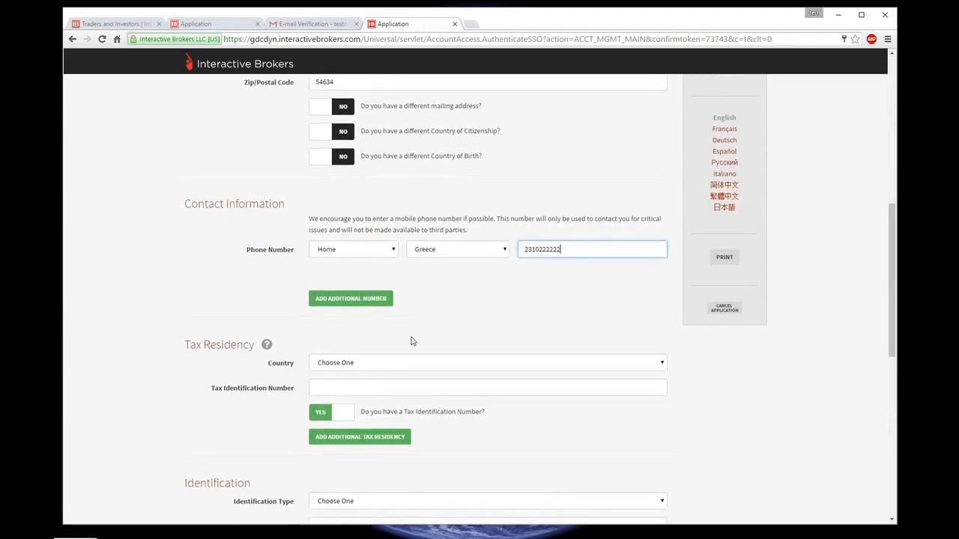
scroll("down", 3)
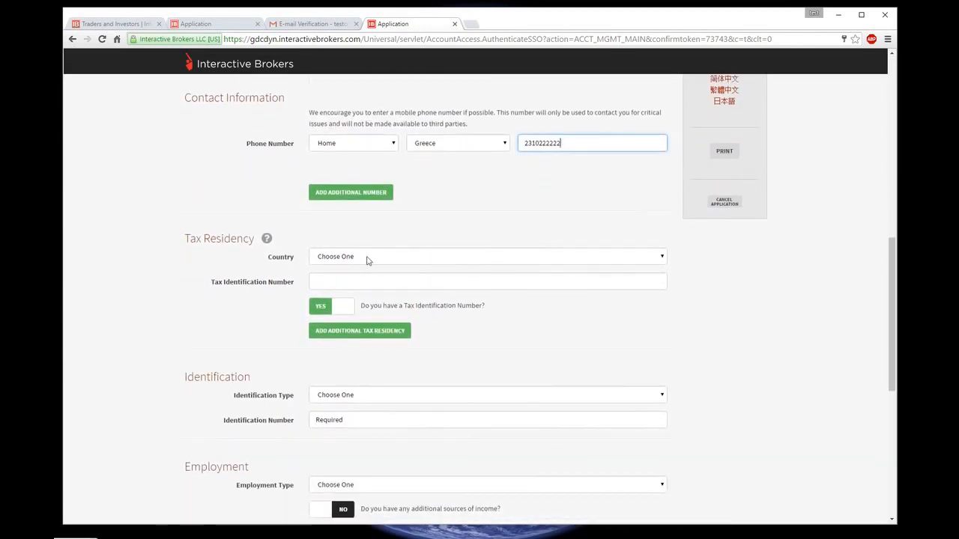
left_click(487, 256)
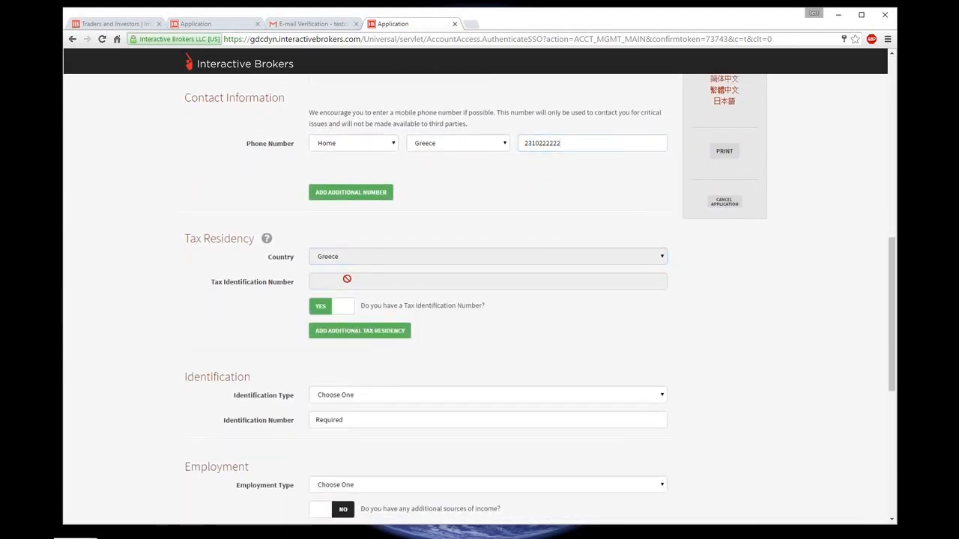
left_click(487, 282)
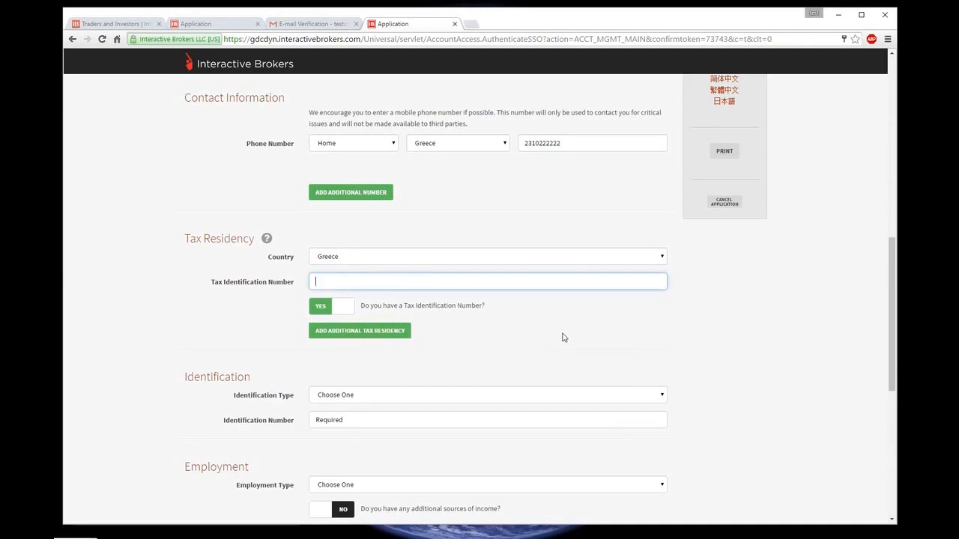
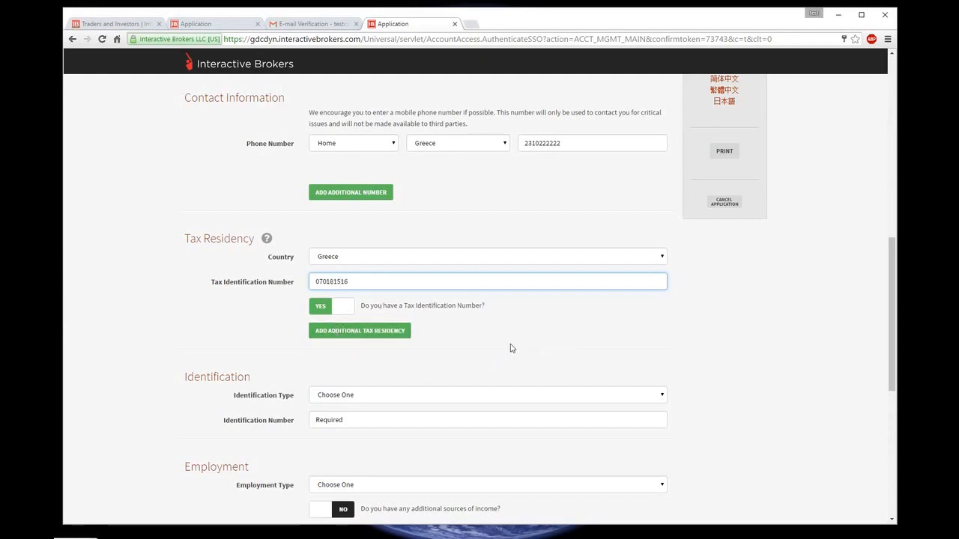
Choose National Identity Card and enter identification number AB123456
scroll("down", 3)
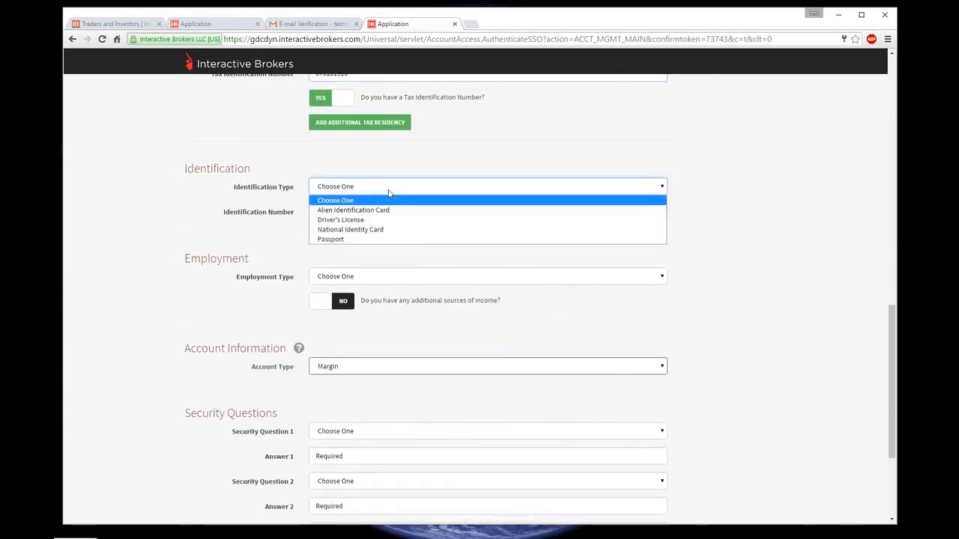
left_click(350, 230)
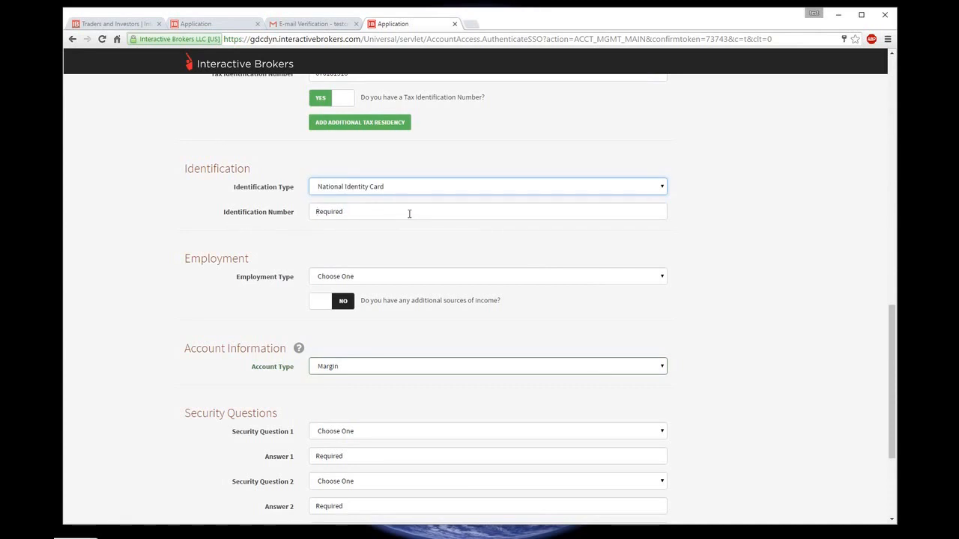
left_click(487, 211)
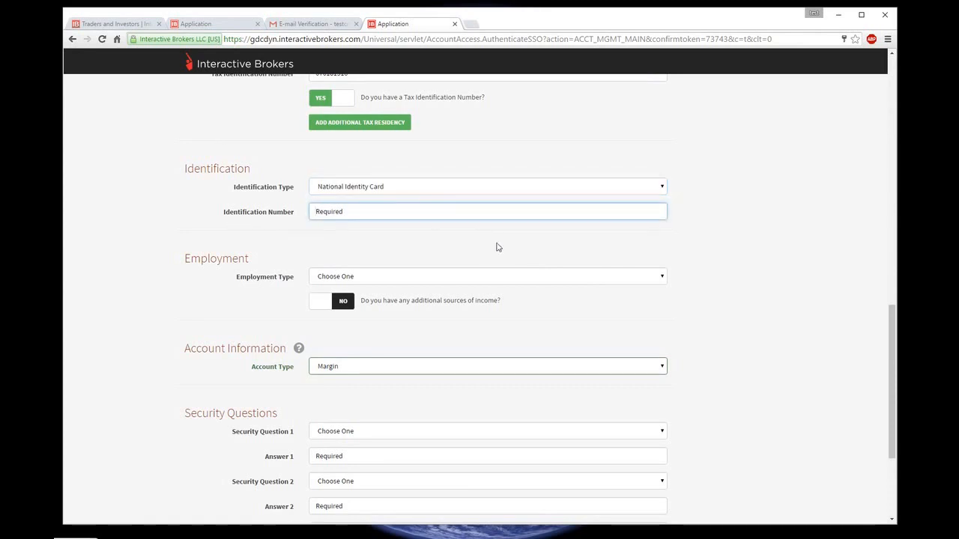
type("AB123456")
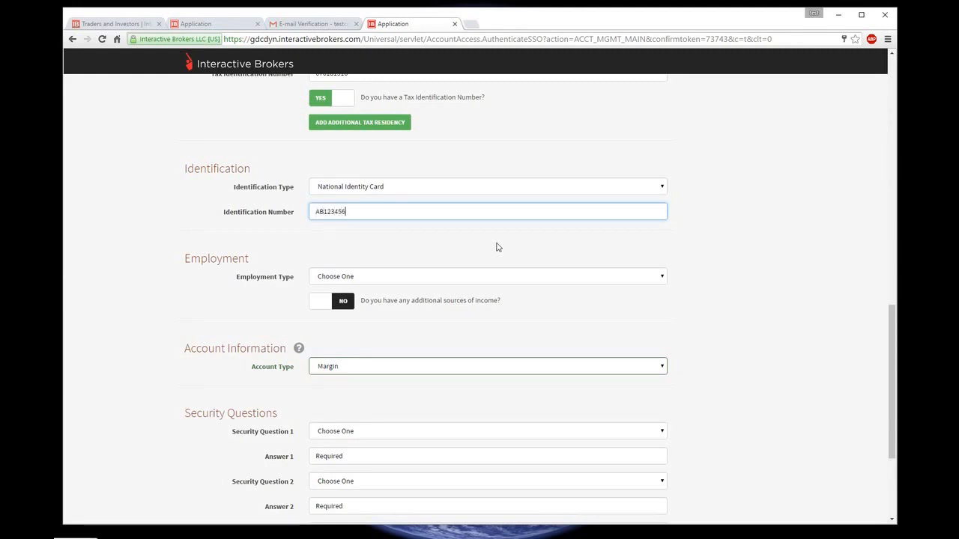
mouse_move(472, 249)
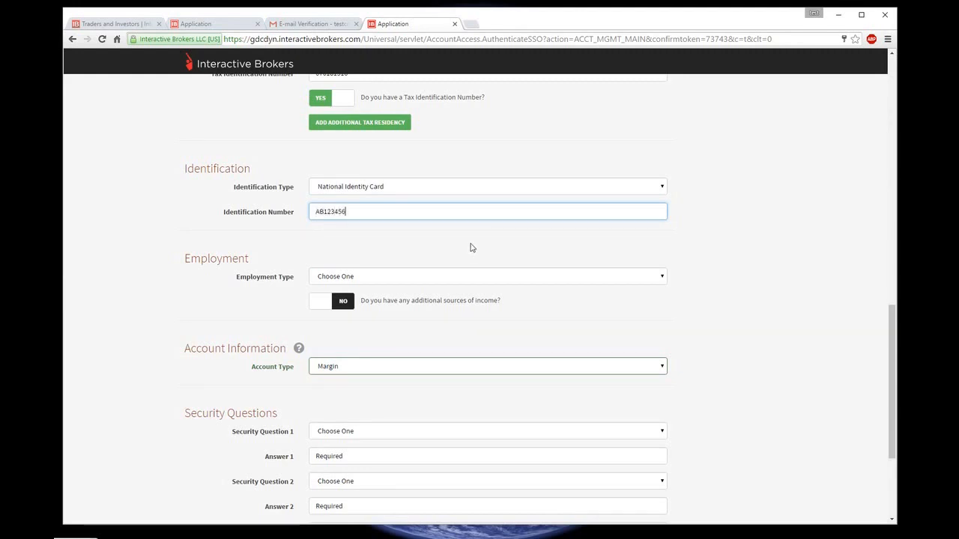
scroll("down", 3)
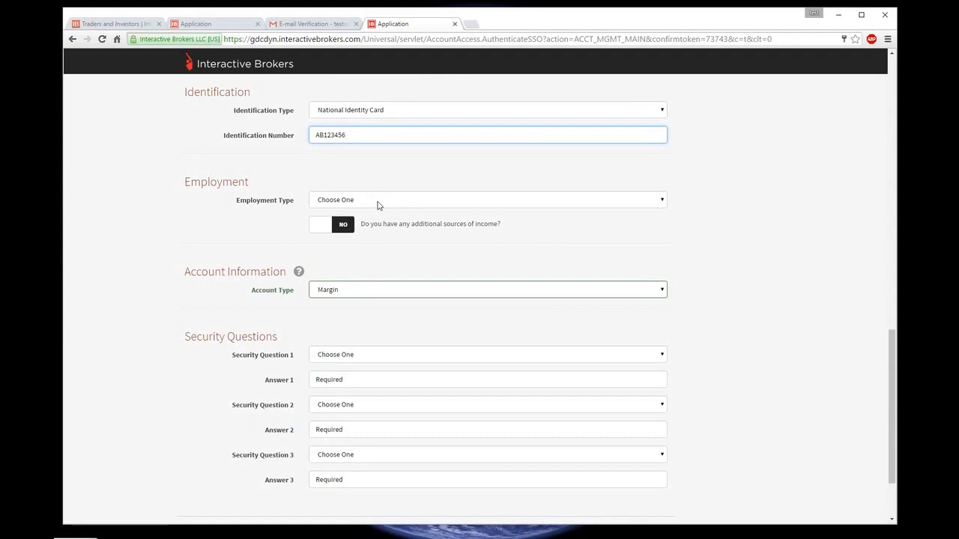
Set the employment type to Self Employed
left_click(488, 135)
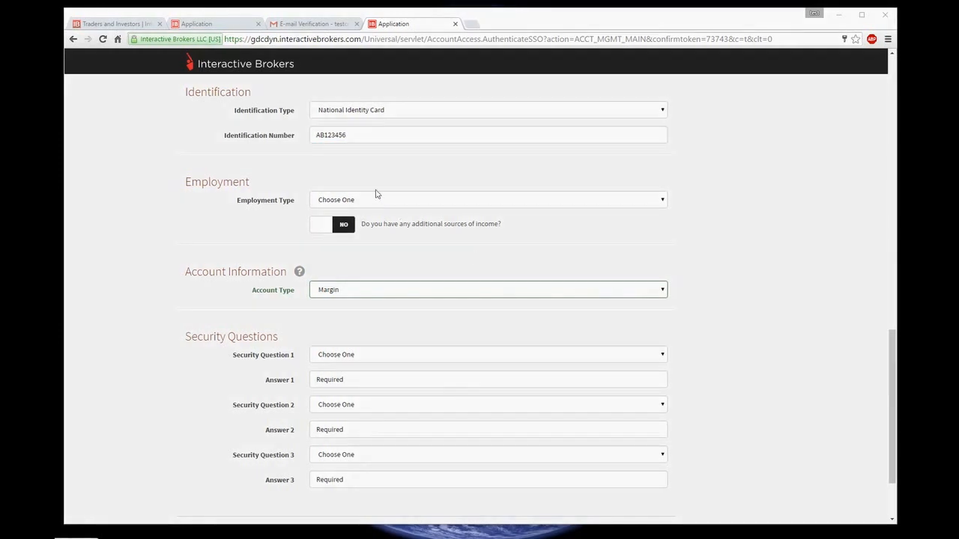
left_click(488, 200)
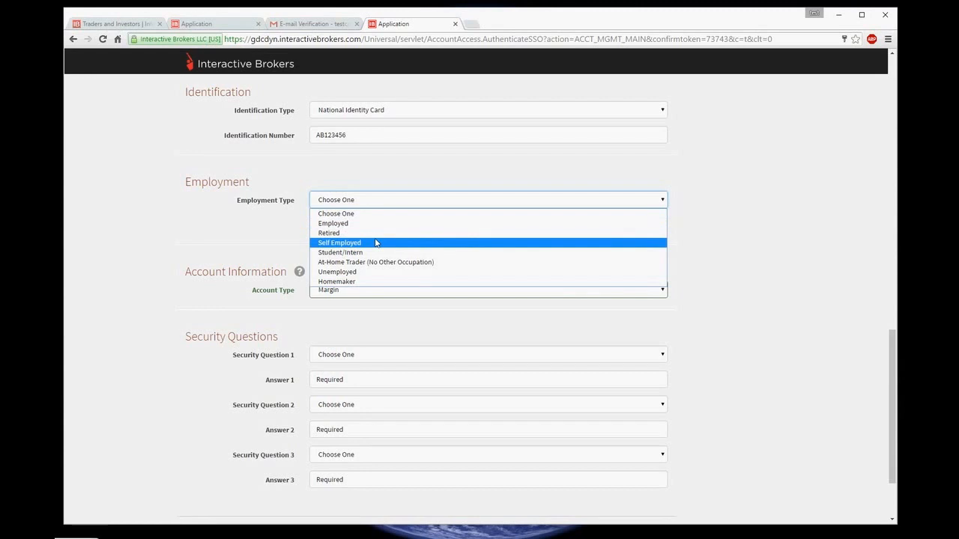
left_click(338, 243)
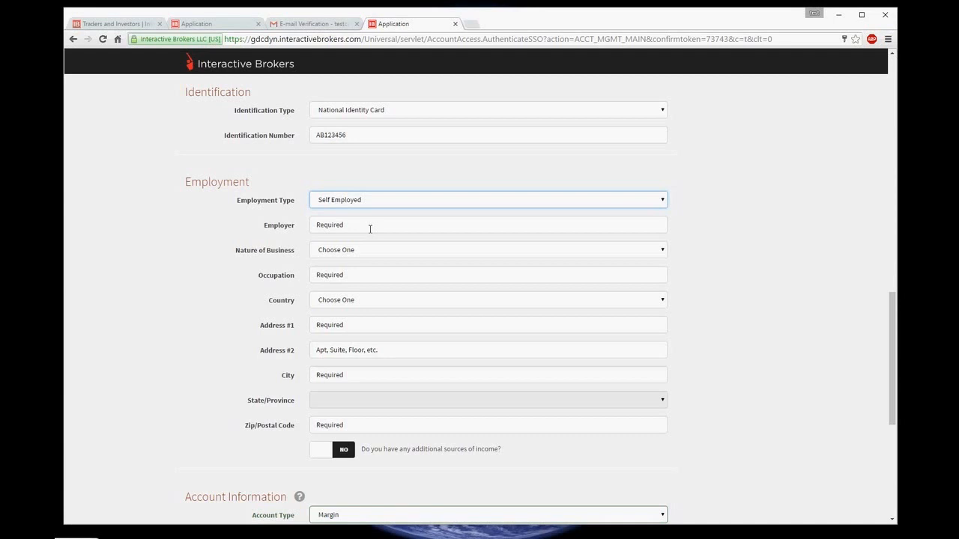
mouse_move(351, 250)
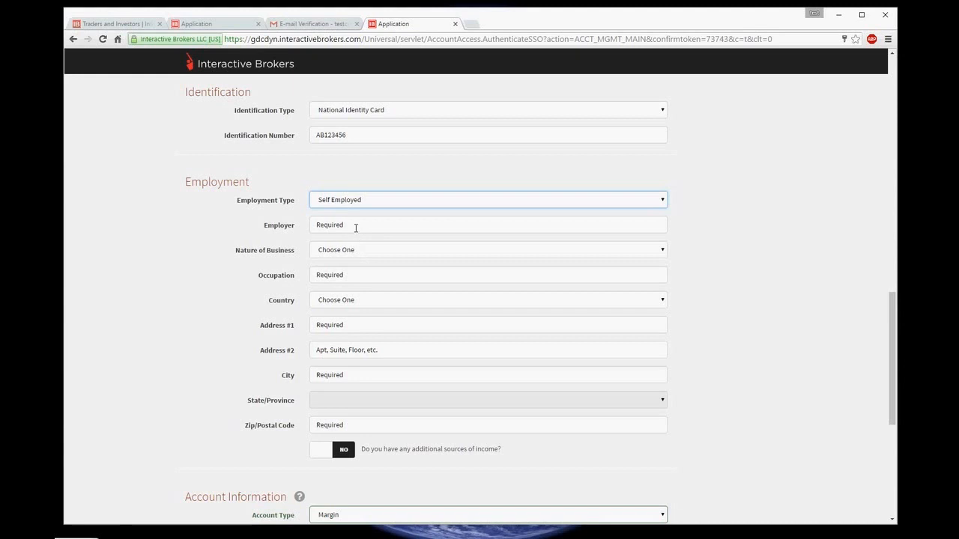
Enter 'Giannisdopoulos' as the employer name
left_click(489, 225)
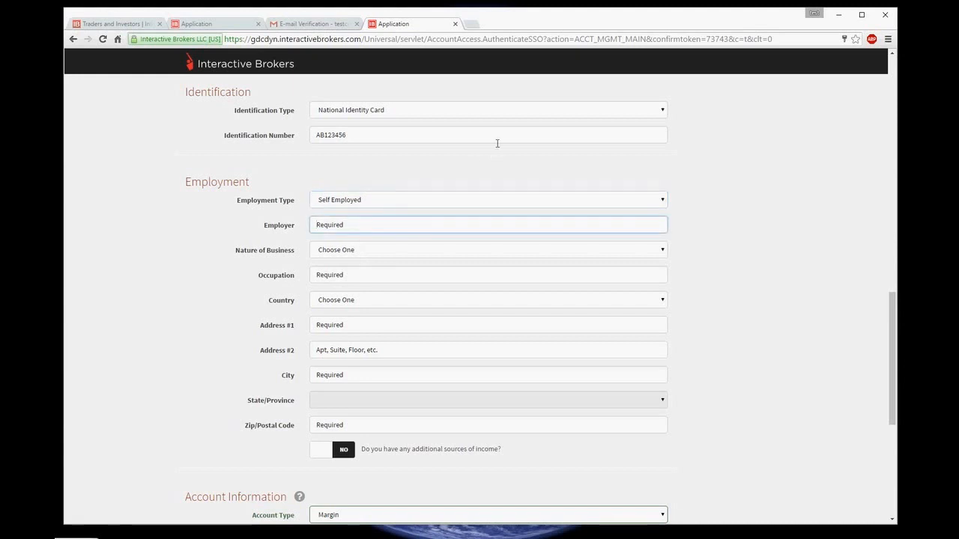
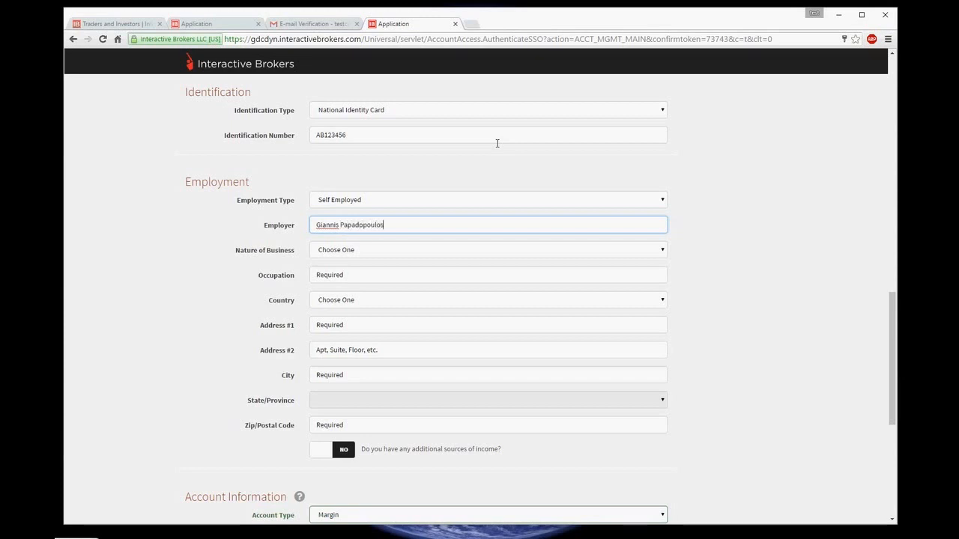
mouse_move(378, 251)
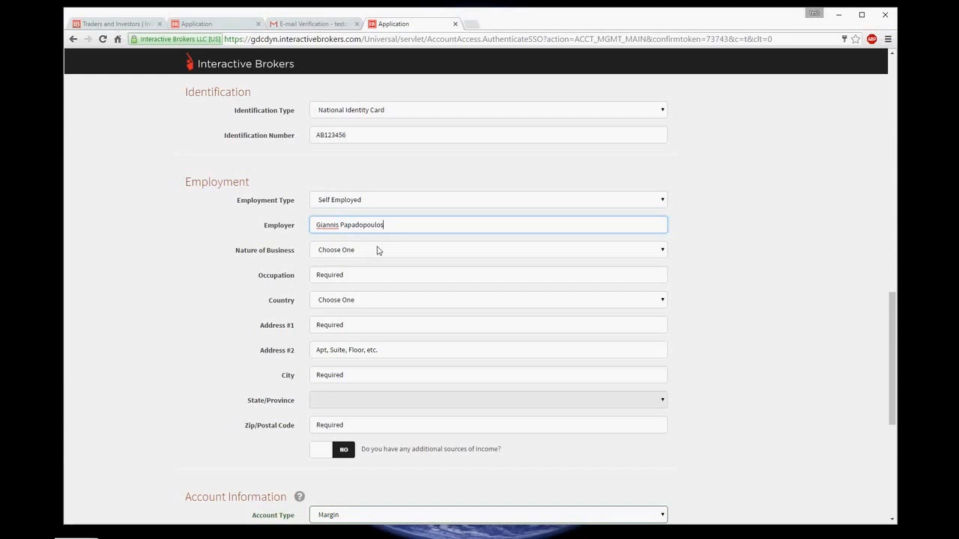
Set the nature of business to Accounting and enter Accounting as the occupation
left_click(488, 249)
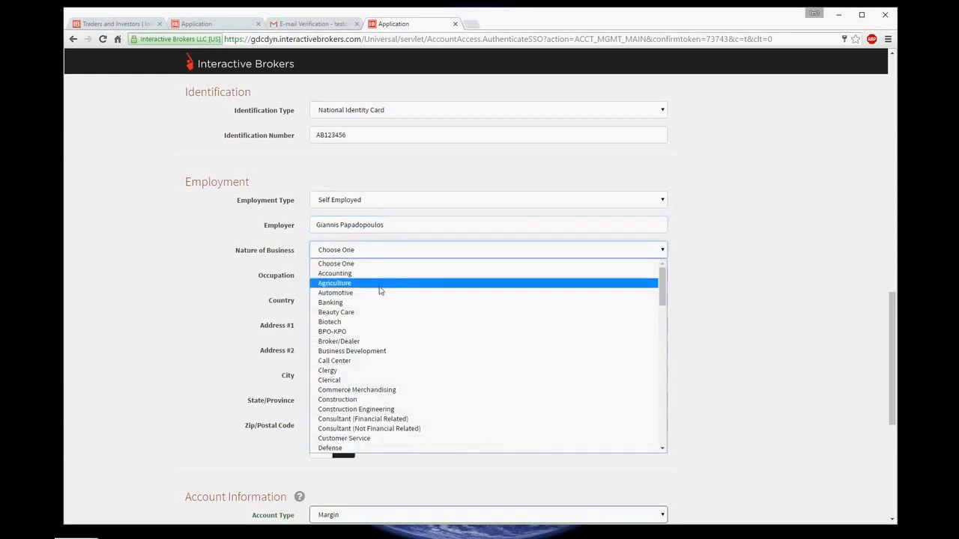
mouse_move(381, 428)
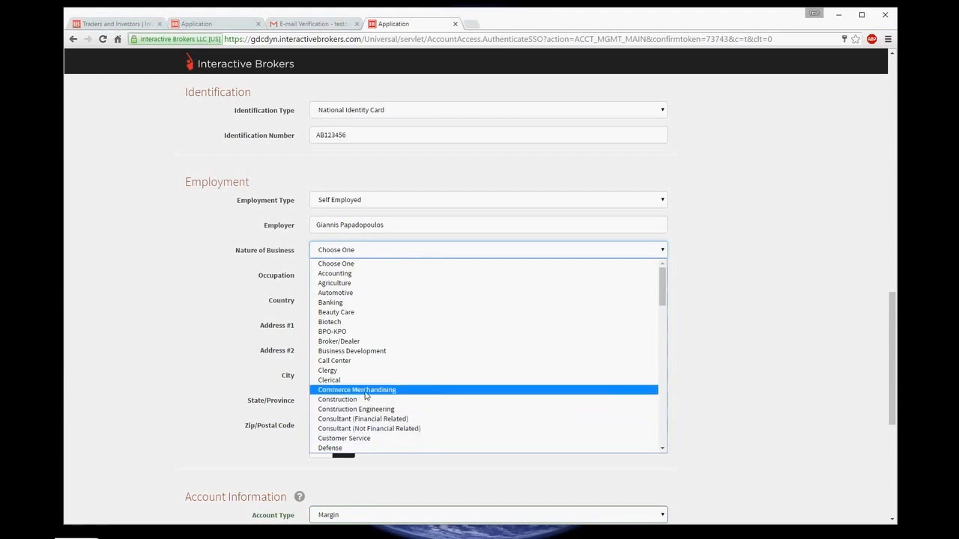
mouse_move(334, 273)
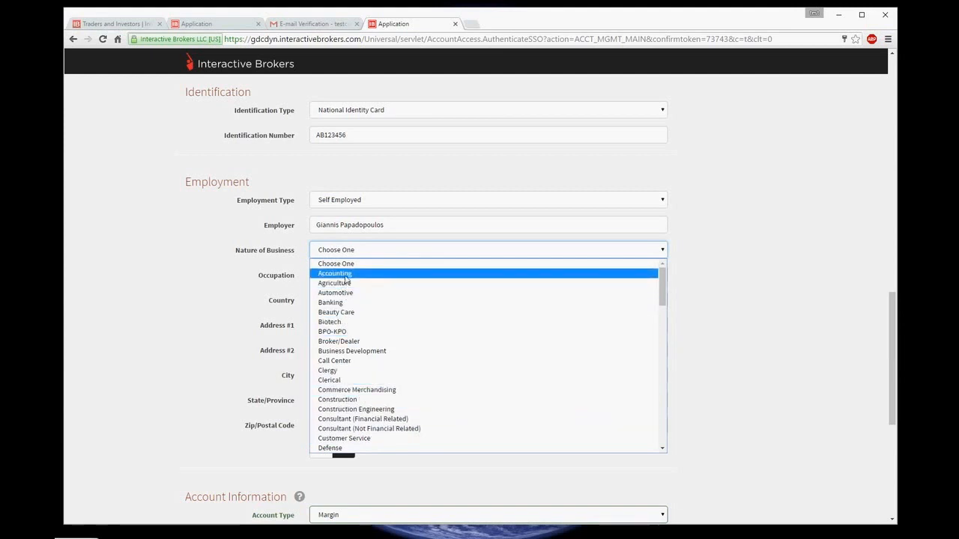
left_click(335, 273)
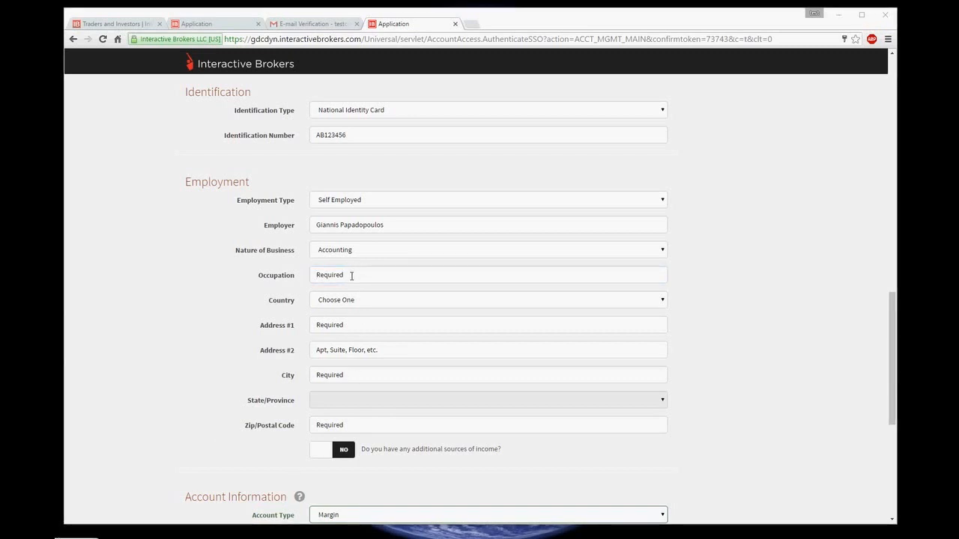
left_click(489, 276)
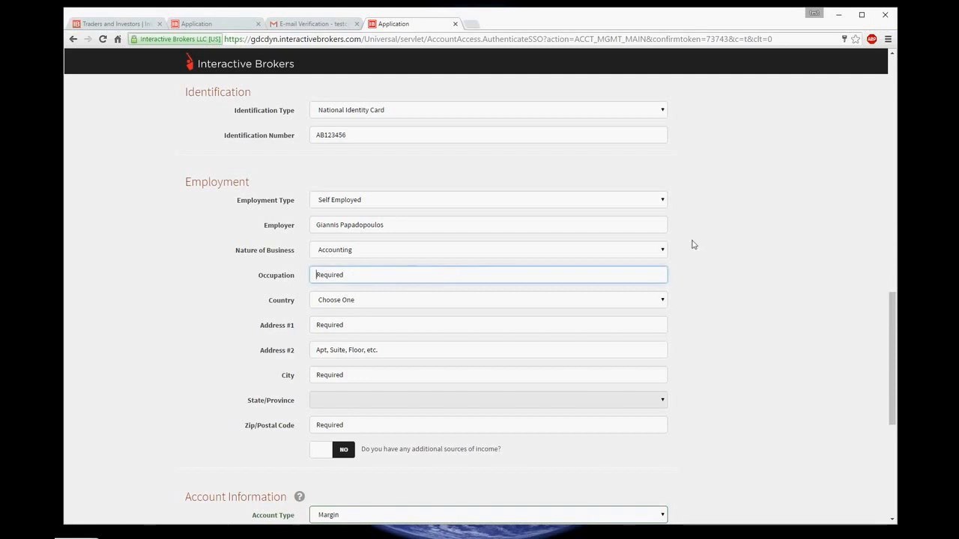
type("A")
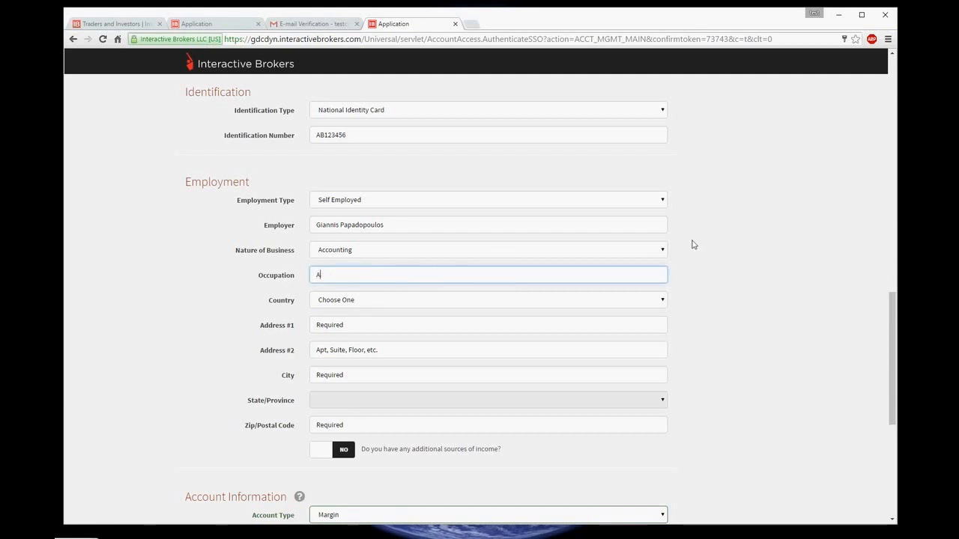
type("ccounting")
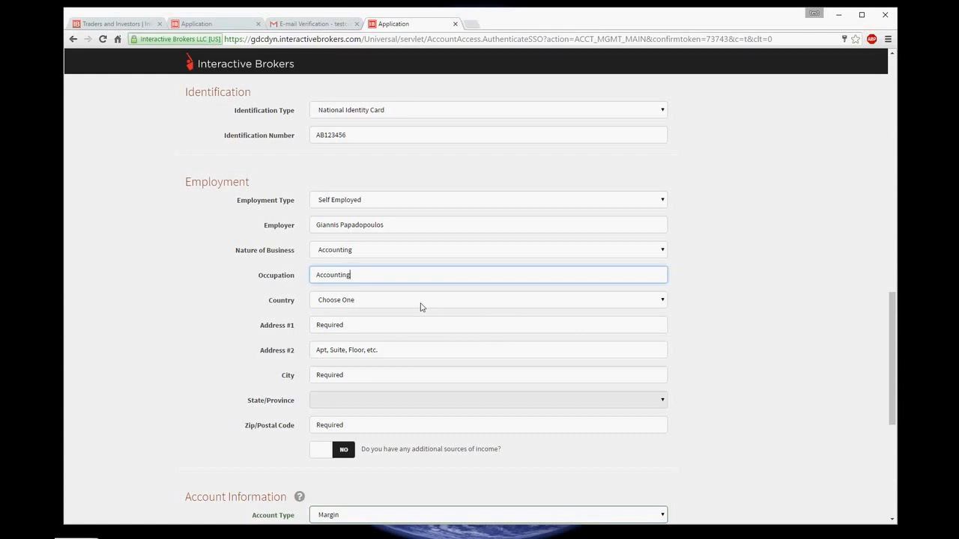
mouse_move(415, 307)
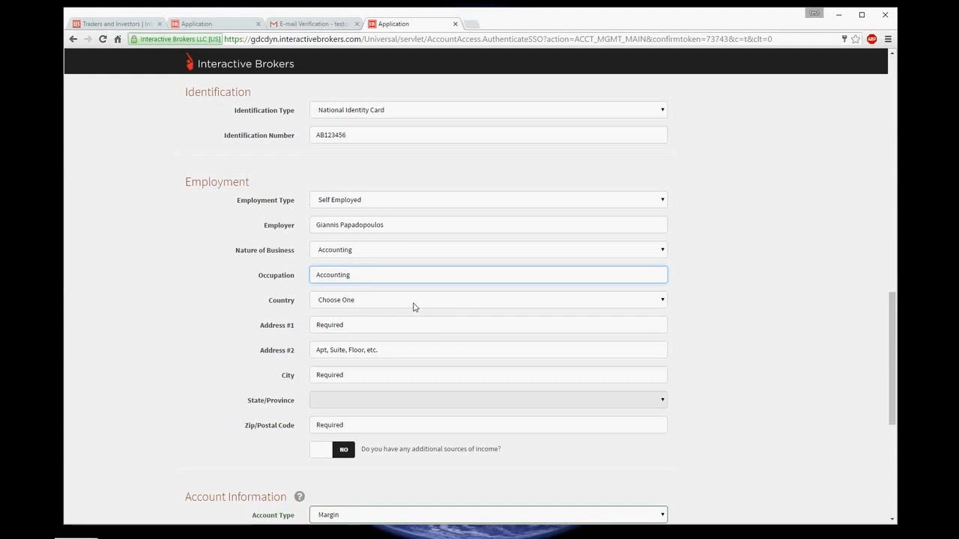
Set the employer country to Greece and the first address line to Andokidou
left_click(488, 300)
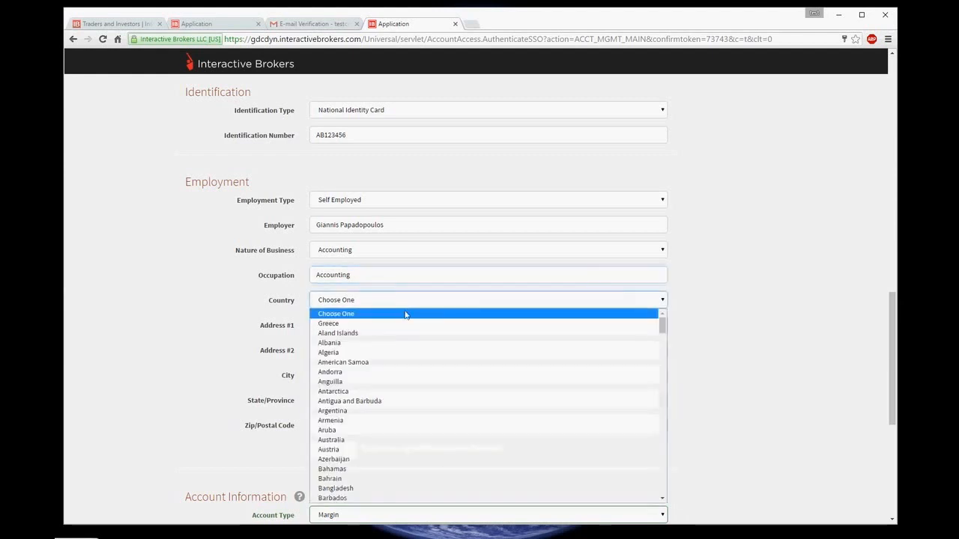
left_click(328, 323)
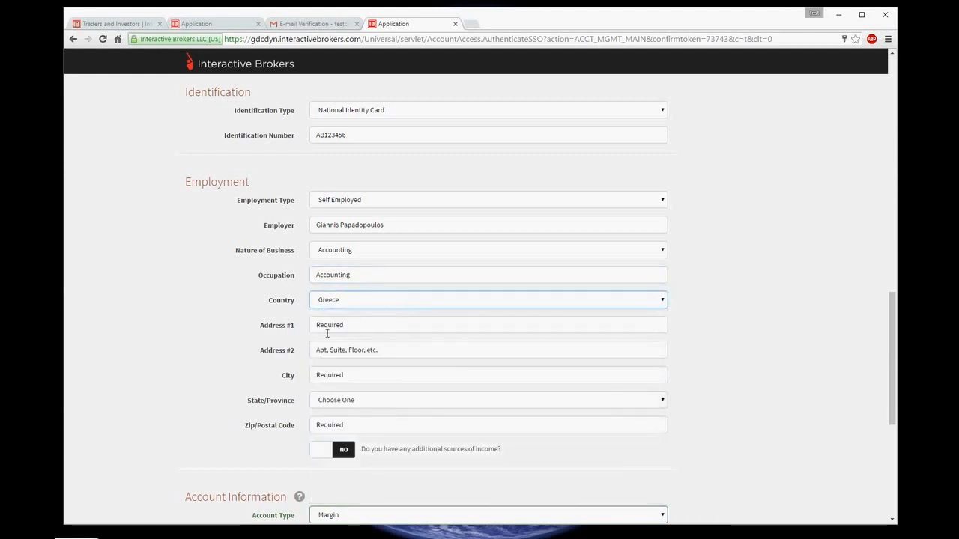
left_click(488, 324)
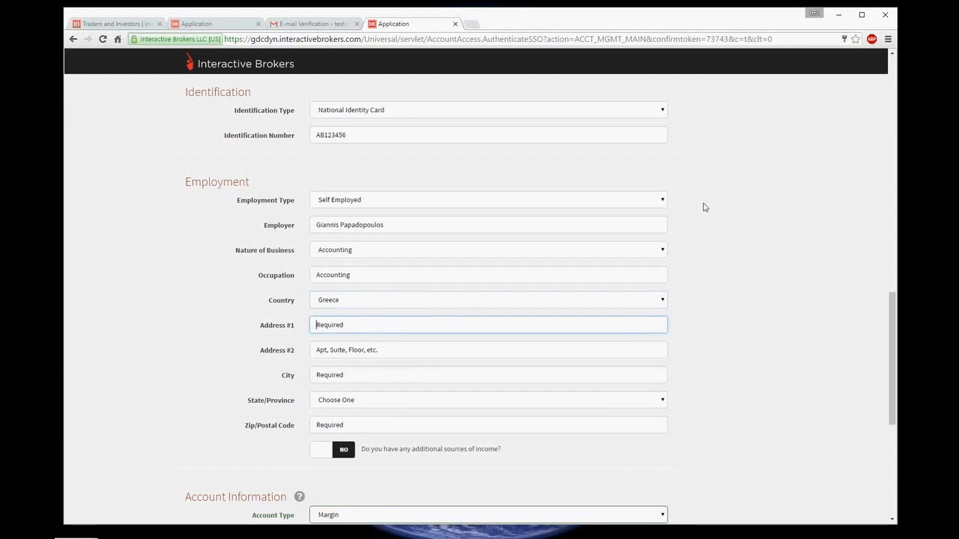
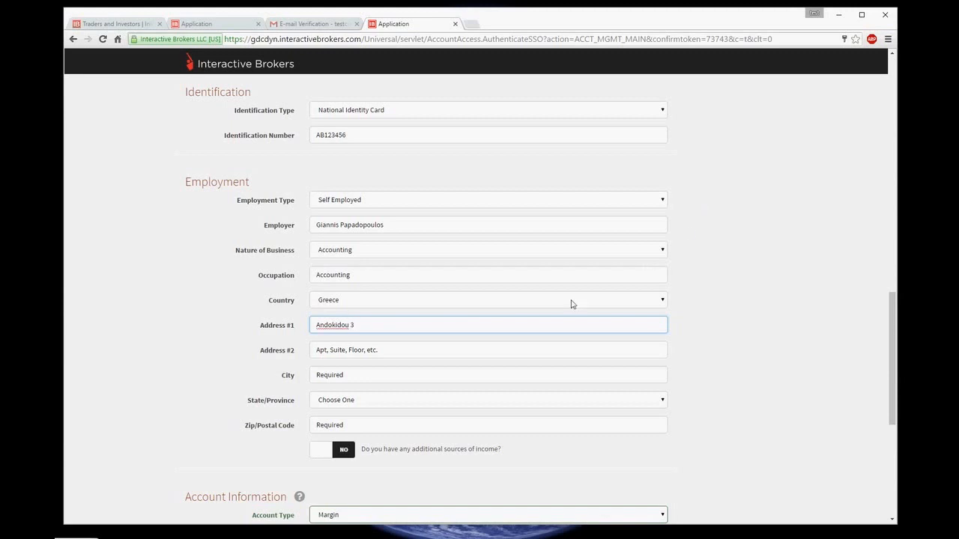
Enter city Thessaloniki, province Thessaloniki and postal code 54634 for the employer address
left_click(489, 375)
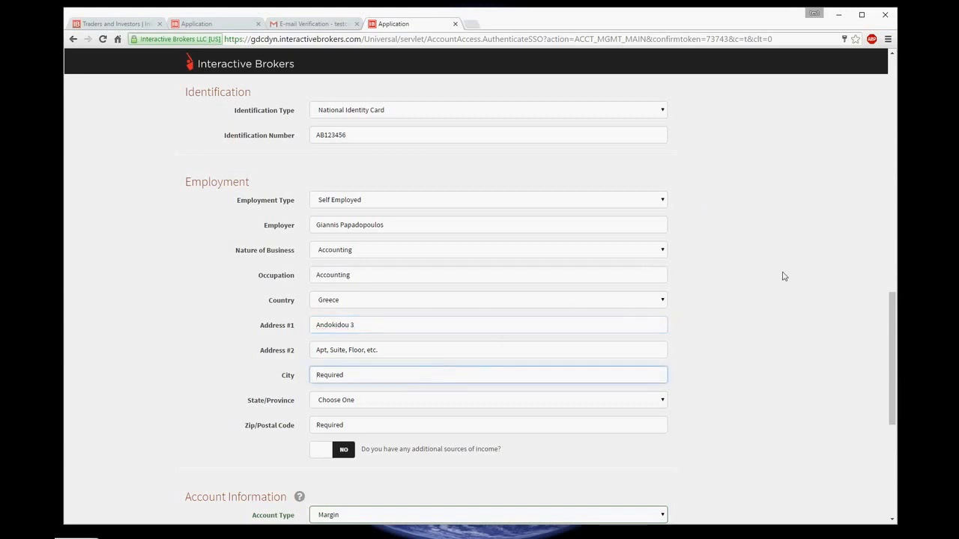
type("Thessaloniki")
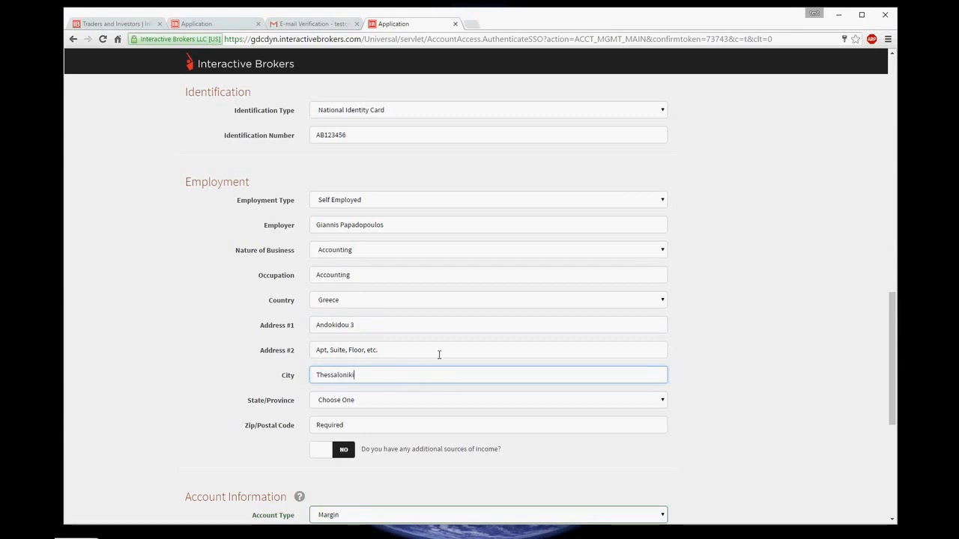
mouse_move(399, 404)
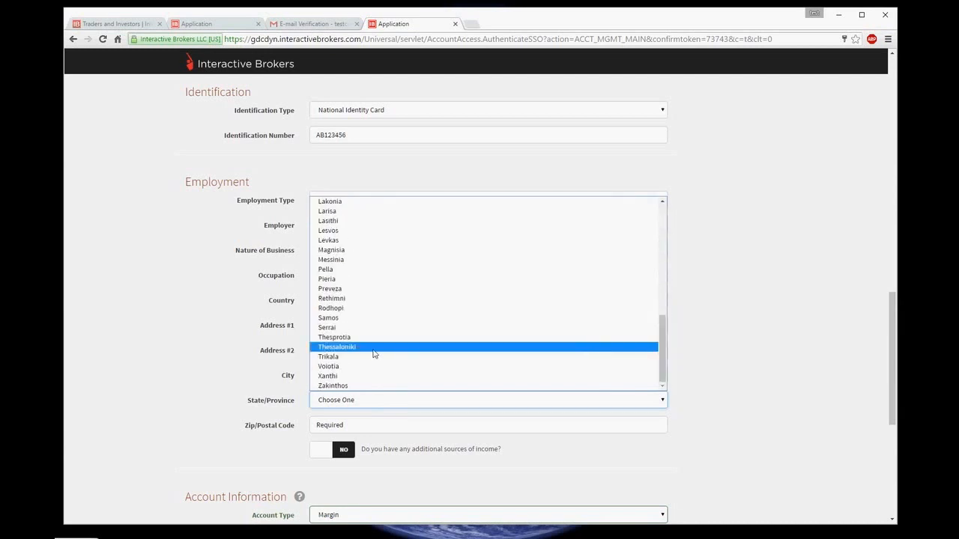
left_click(335, 348)
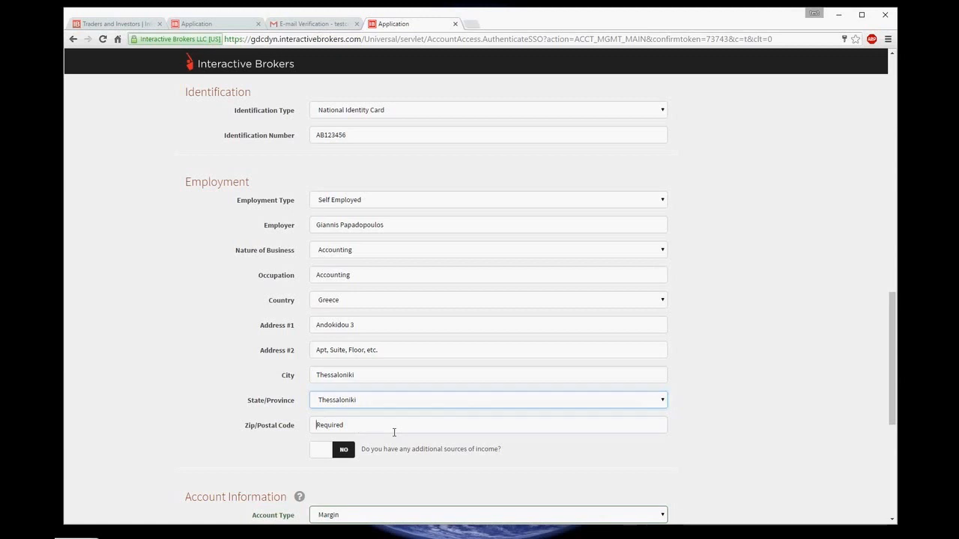
type("5")
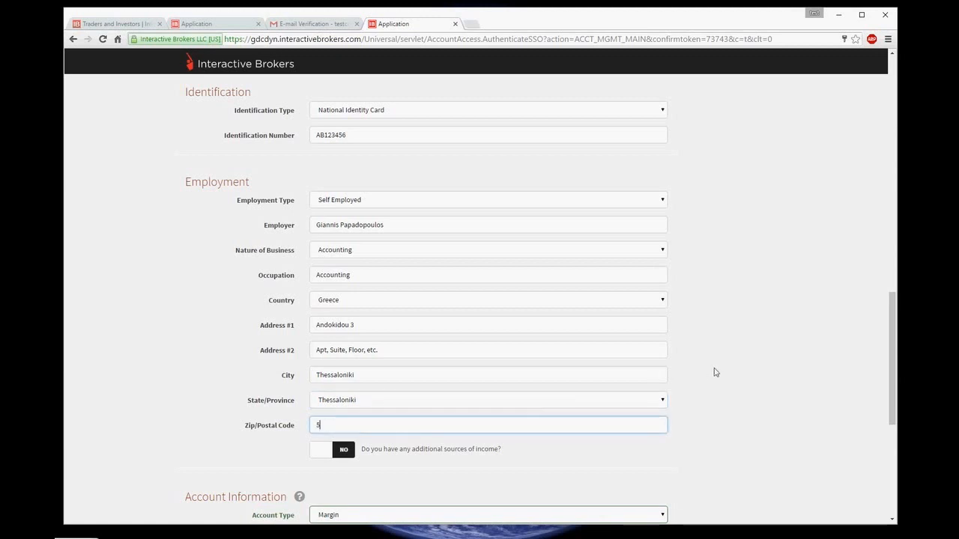
type("4634")
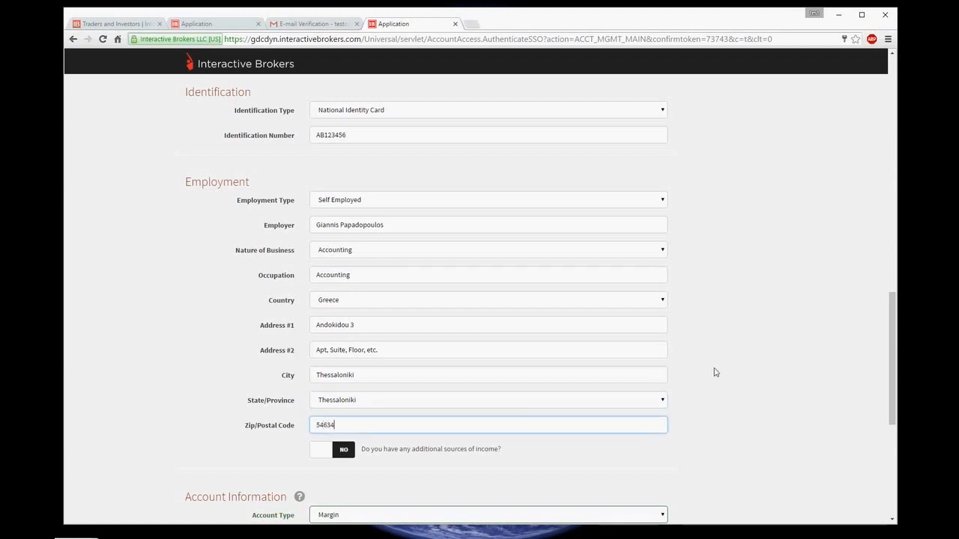
scroll("down", 3)
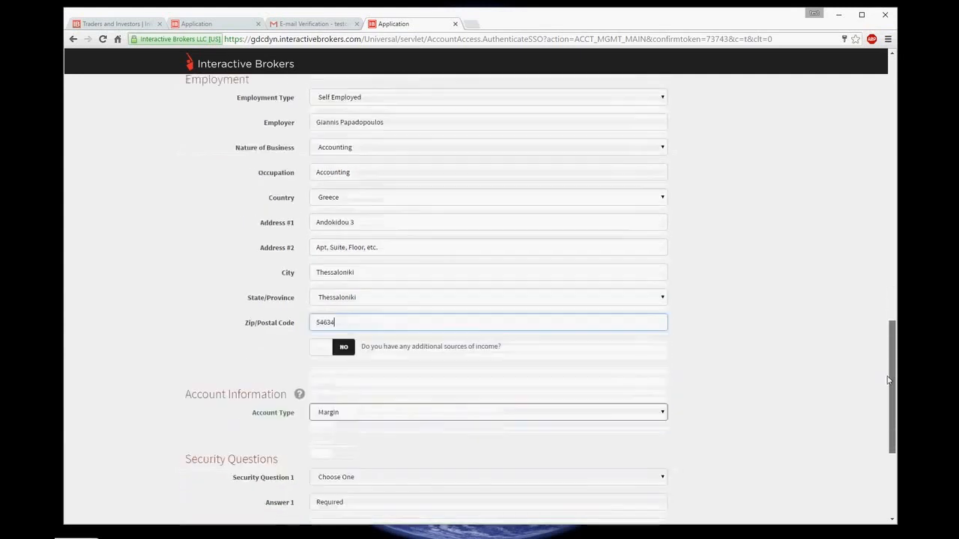
Choose Margin as the account type
scroll("down", 3)
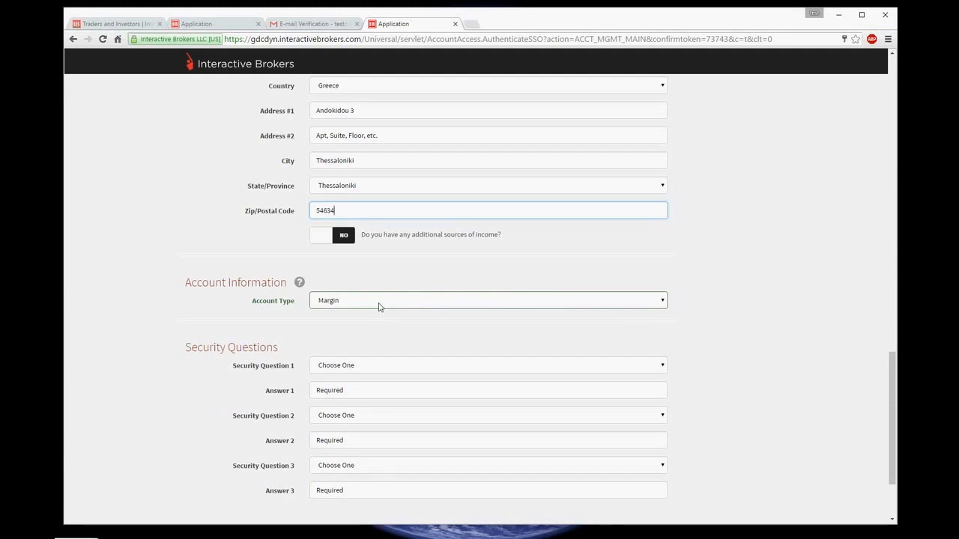
left_click(488, 299)
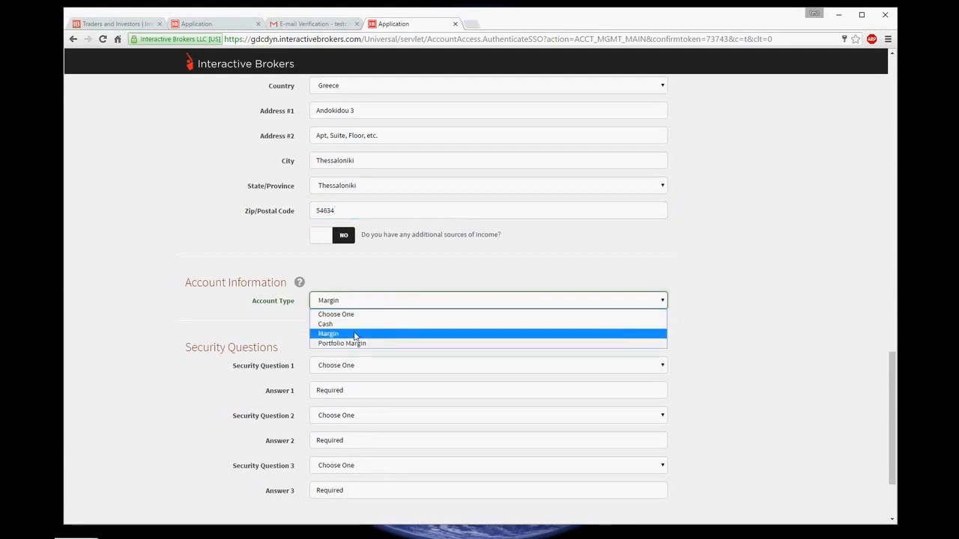
left_click(328, 333)
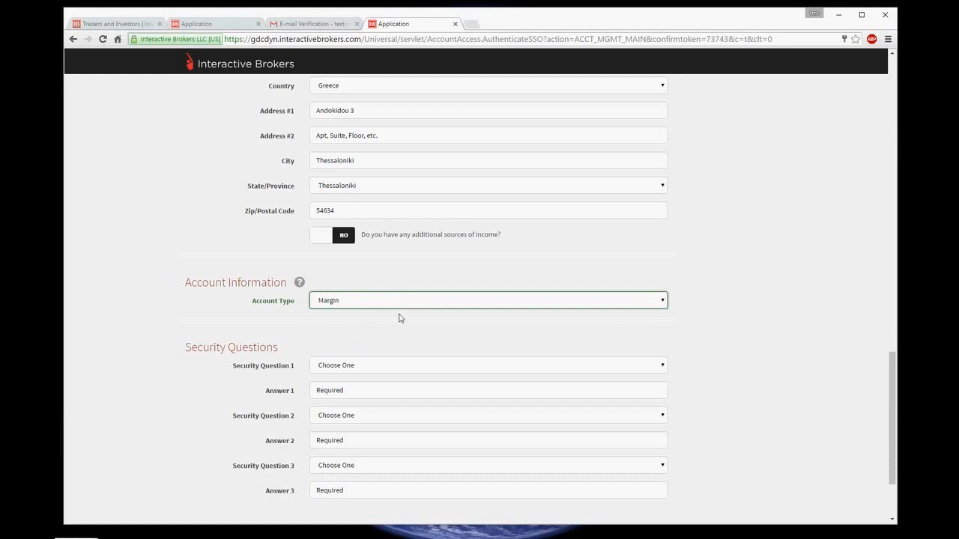
scroll("down", 3)
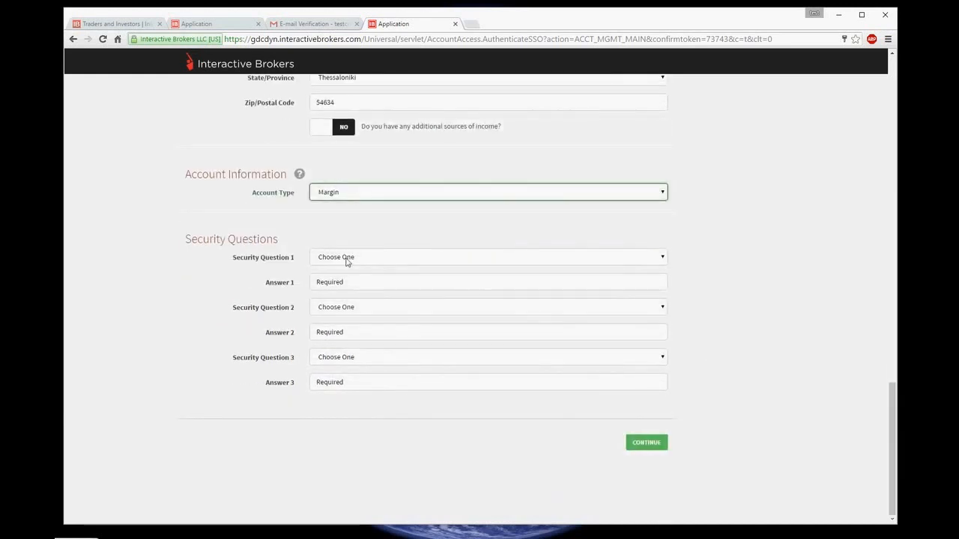
left_click(488, 258)
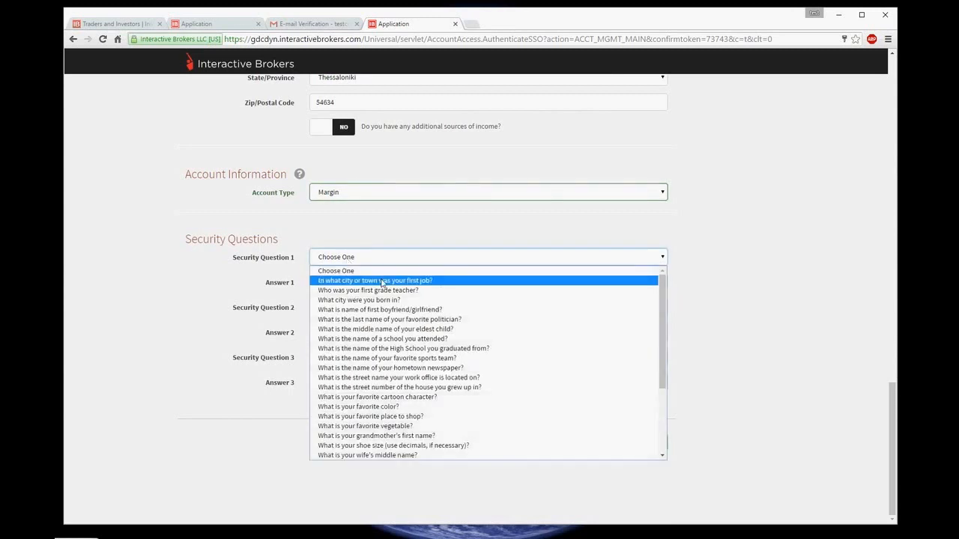
mouse_move(360, 299)
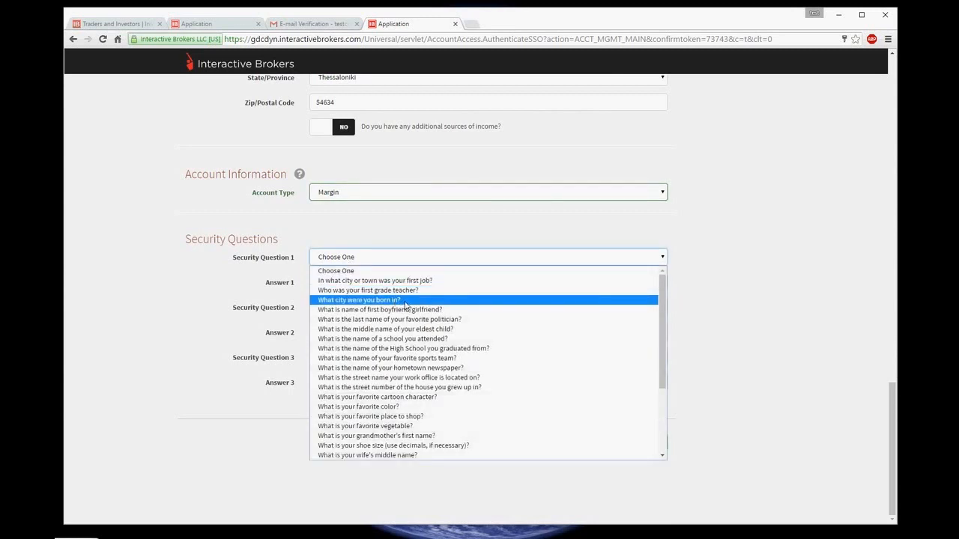
left_click(359, 300)
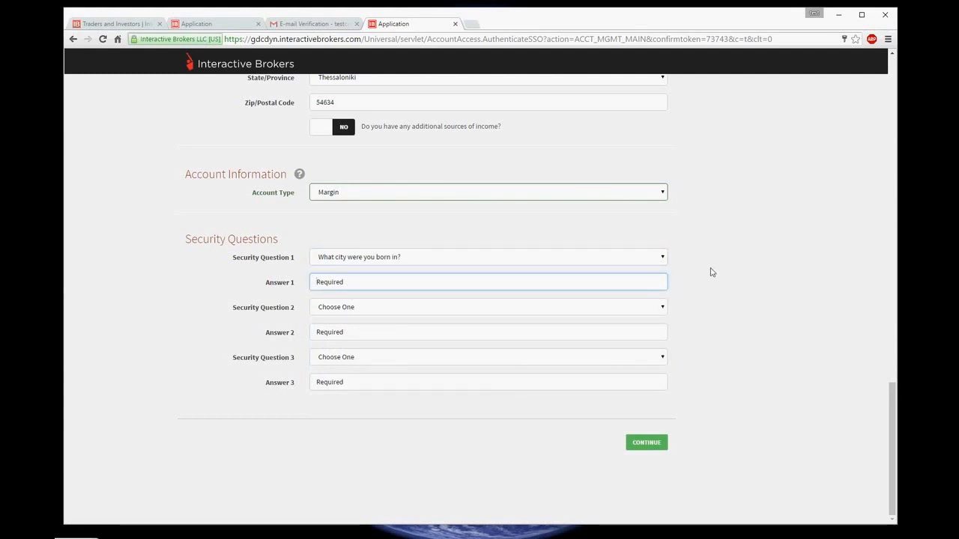
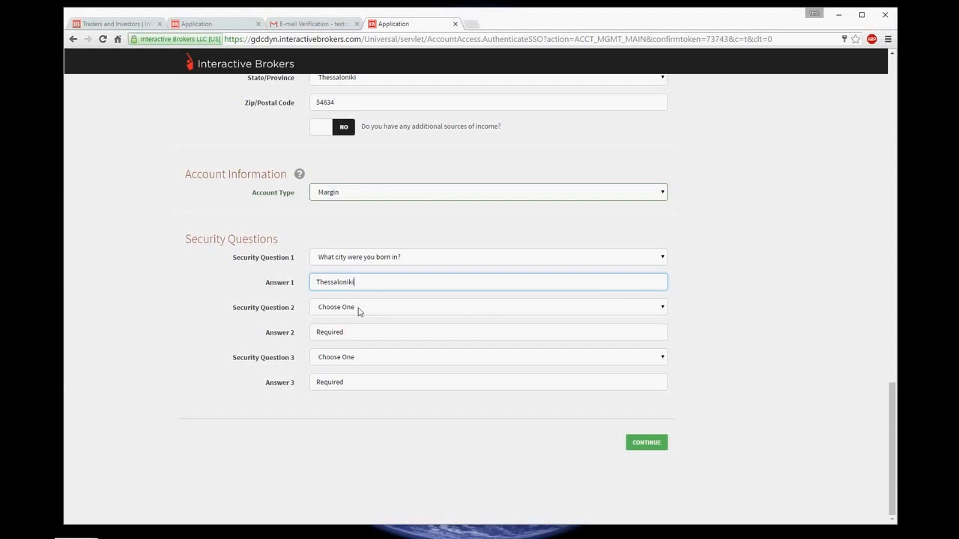
left_click(489, 308)
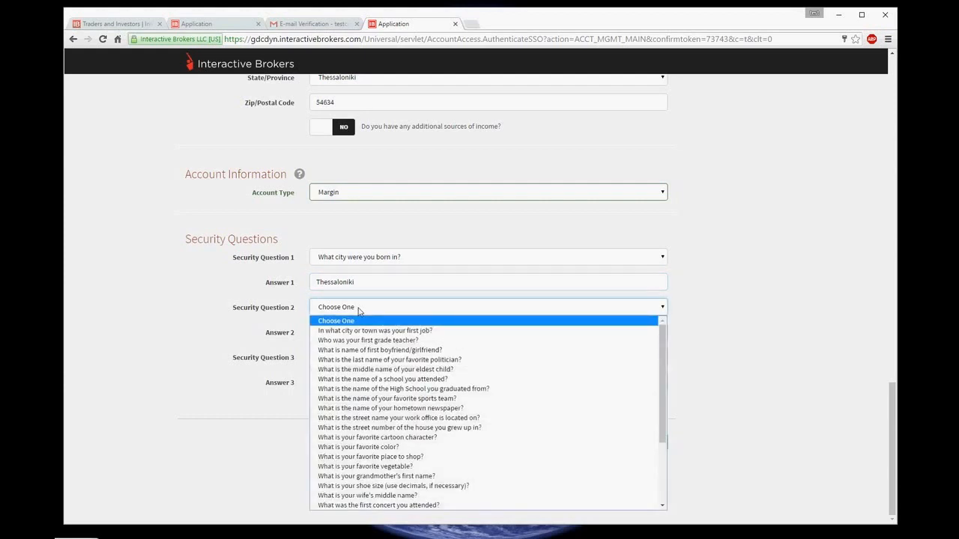
mouse_move(386, 447)
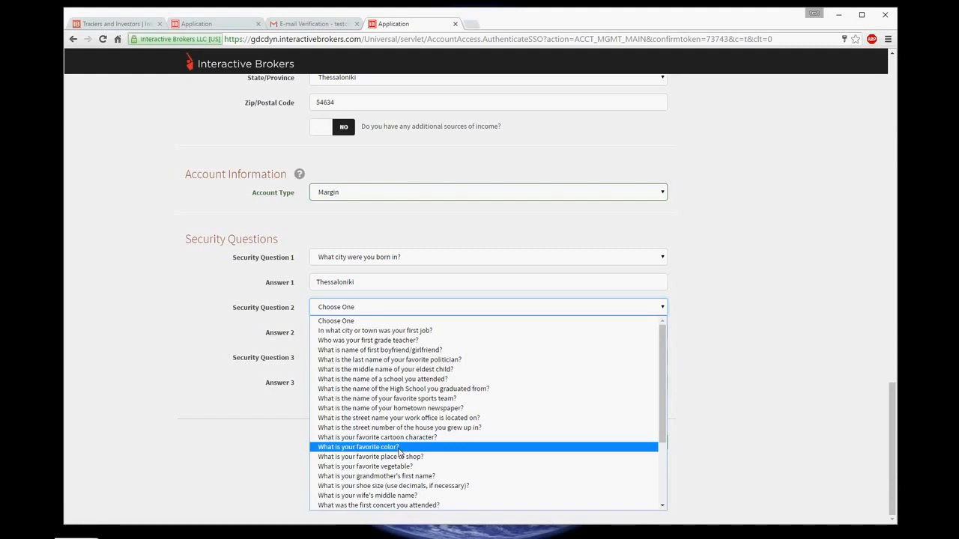
left_click(387, 398)
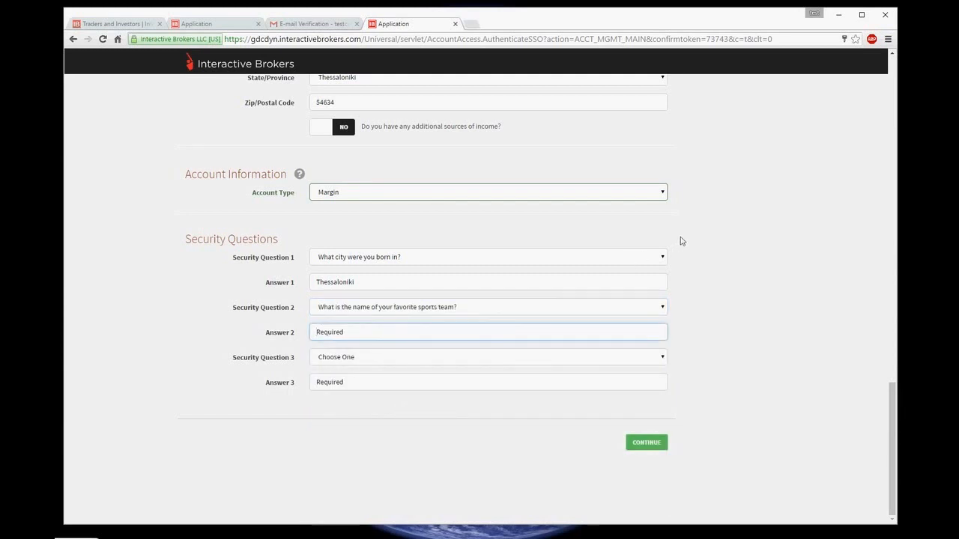
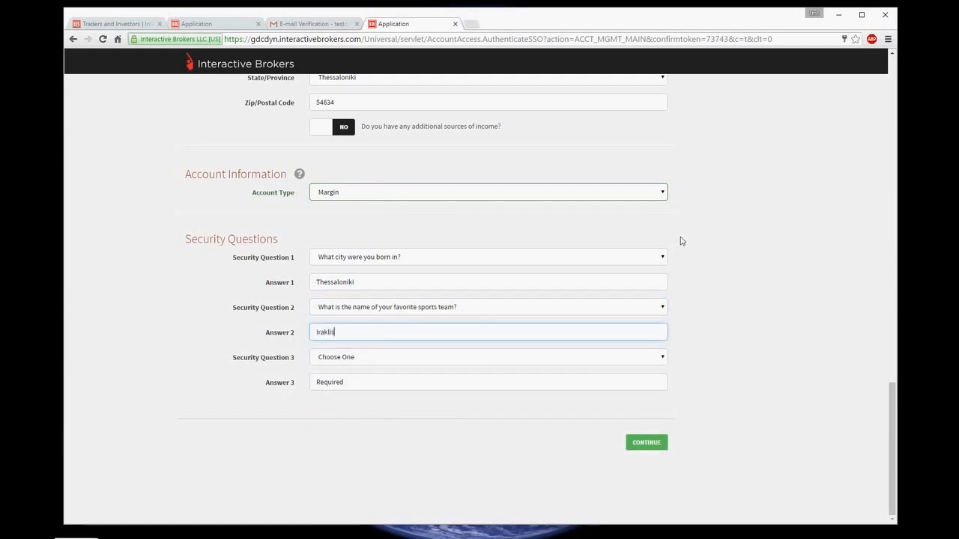
left_click(487, 357)
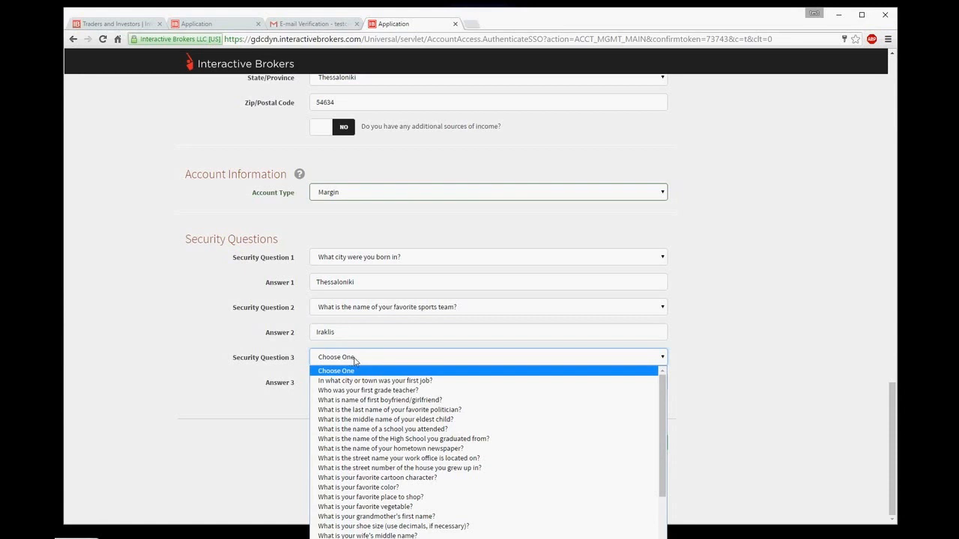
mouse_move(459, 398)
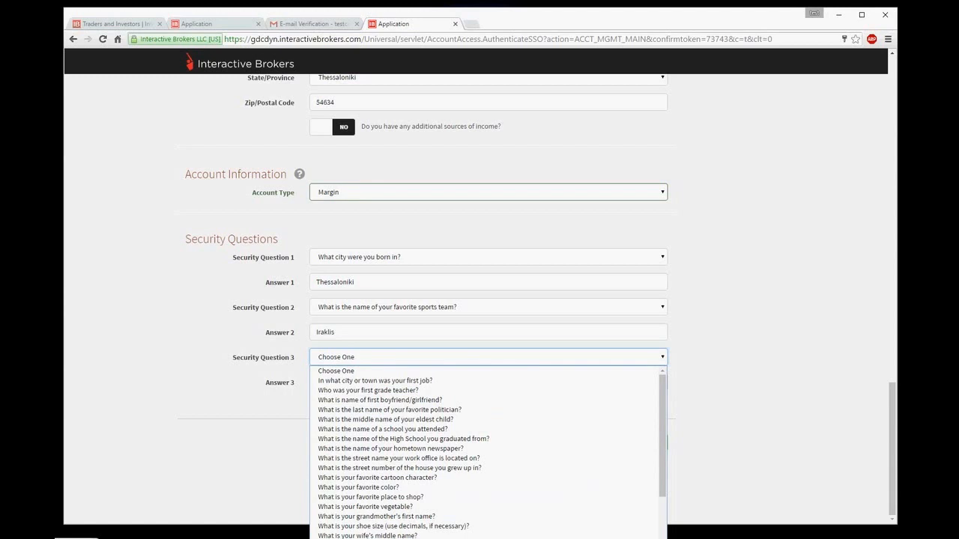
mouse_move(390, 411)
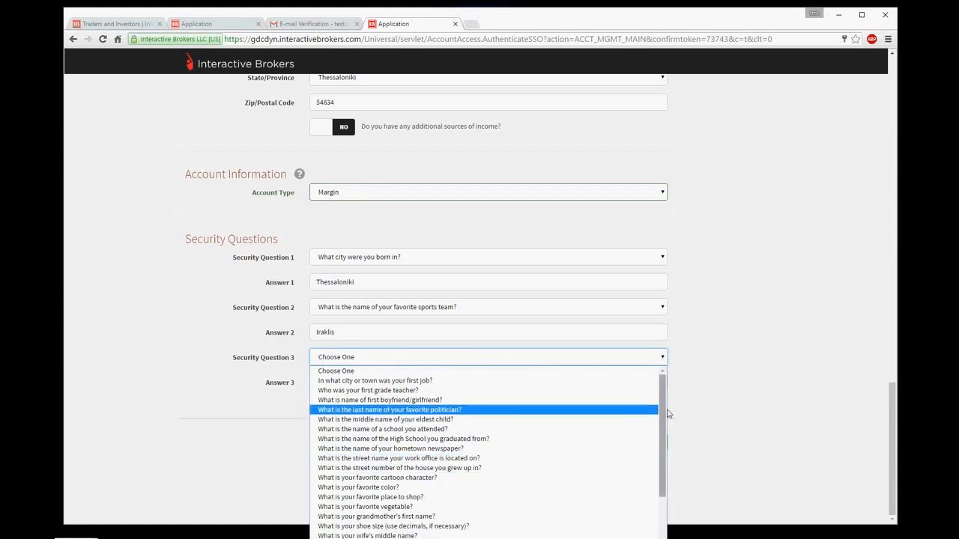
scroll("down", 3)
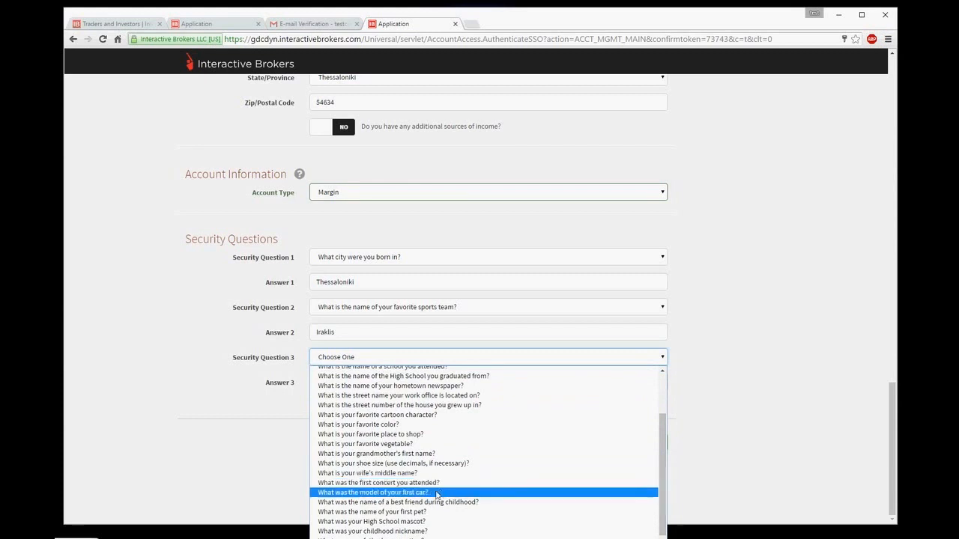
left_click(373, 492)
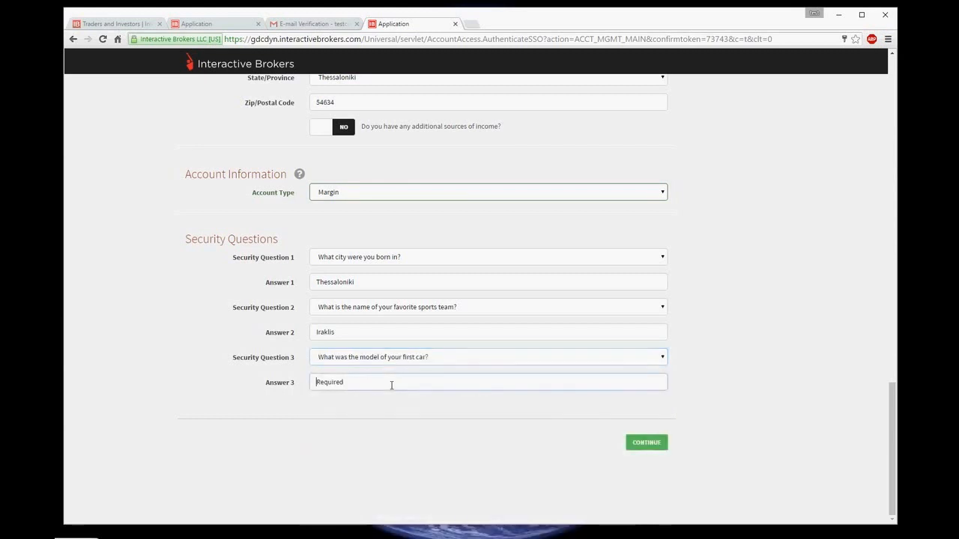
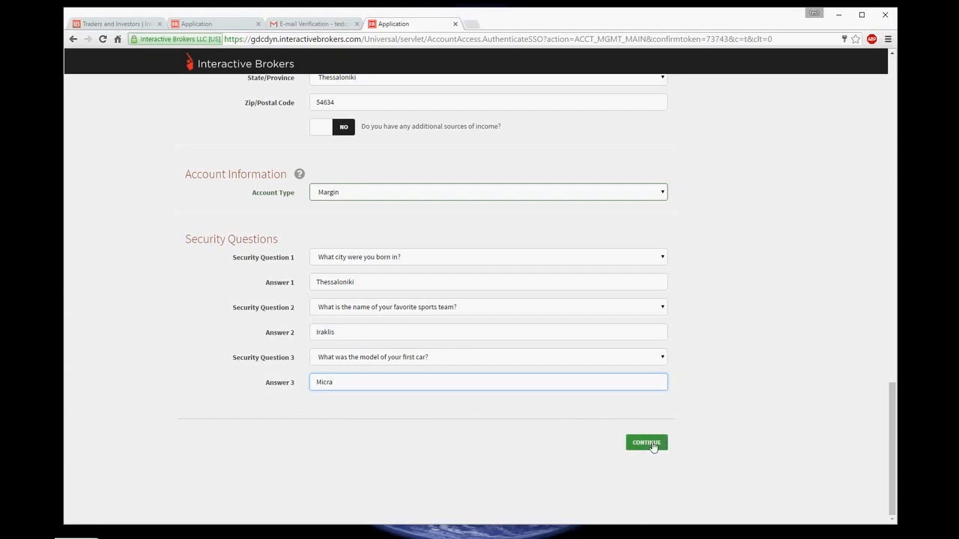
left_click(646, 442)
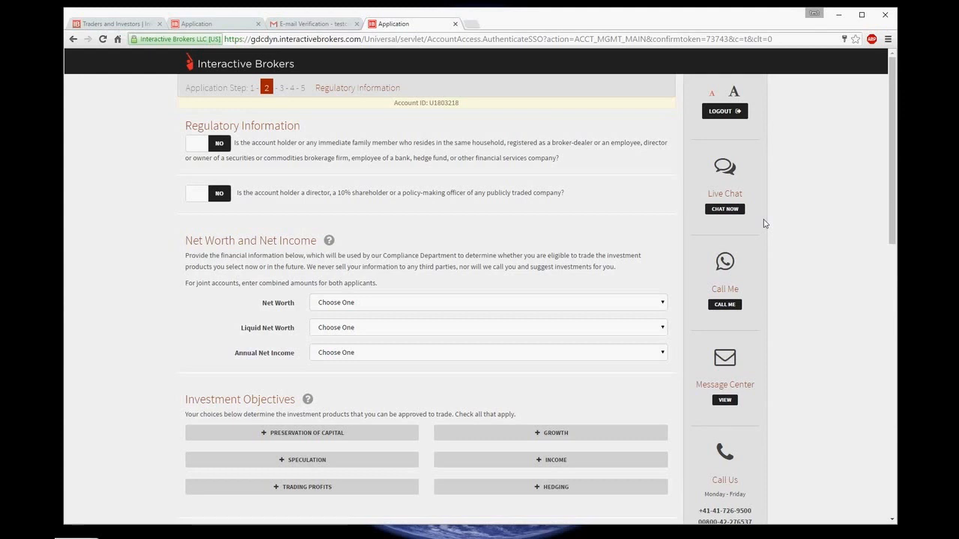
mouse_move(426, 194)
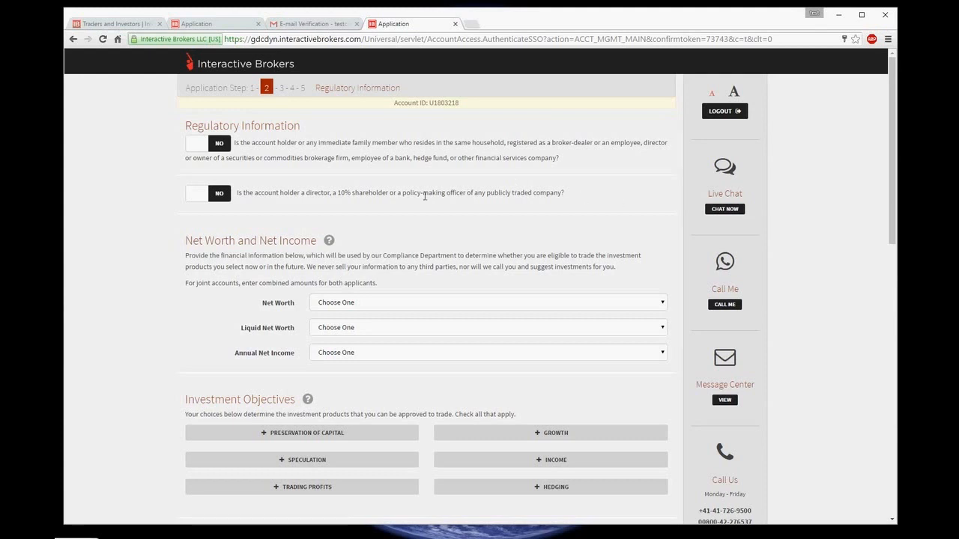
mouse_move(249, 154)
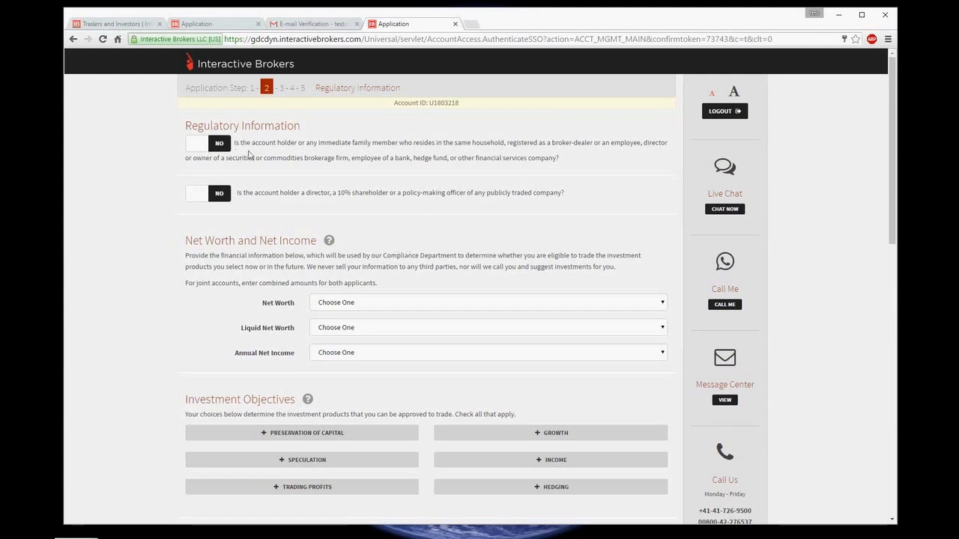
scroll("down", 3)
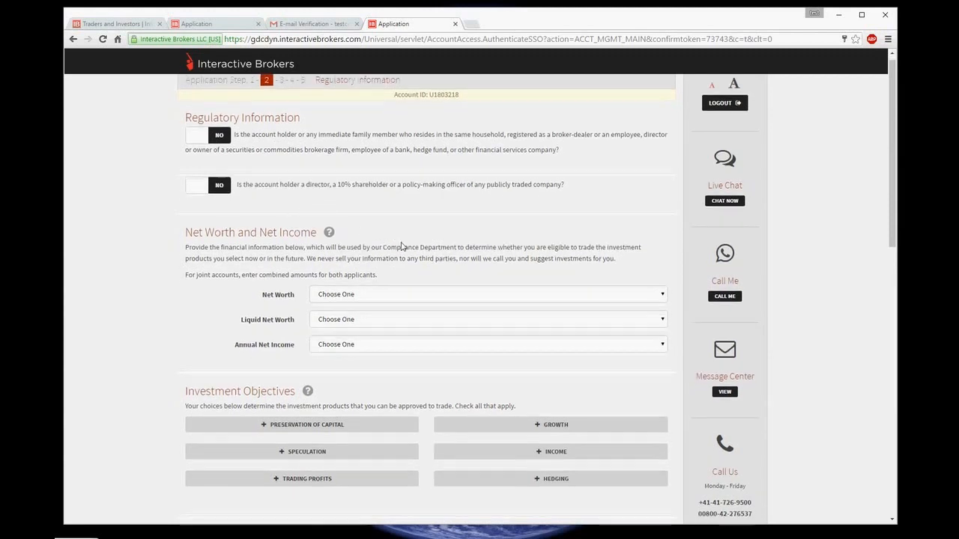
scroll("down", 3)
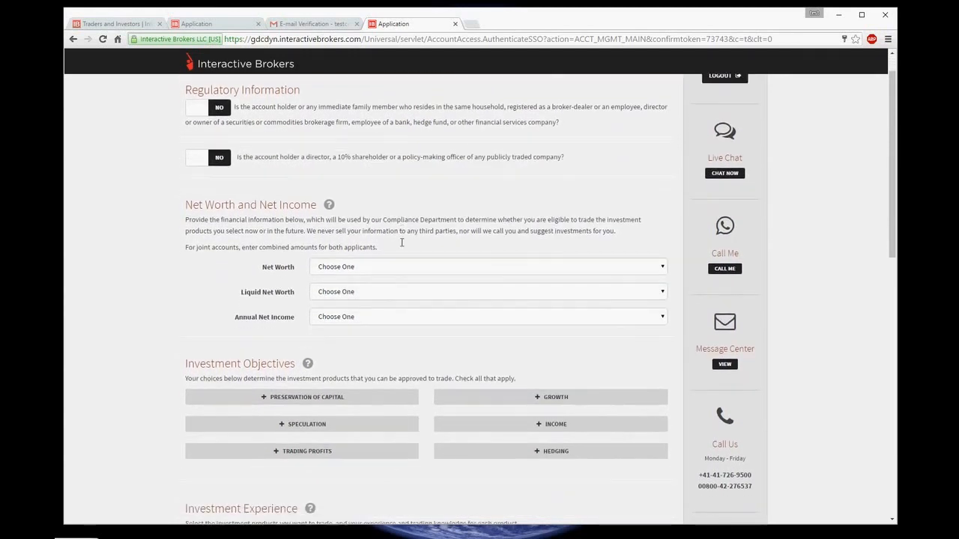
Set net worth and liquid net worth to 100,000–199,999 EUR and annual net income to 100,000–249,999 EUR
left_click(487, 267)
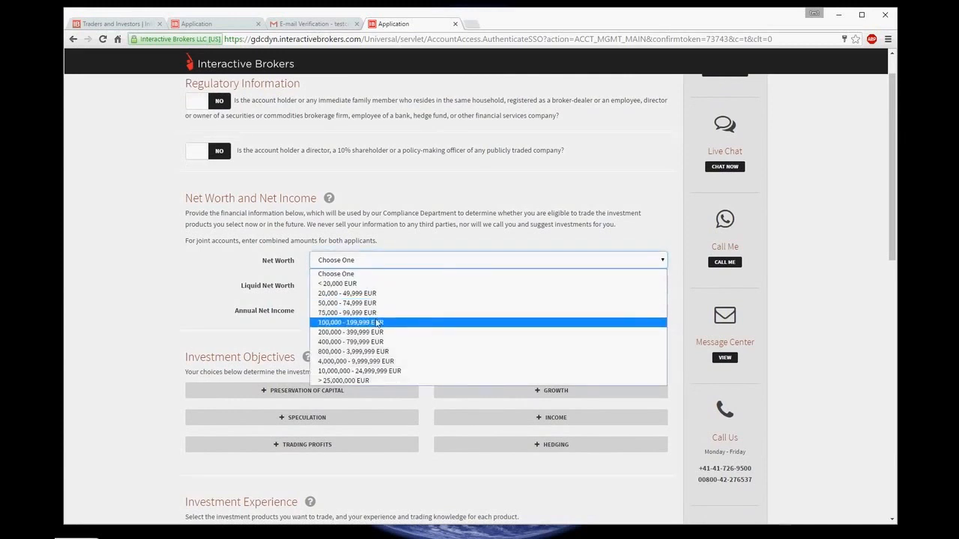
left_click(349, 322)
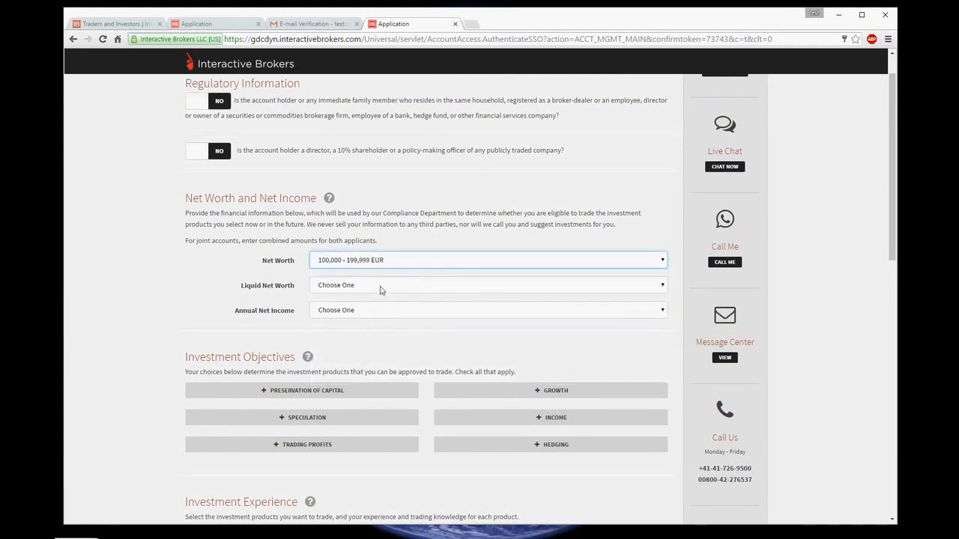
left_click(487, 285)
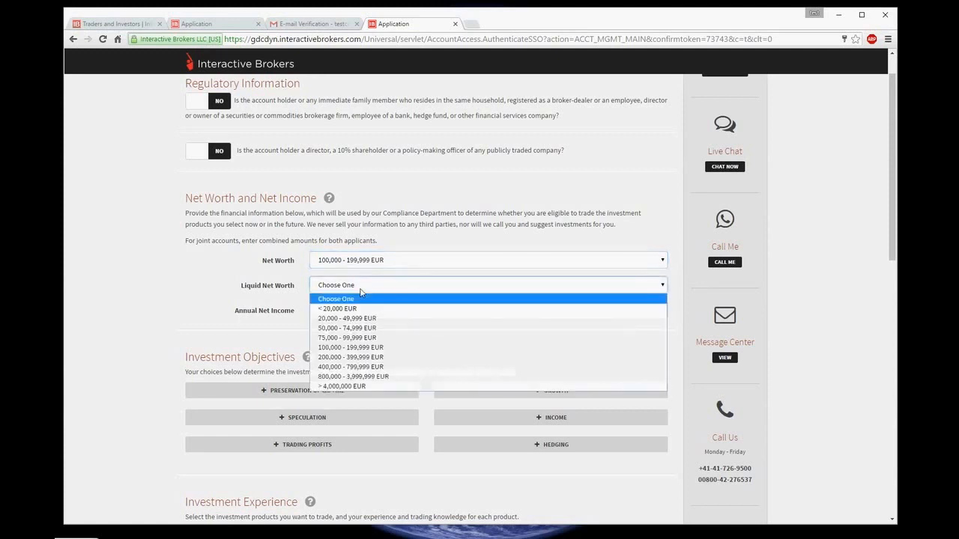
left_click(350, 348)
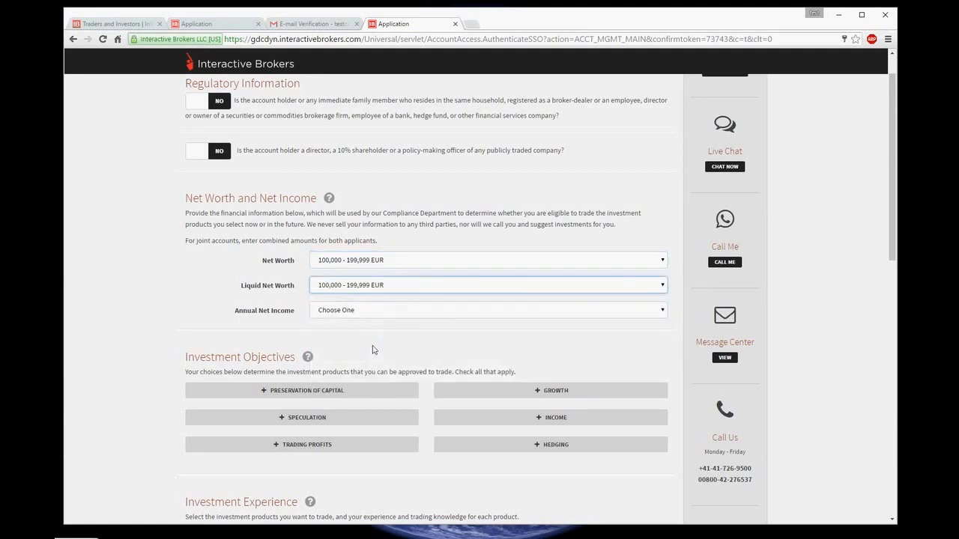
left_click(487, 309)
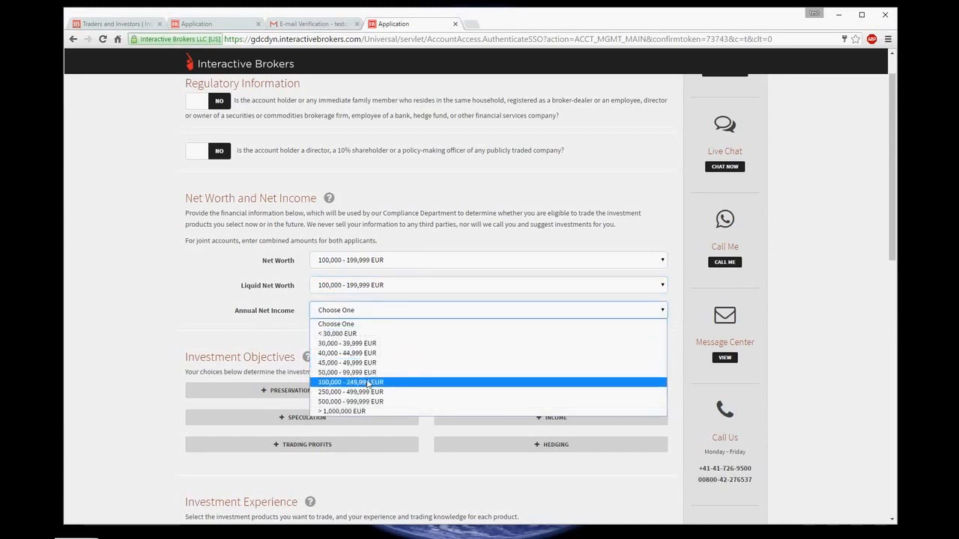
left_click(351, 382)
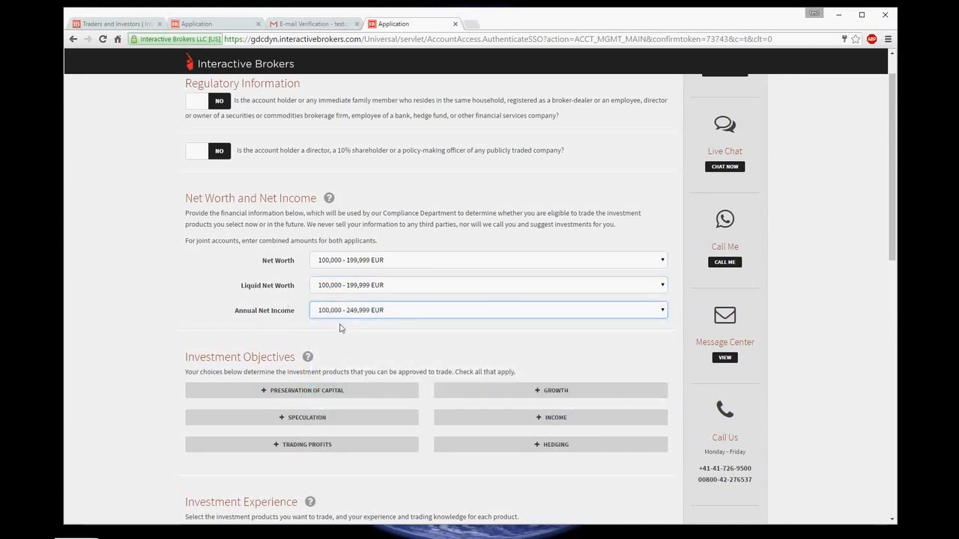
scroll("down", 3)
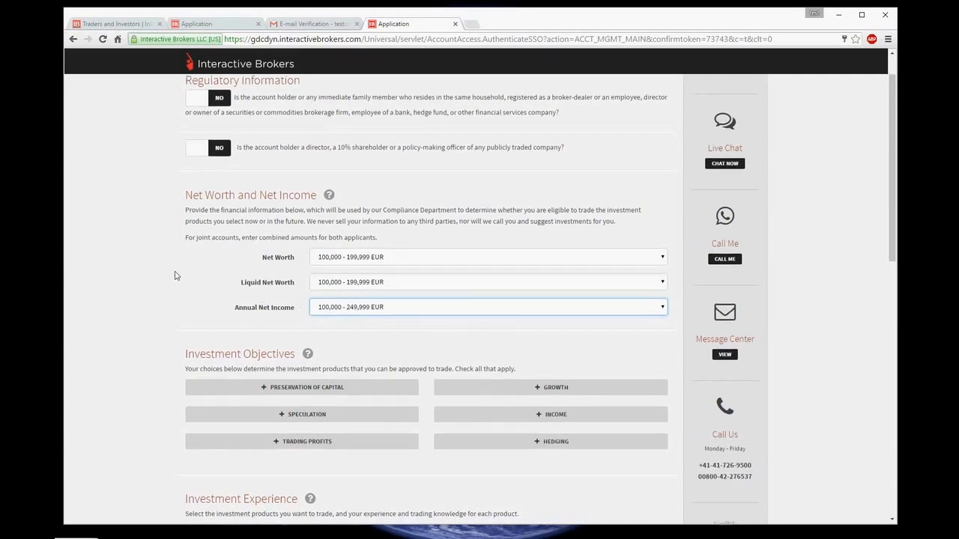
scroll("down", 3)
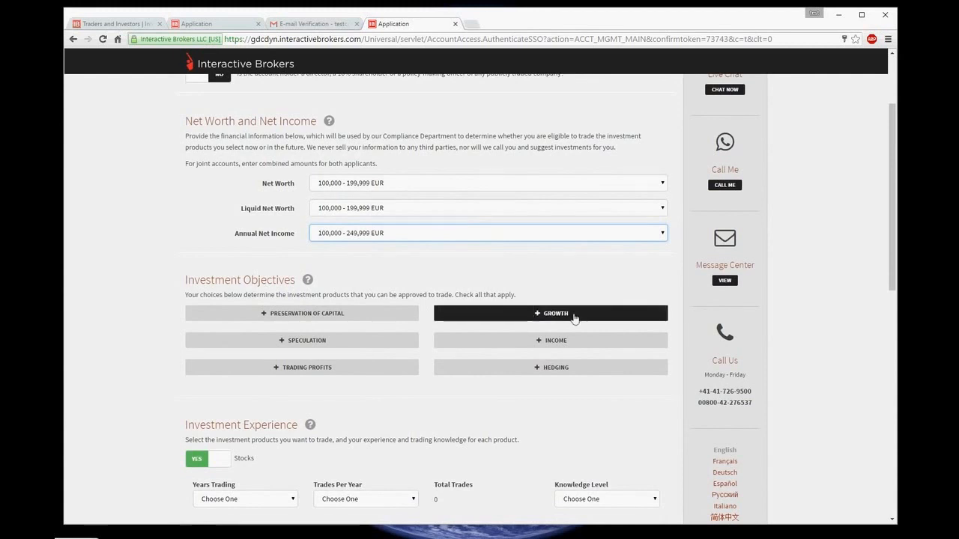
Add Growth to the investment objectives and move down to Investment Experience
left_click(550, 314)
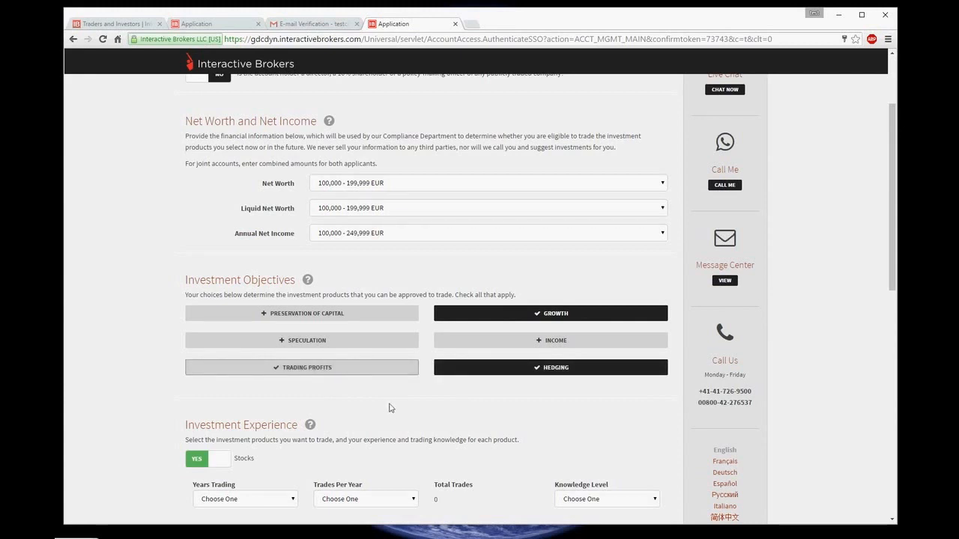
scroll("down", 3)
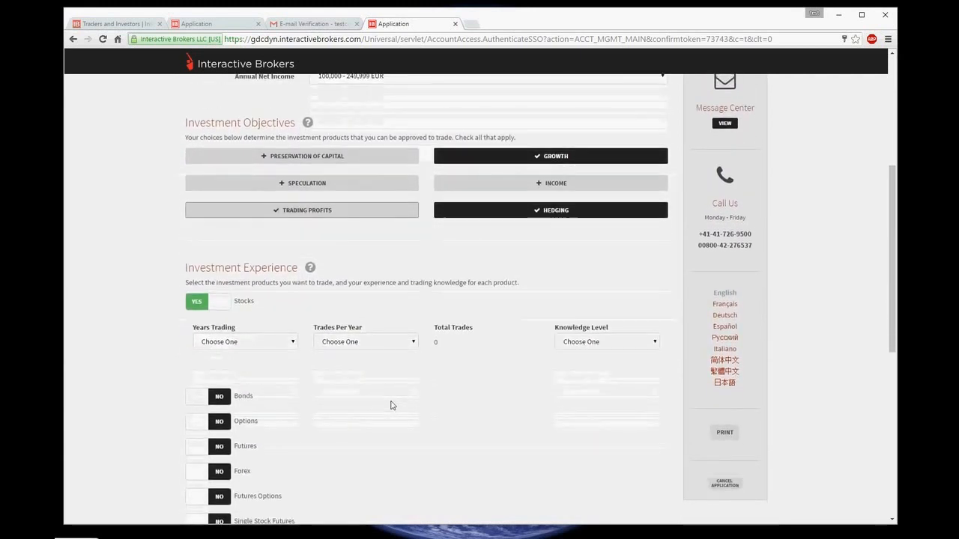
Record Stocks experience as over 10 years, over 100 trades per year and Extensive knowledge
scroll("down", 3)
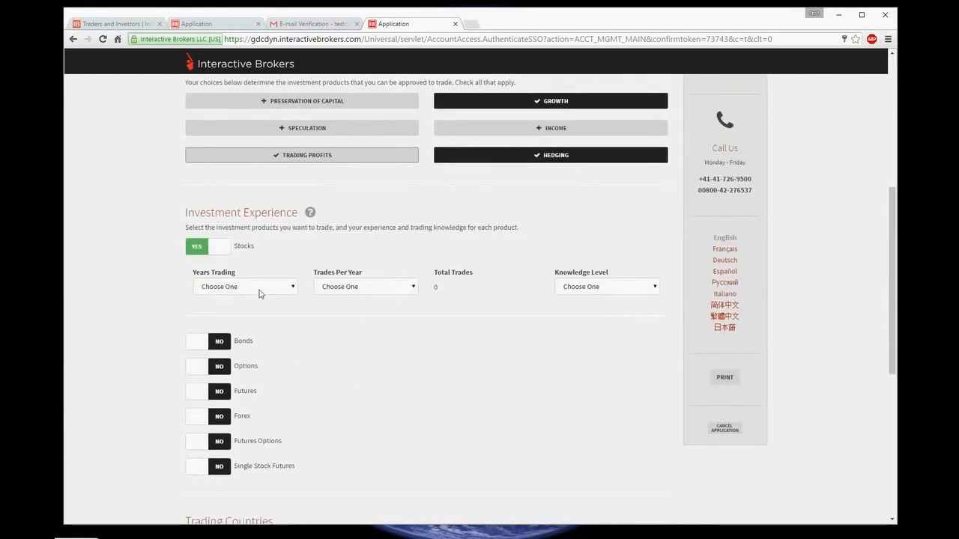
left_click(246, 287)
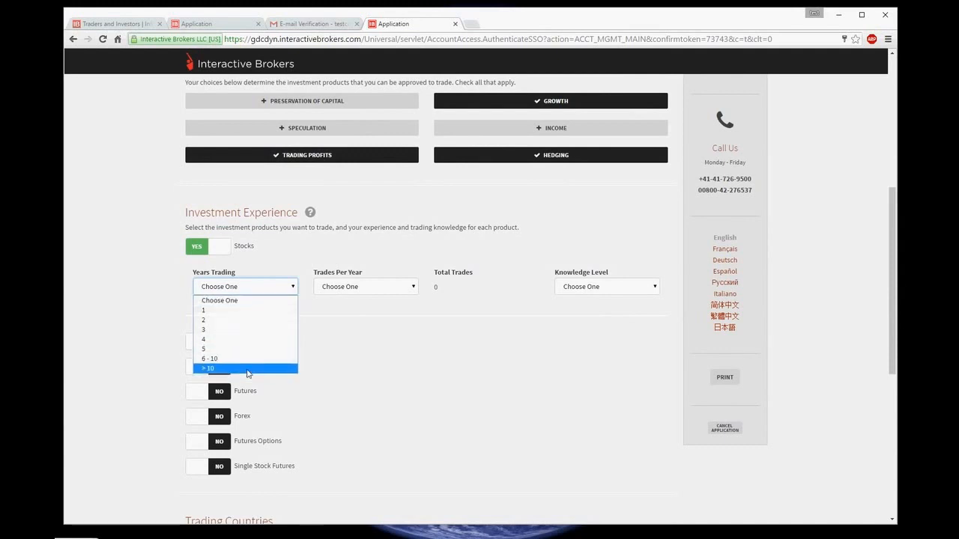
left_click(209, 368)
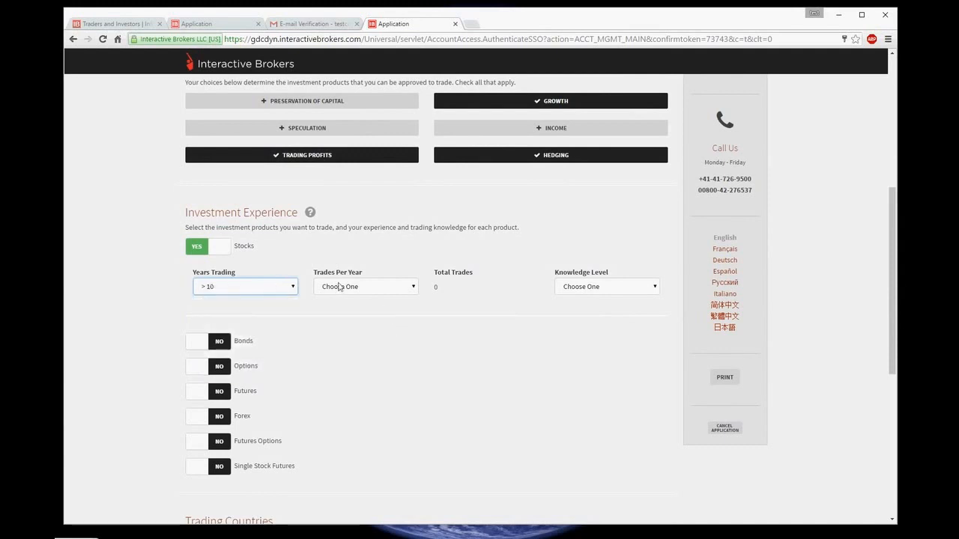
left_click(366, 286)
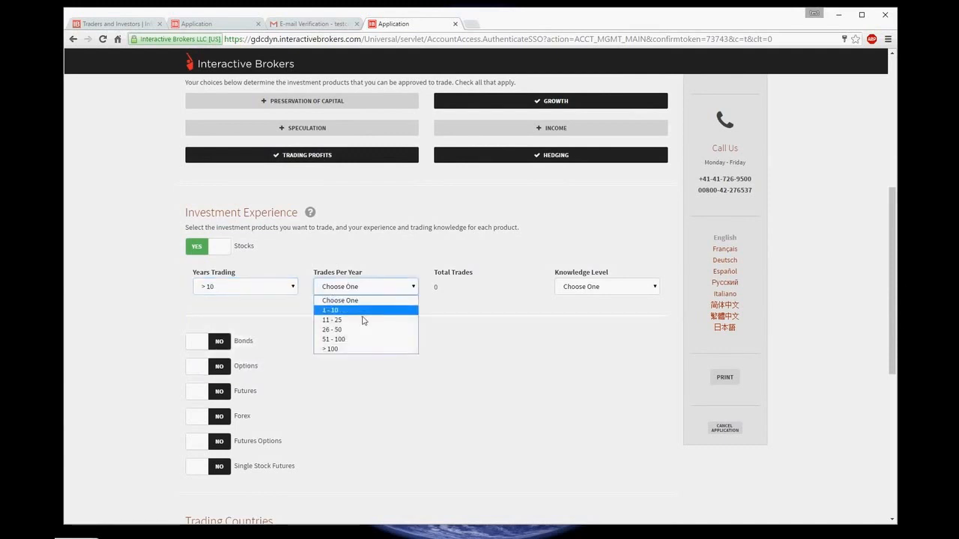
left_click(330, 347)
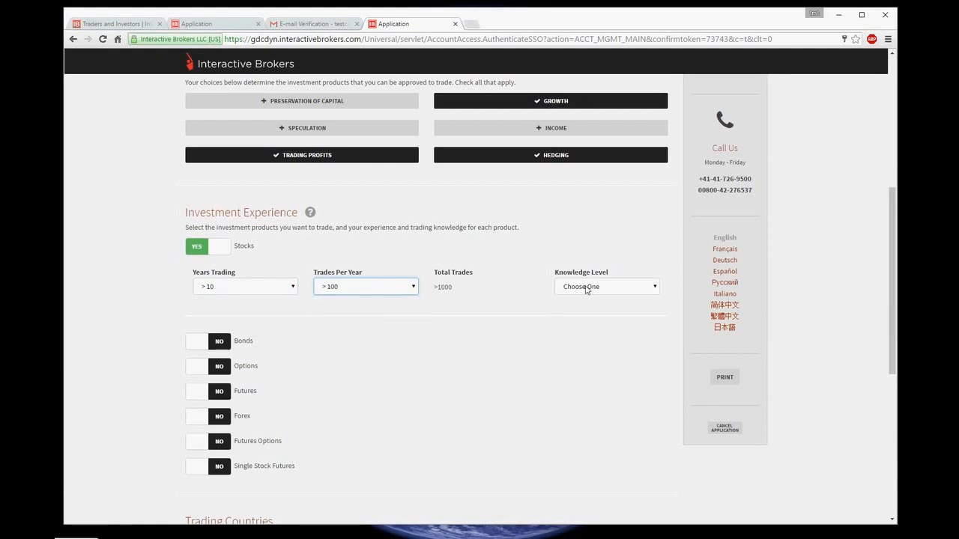
left_click(606, 287)
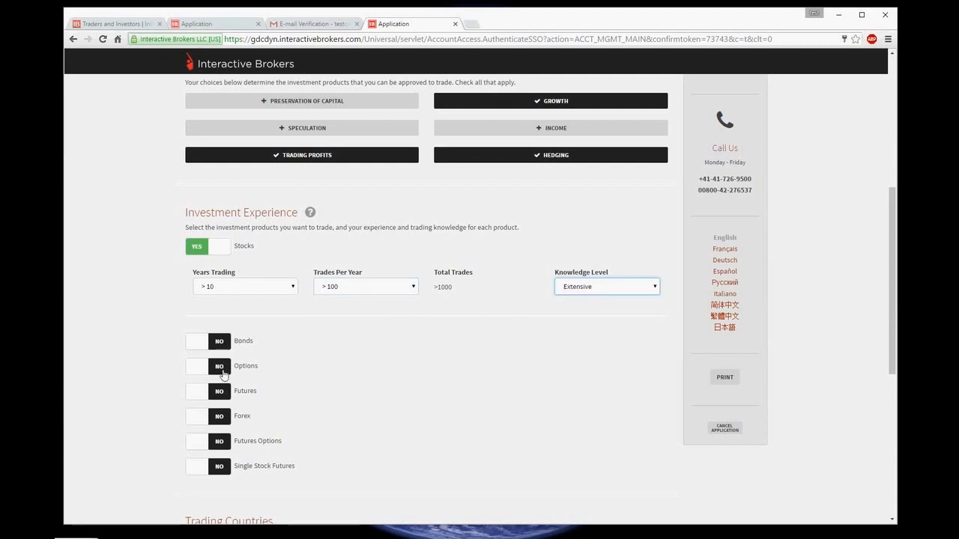
Declare Forex experience with over 10 years, over 100 trades per year and Extensive knowledge
left_click(197, 417)
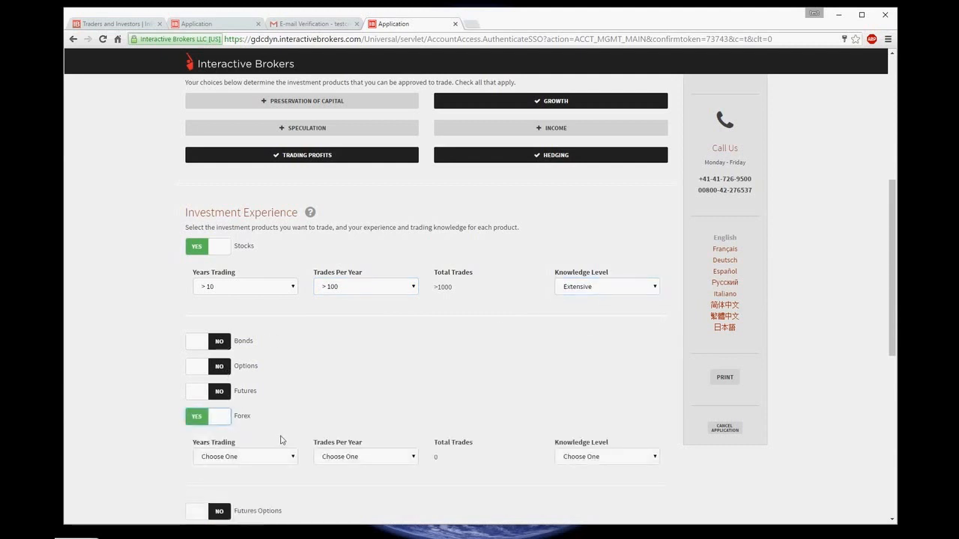
scroll("down", 3)
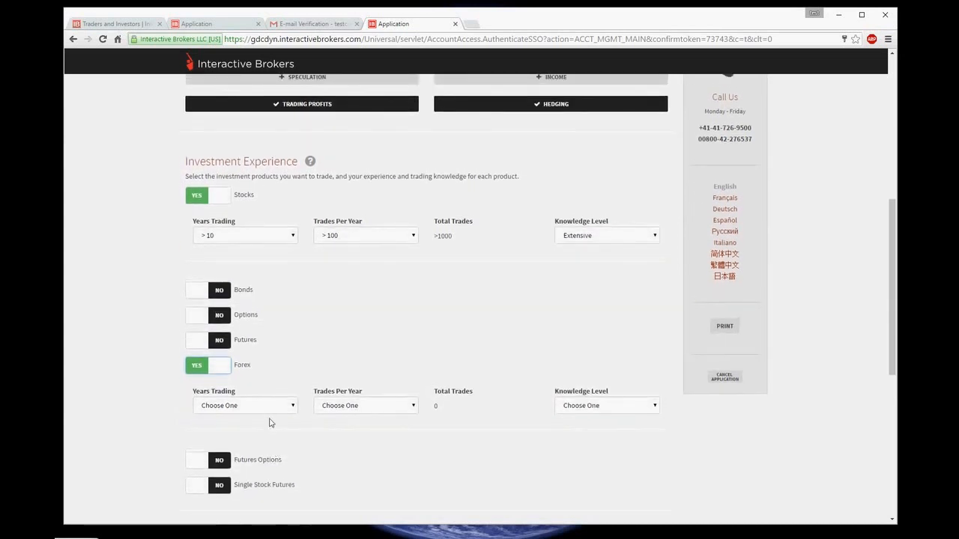
left_click(246, 405)
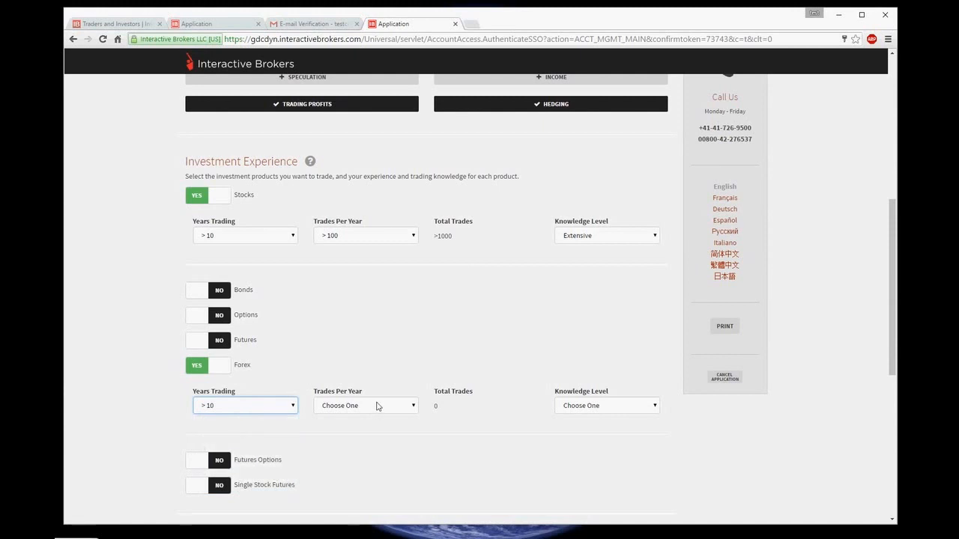
left_click(366, 405)
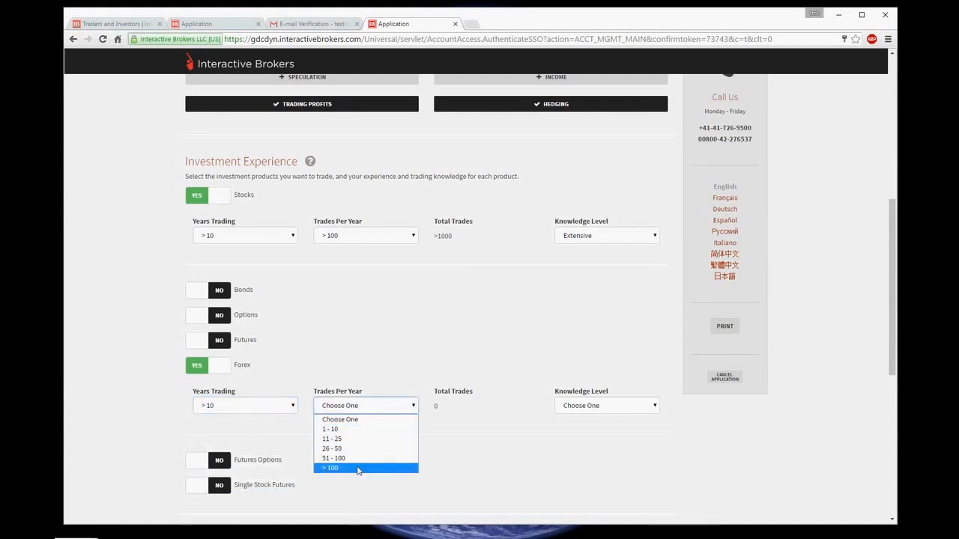
left_click(330, 468)
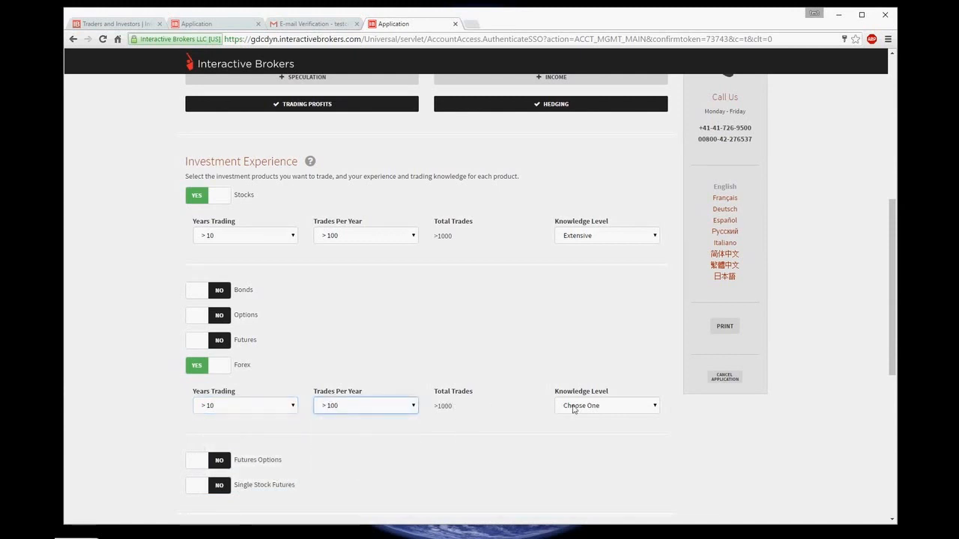
left_click(607, 405)
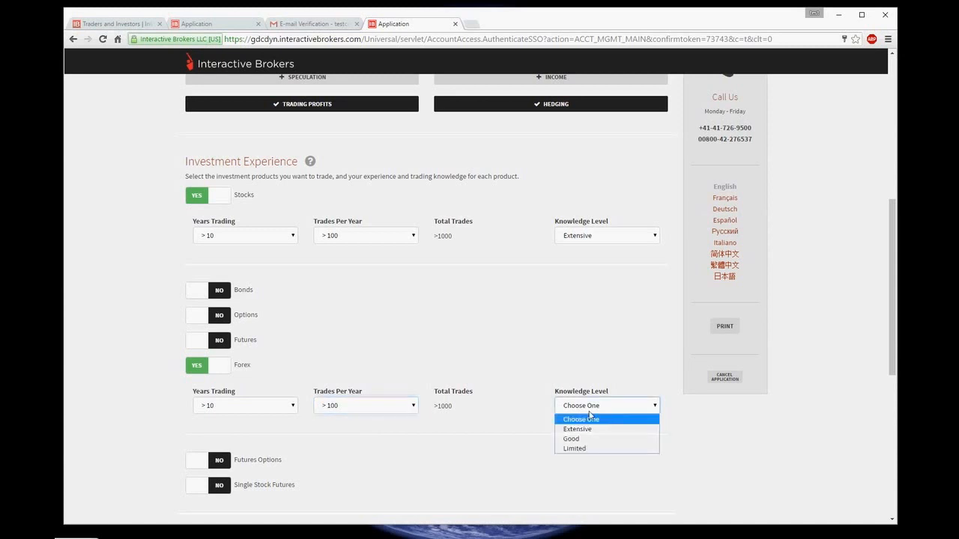
left_click(577, 428)
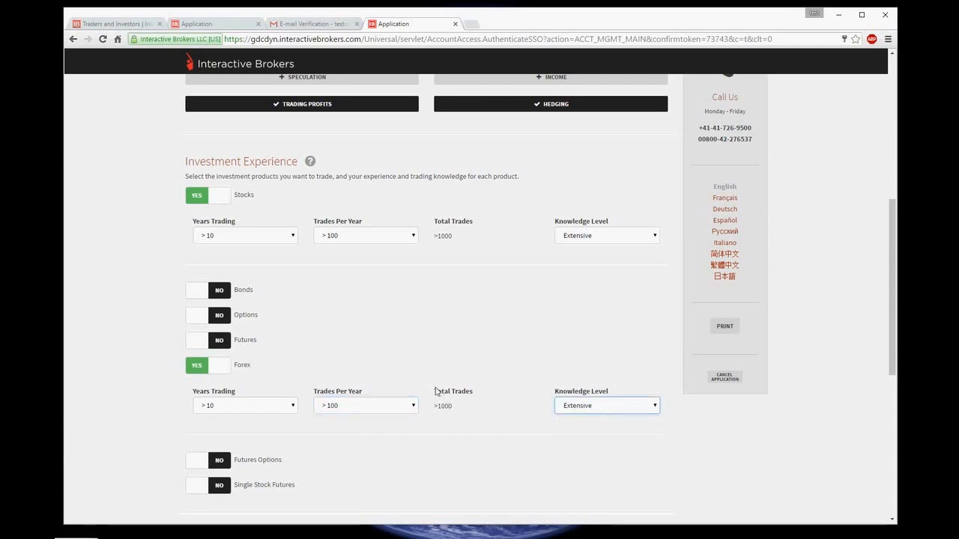
scroll("down", 3)
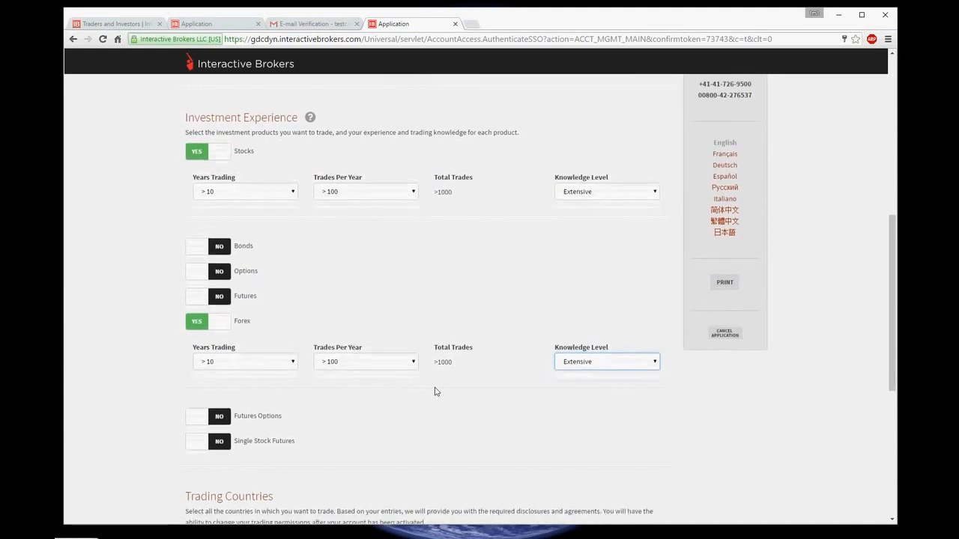
scroll("down", 3)
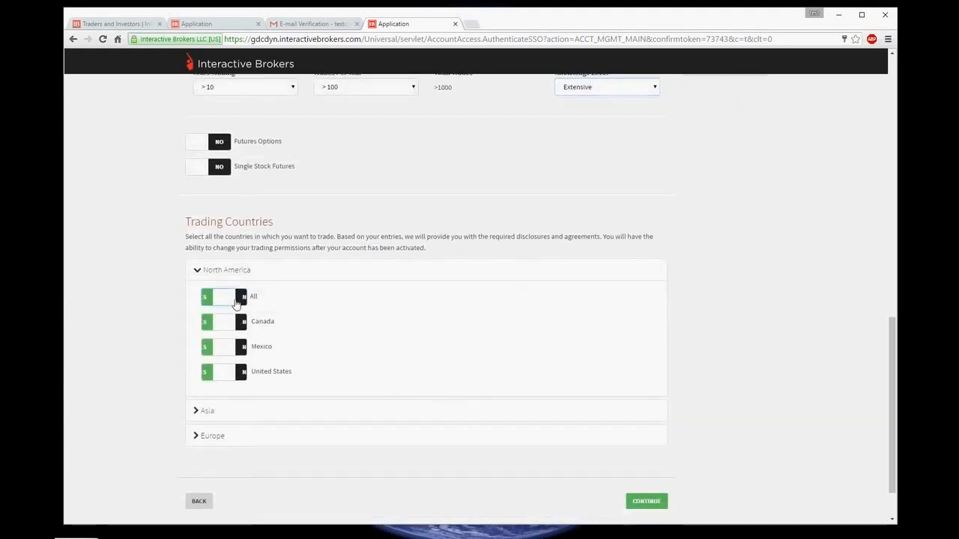
Permit trading in all North American and European countries and continue to the W-8BEN step
left_click(222, 296)
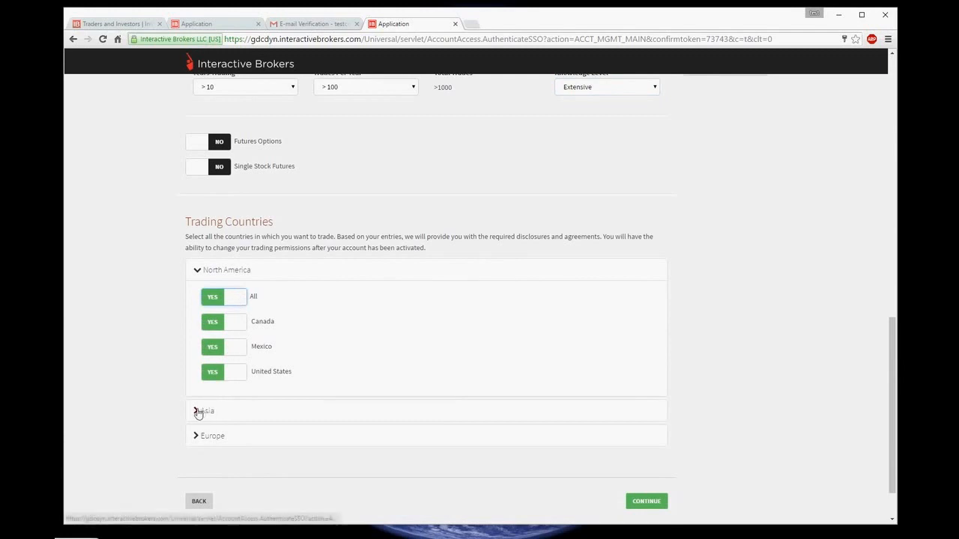
left_click(210, 411)
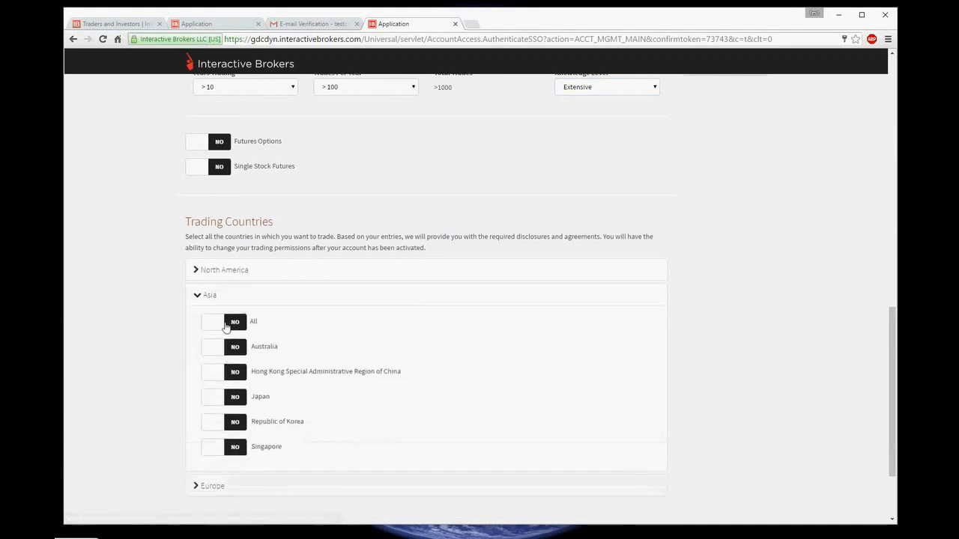
left_click(212, 321)
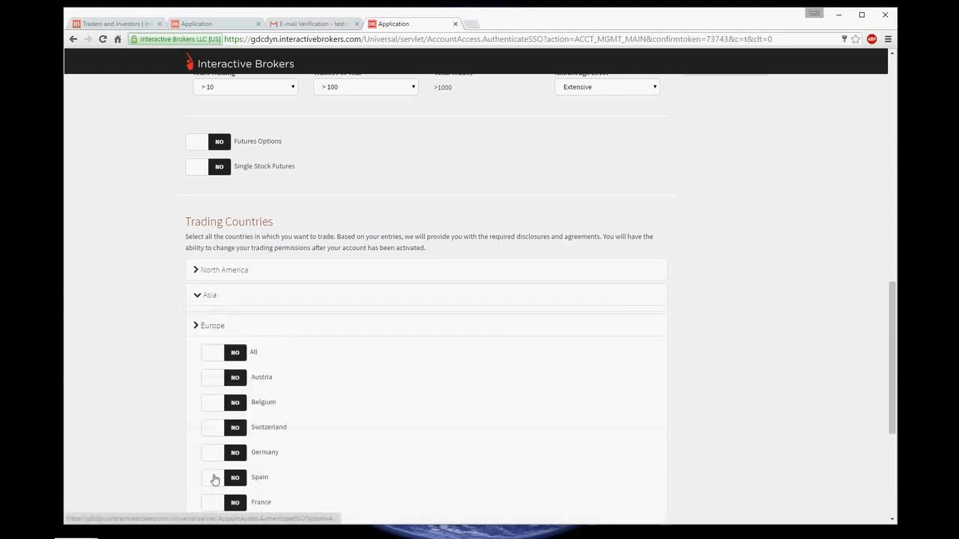
left_click(213, 348)
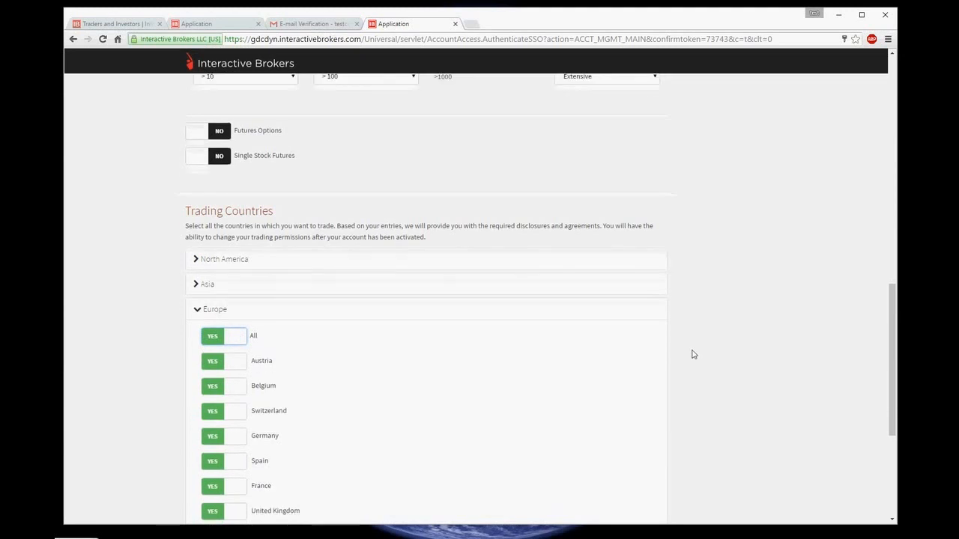
scroll("down", 3)
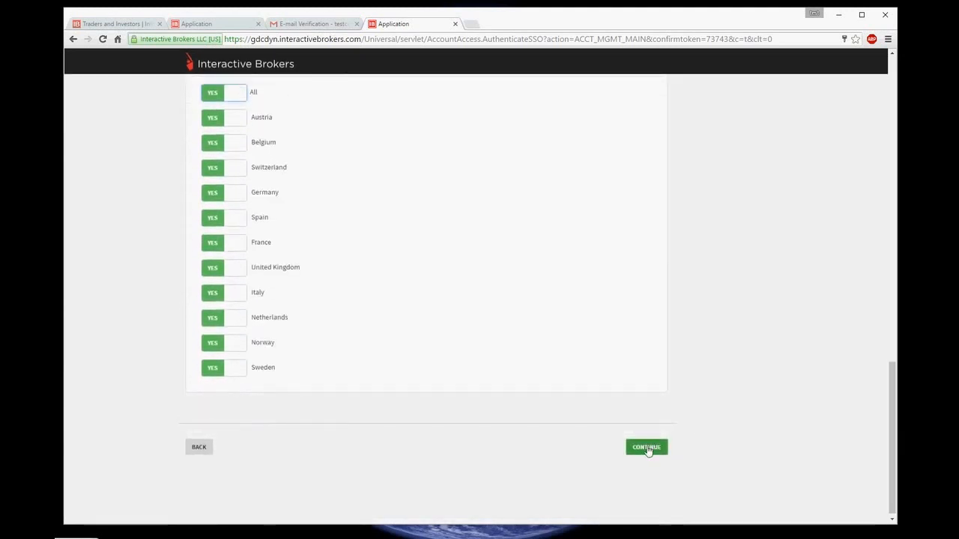
left_click(646, 447)
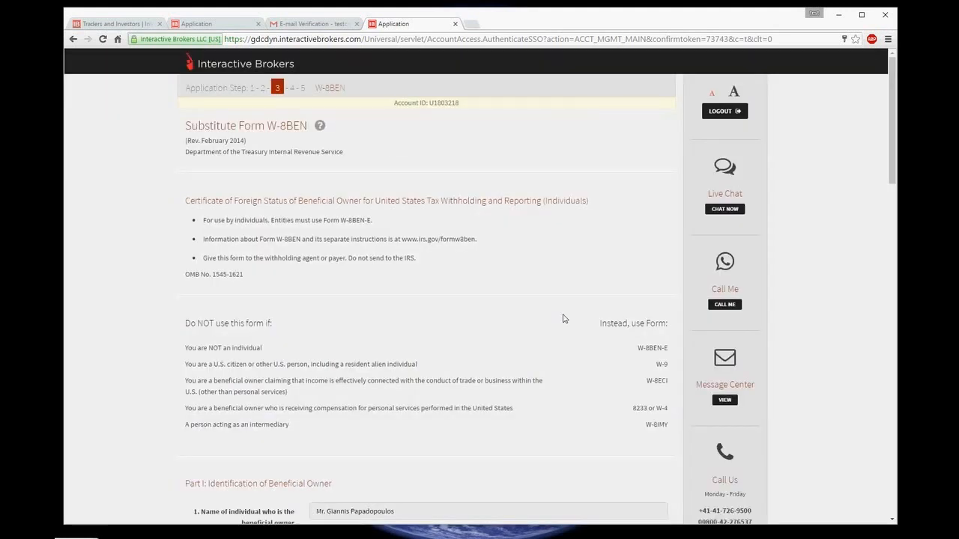
mouse_move(419, 297)
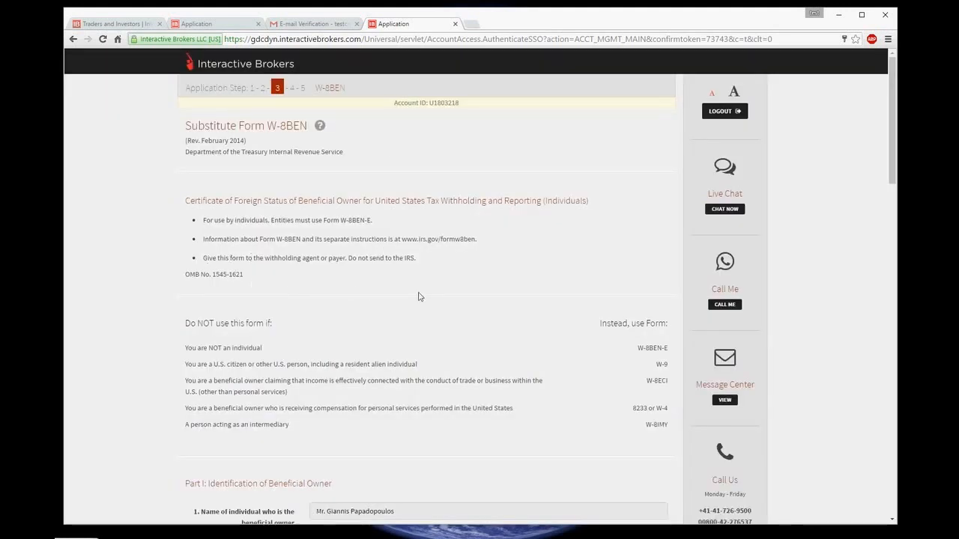
Scroll through the prefilled W-8BEN Part I down to the Part III certification
scroll("down", 3)
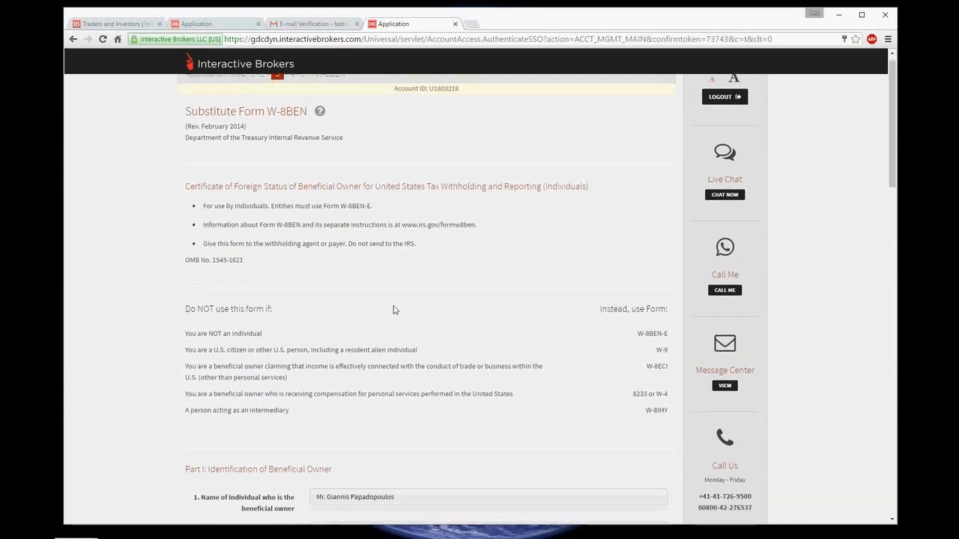
scroll("down", 3)
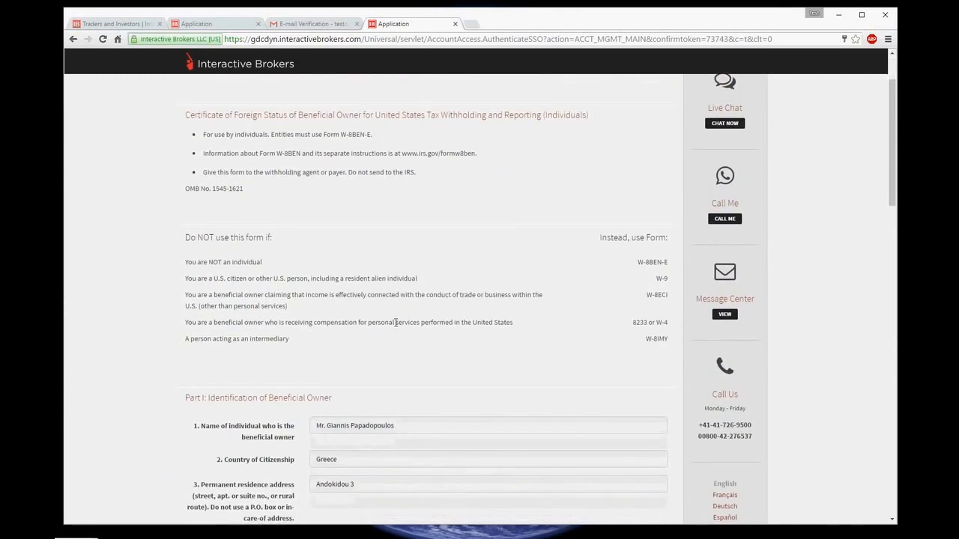
scroll("down", 3)
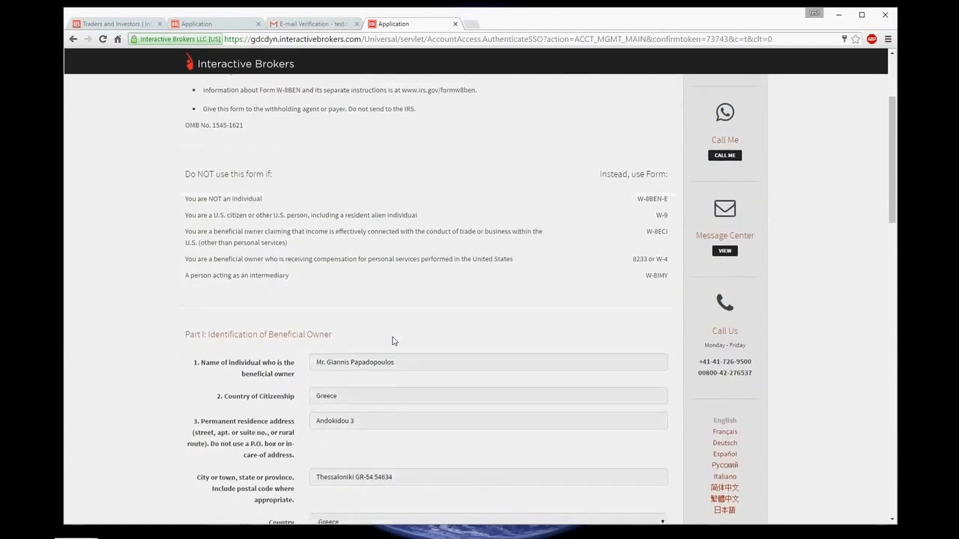
scroll("down", 3)
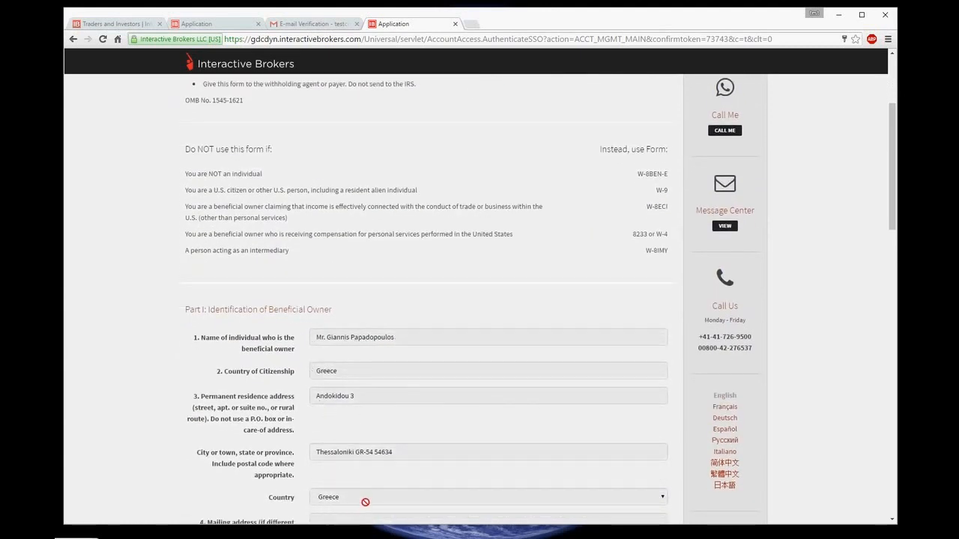
mouse_move(887, 187)
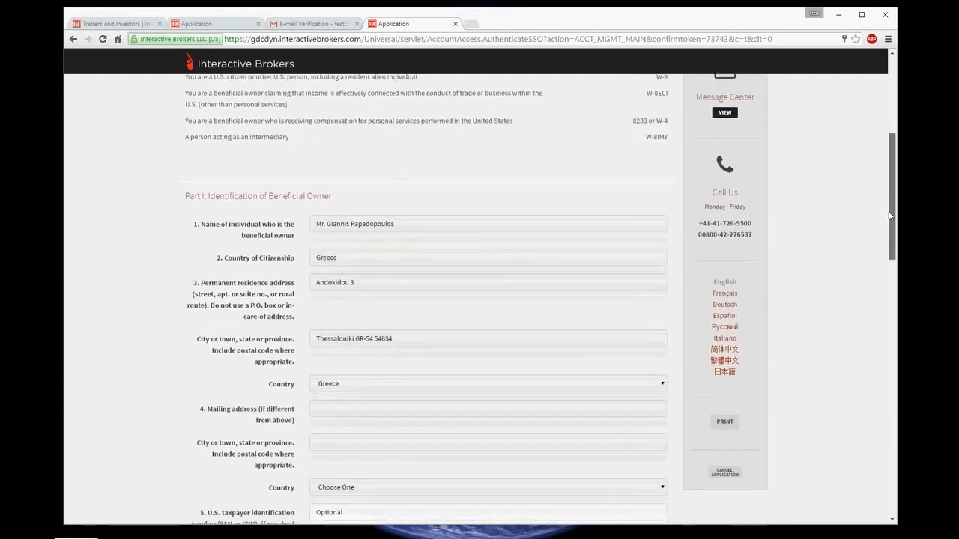
scroll("down", 3)
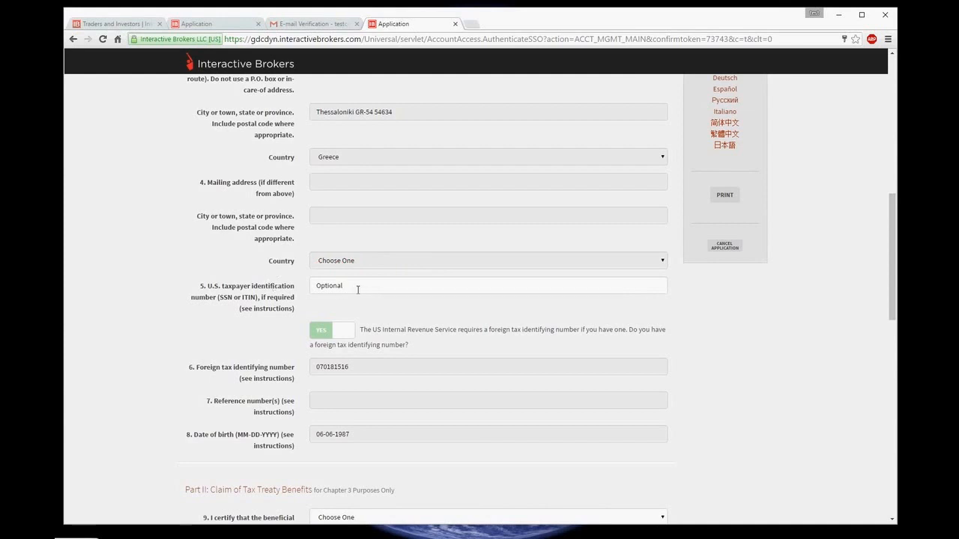
mouse_move(649, 238)
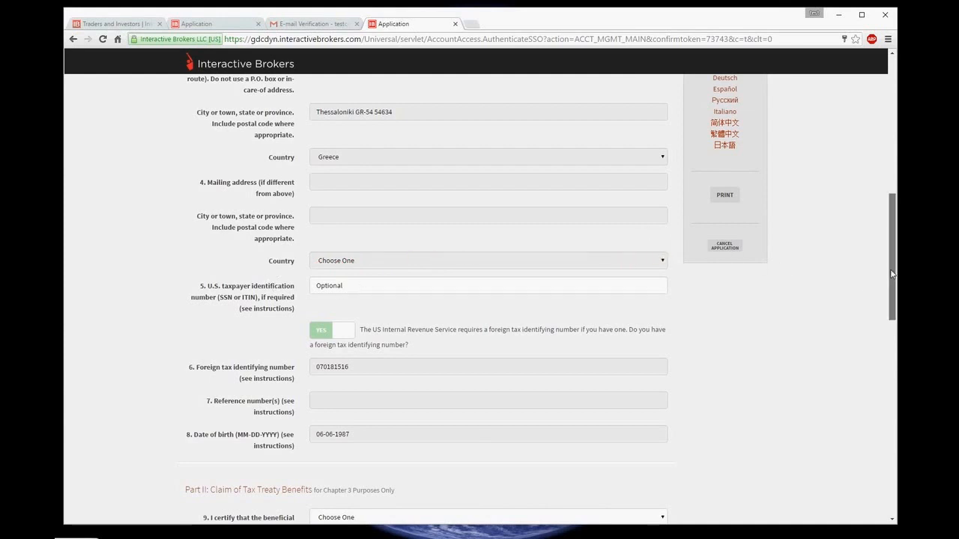
scroll("up", 3)
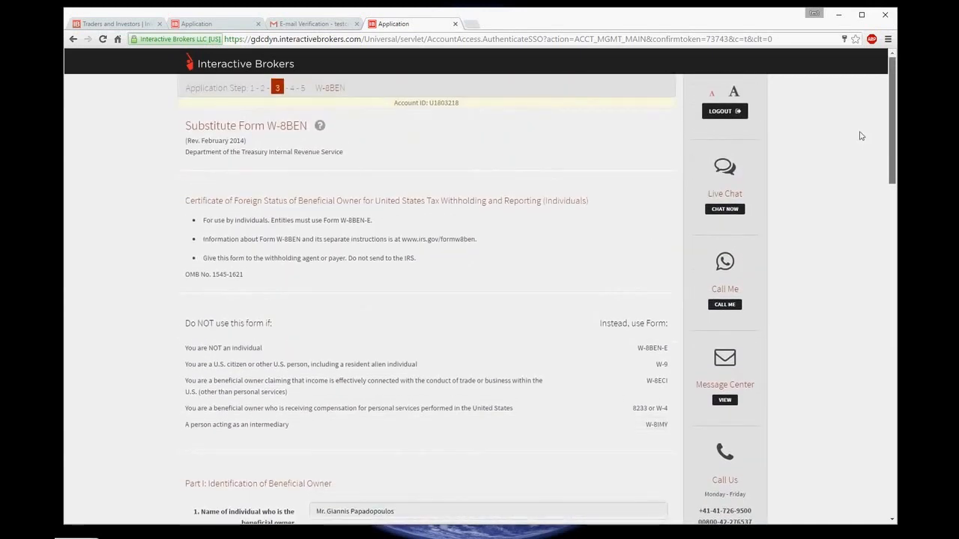
scroll("down", 3)
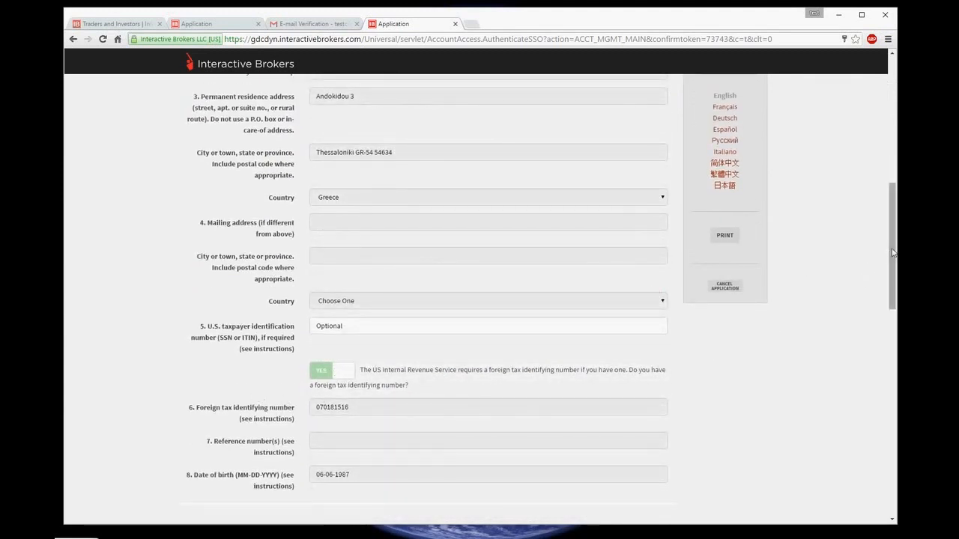
scroll("down", 3)
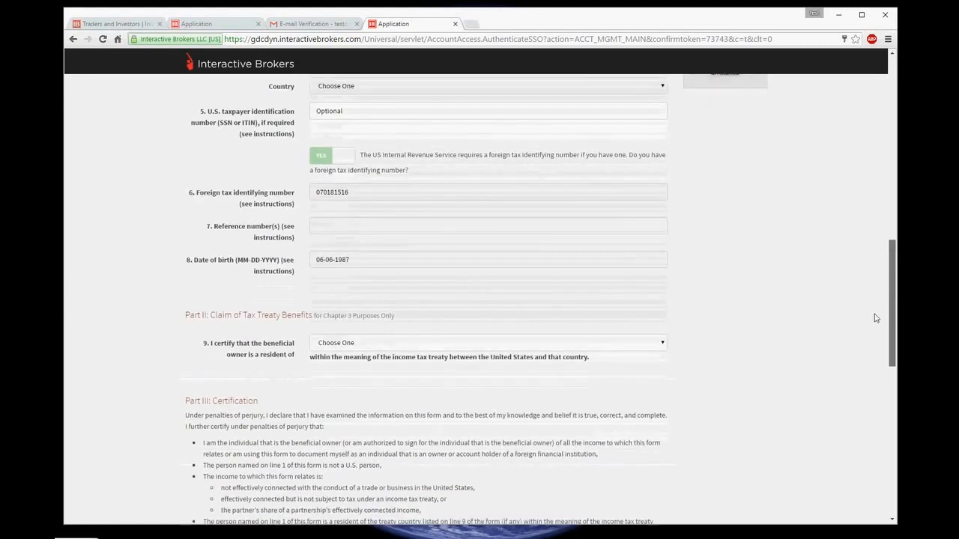
scroll("down", 3)
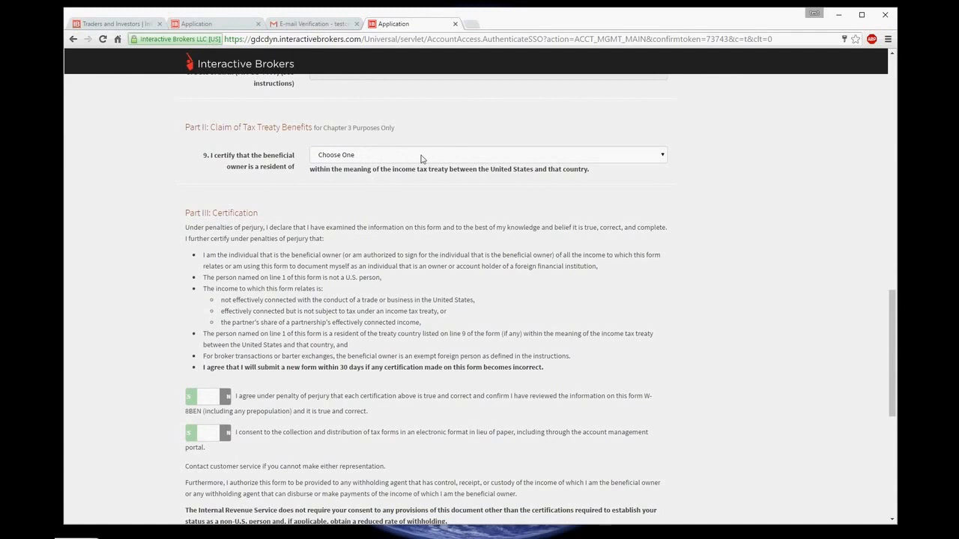
Select Greece as the treaty country and set both certification statements to Yes
left_click(487, 154)
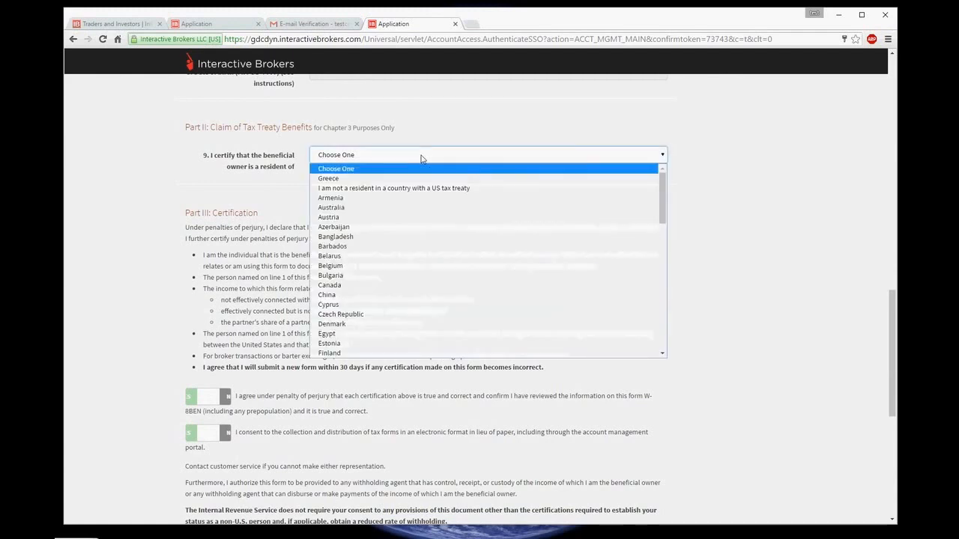
left_click(335, 168)
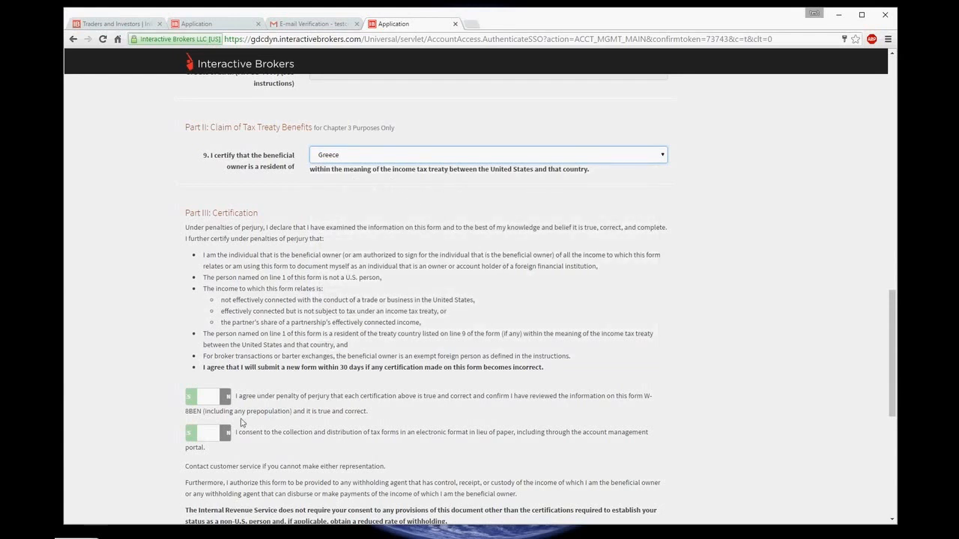
left_click(207, 395)
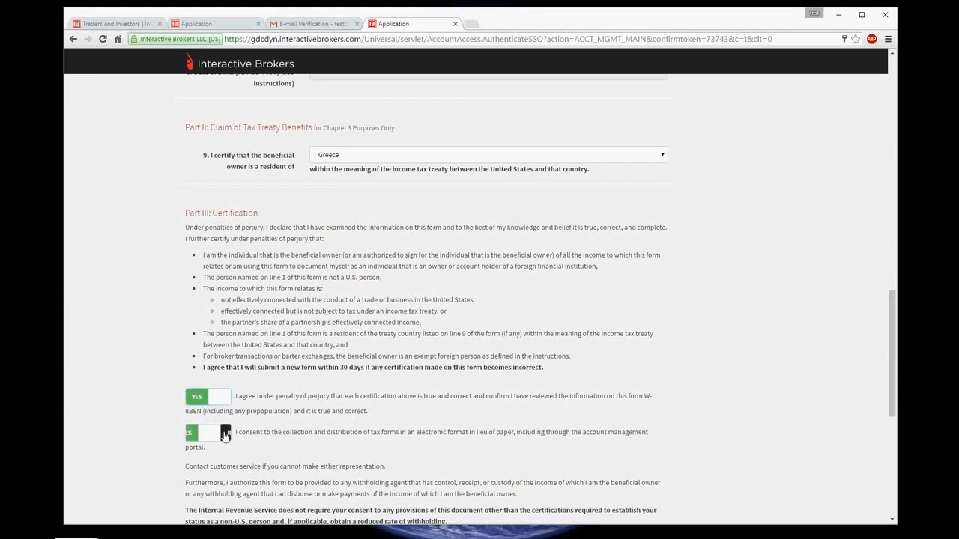
left_click(207, 432)
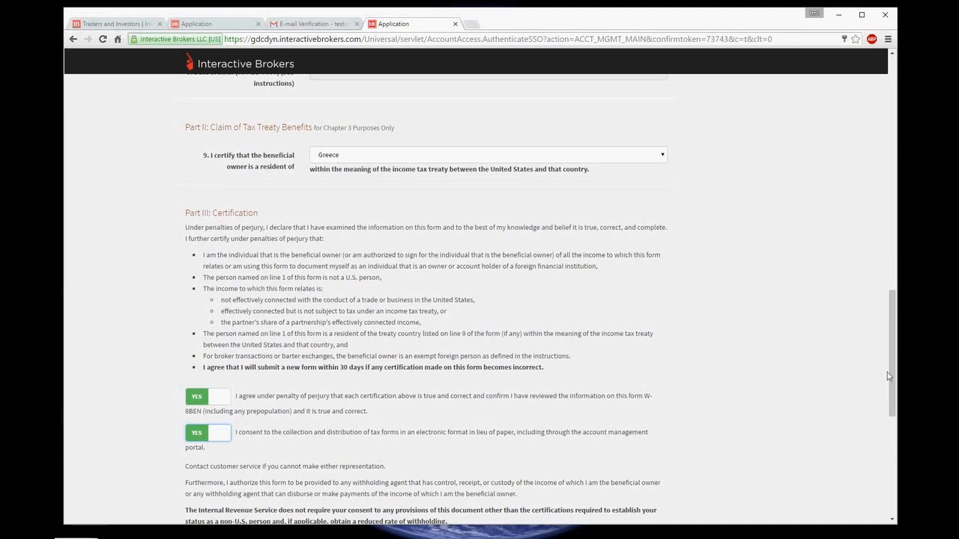
Sign and submit the W-8BEN with I AGREE, reaching General Agreements & Disclosures
scroll("down", 3)
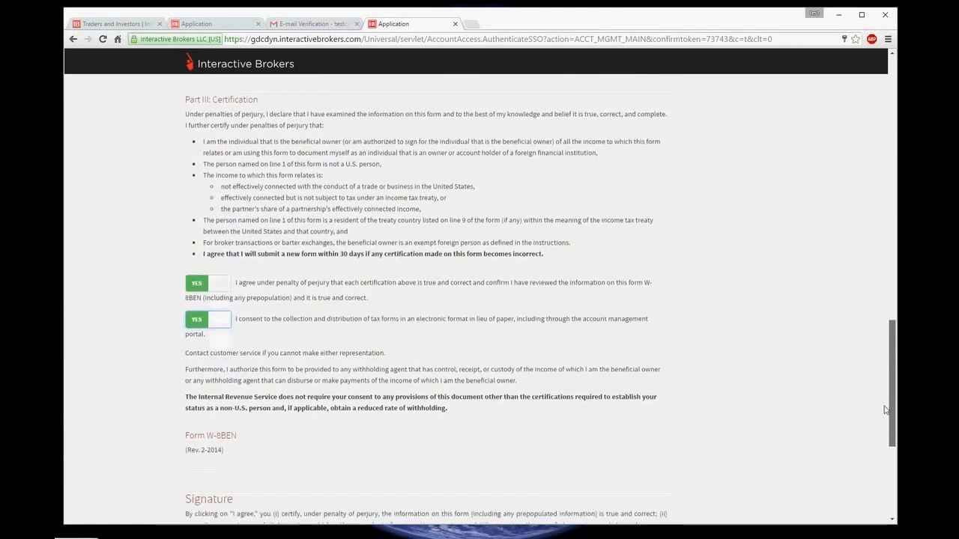
scroll("down", 3)
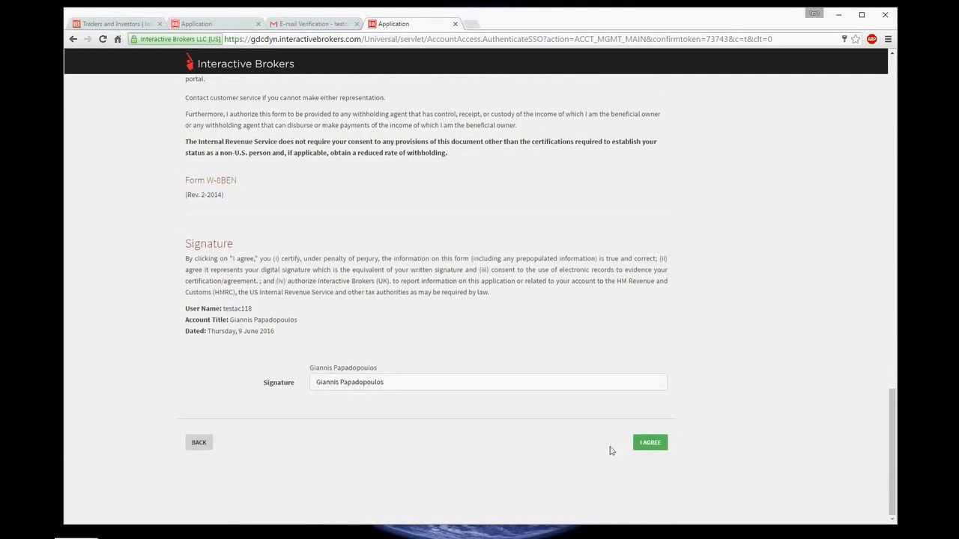
left_click(649, 442)
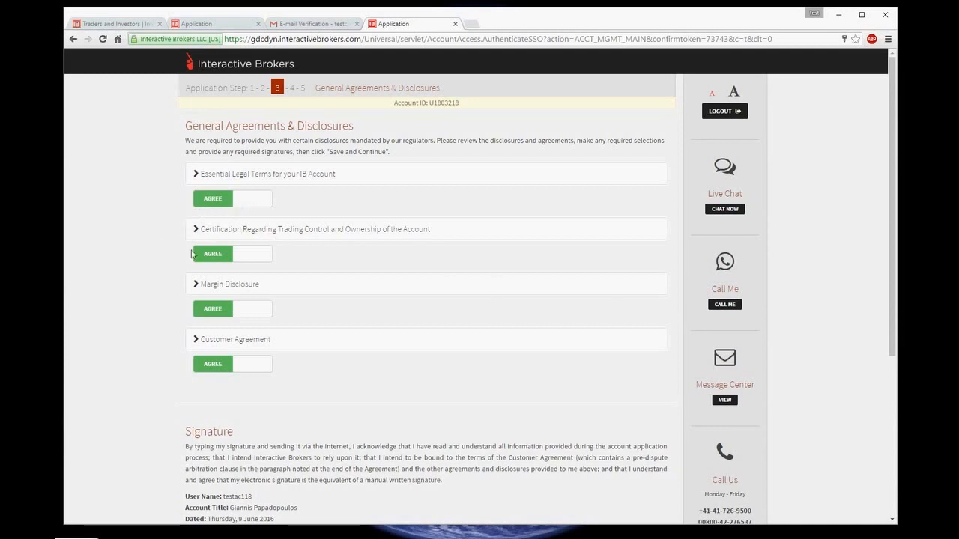
mouse_move(243, 324)
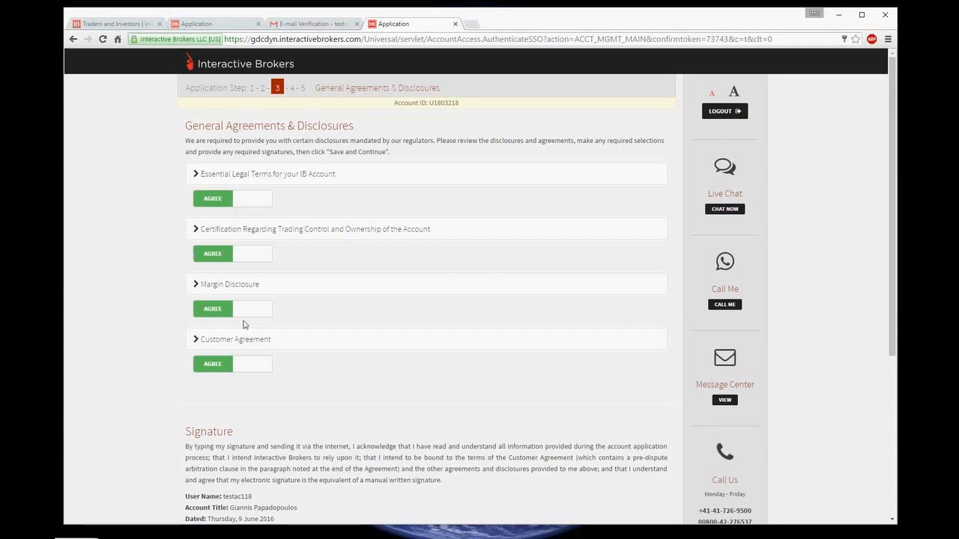
mouse_move(401, 388)
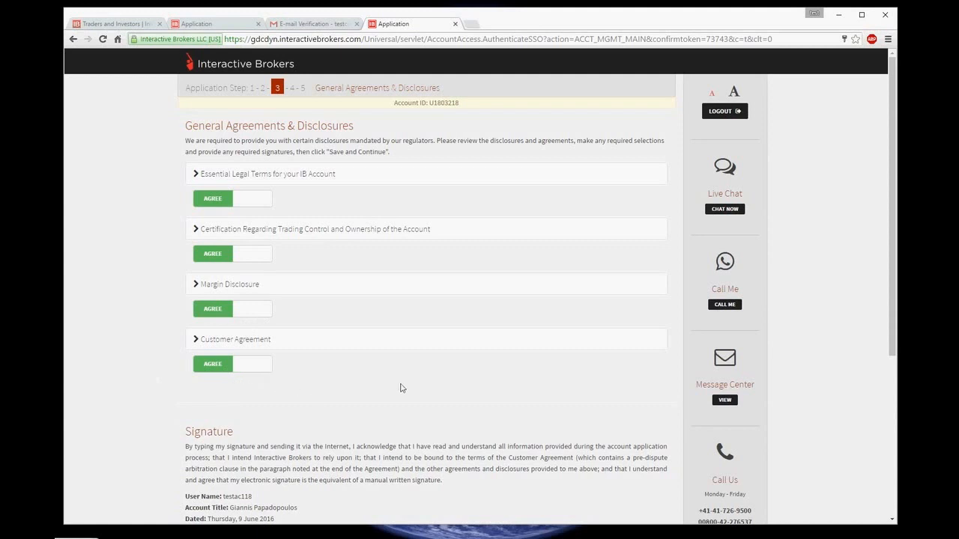
mouse_move(893, 251)
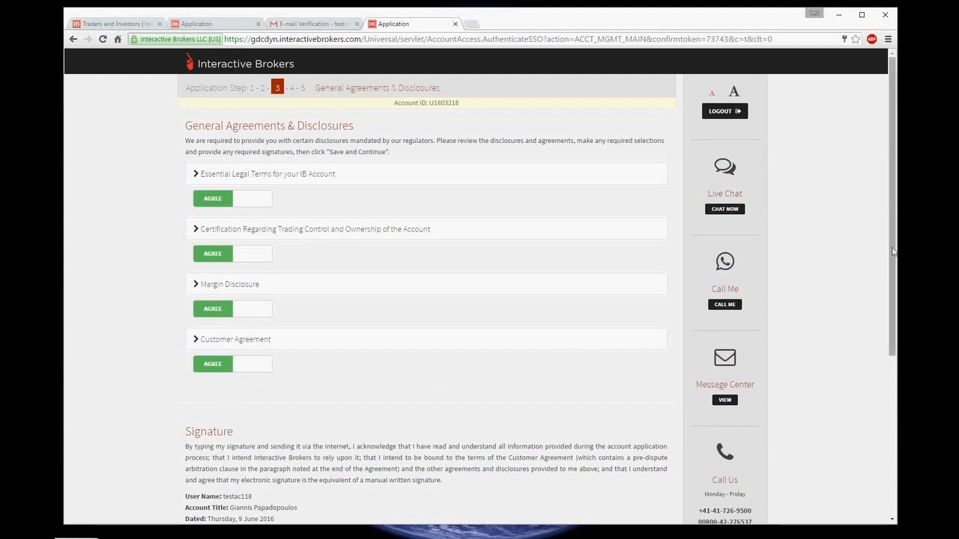
Accept all four disclosures with the signature and continue to the Funding step
scroll("down", 3)
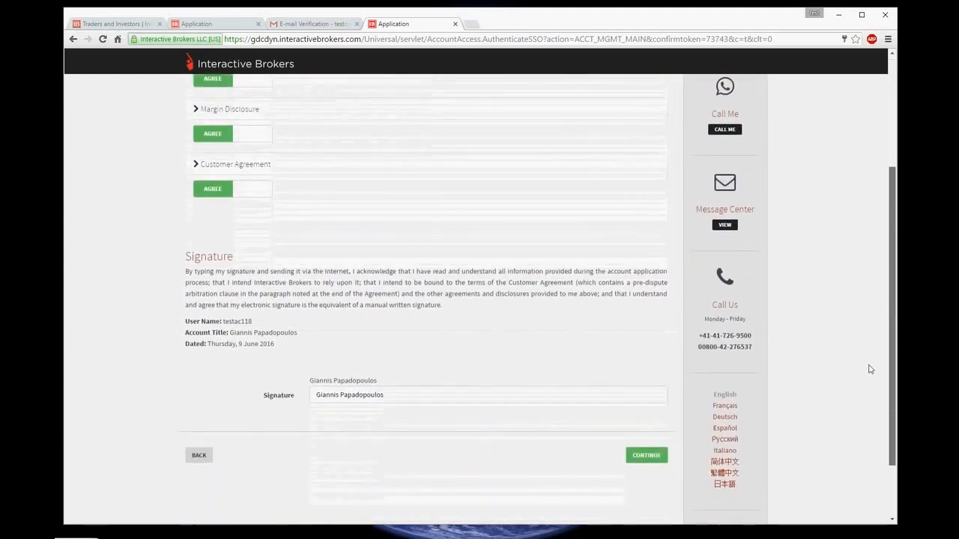
scroll("down", 3)
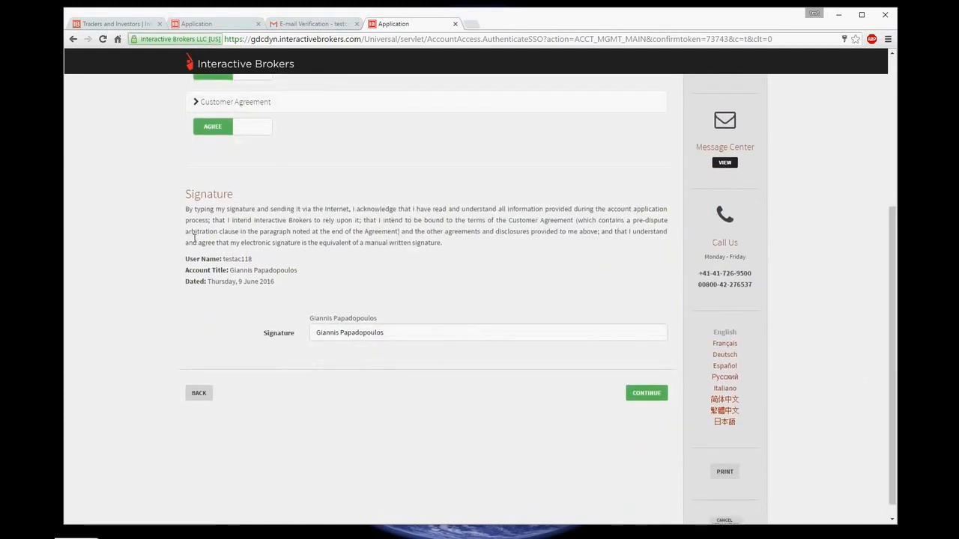
mouse_move(594, 231)
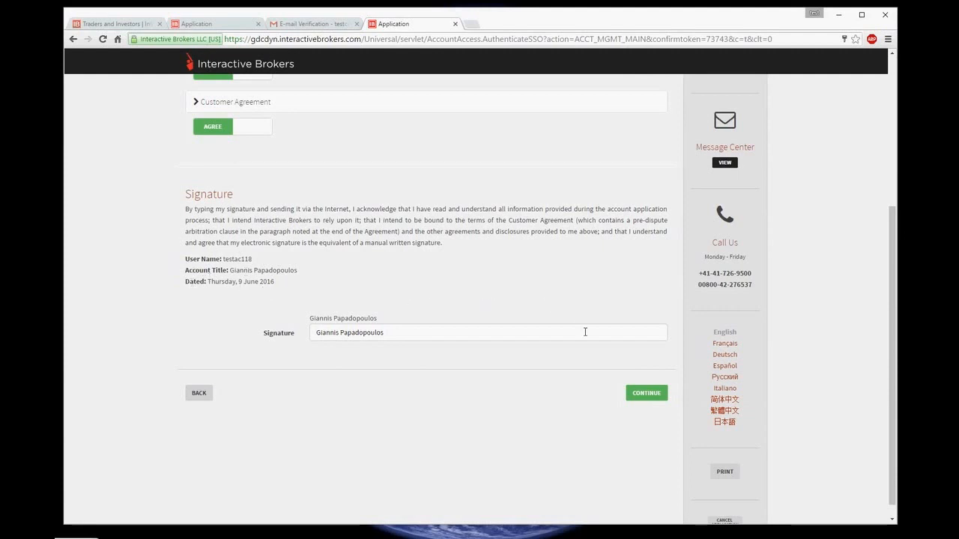
left_click(646, 393)
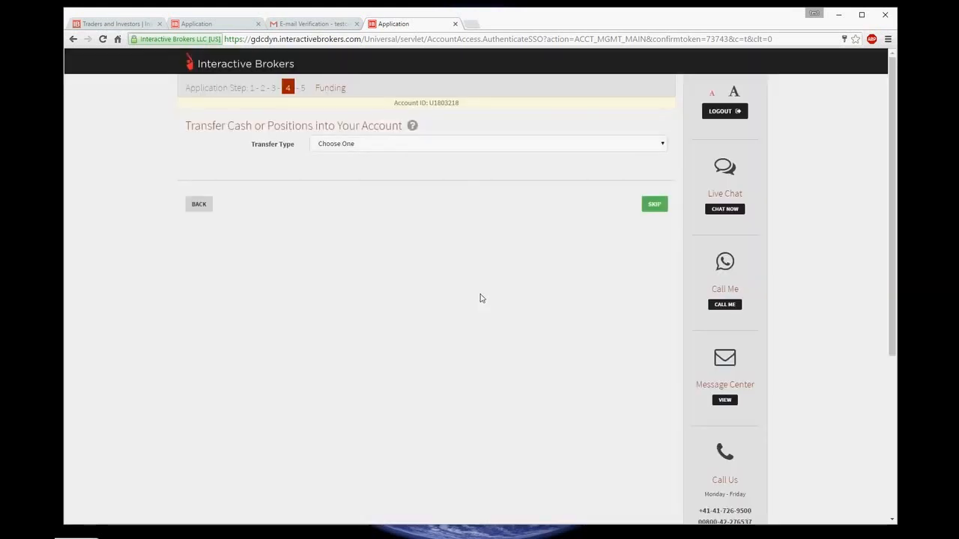
mouse_move(494, 229)
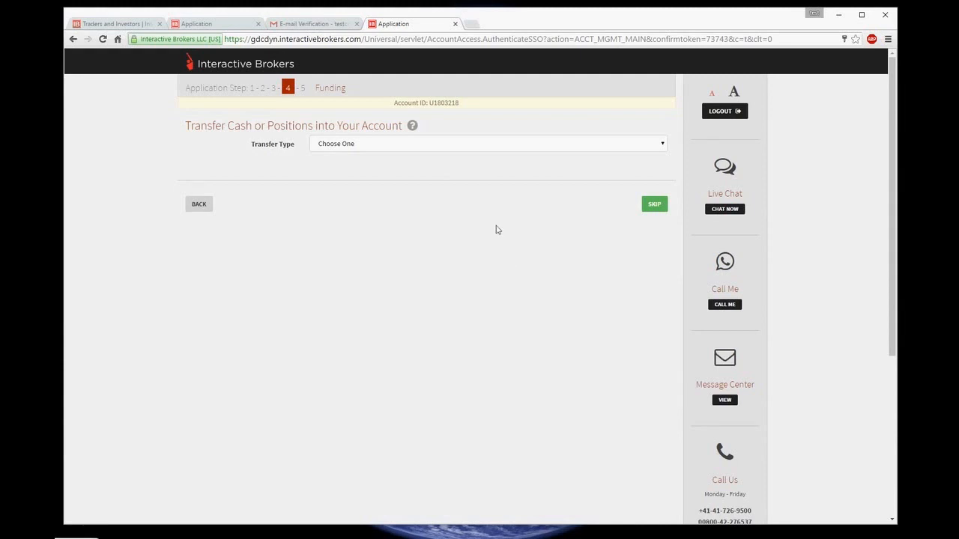
mouse_move(554, 177)
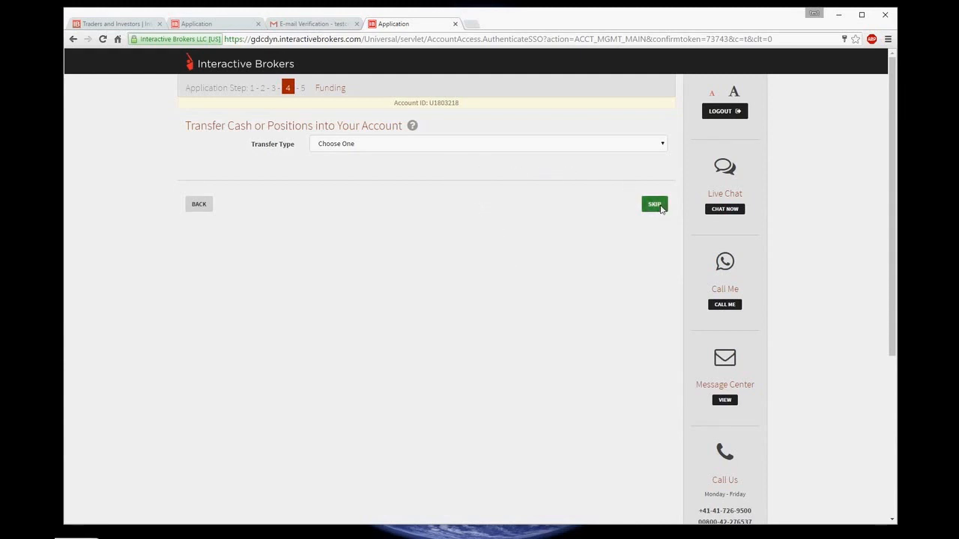
Skip funding so the application shows Submitted for Approval
left_click(654, 204)
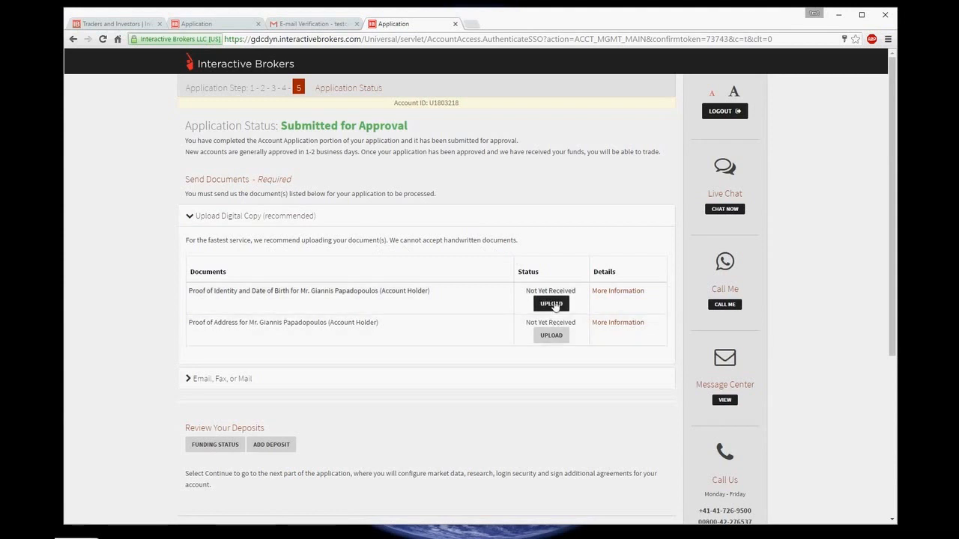
Start the proof-of-identity upload with National ID as the document type
left_click(551, 302)
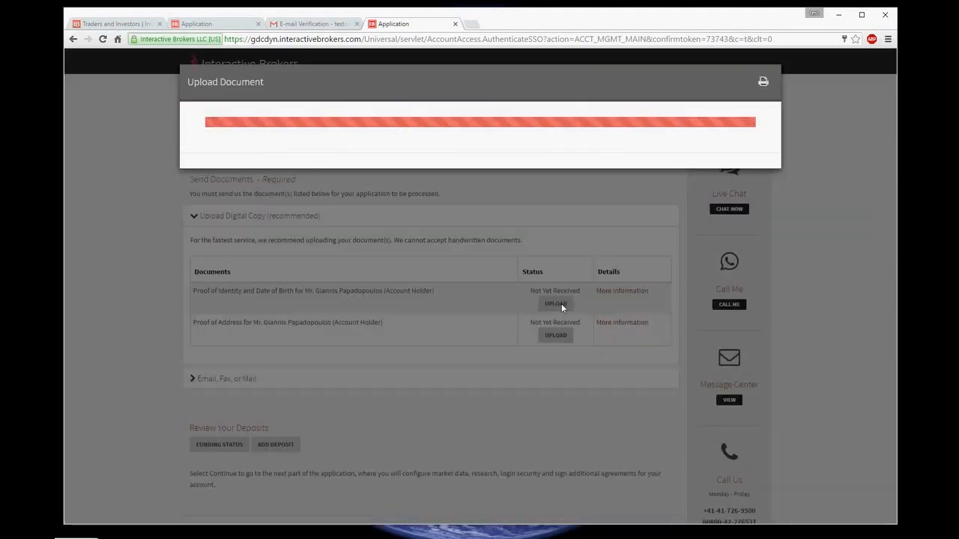
left_click(554, 302)
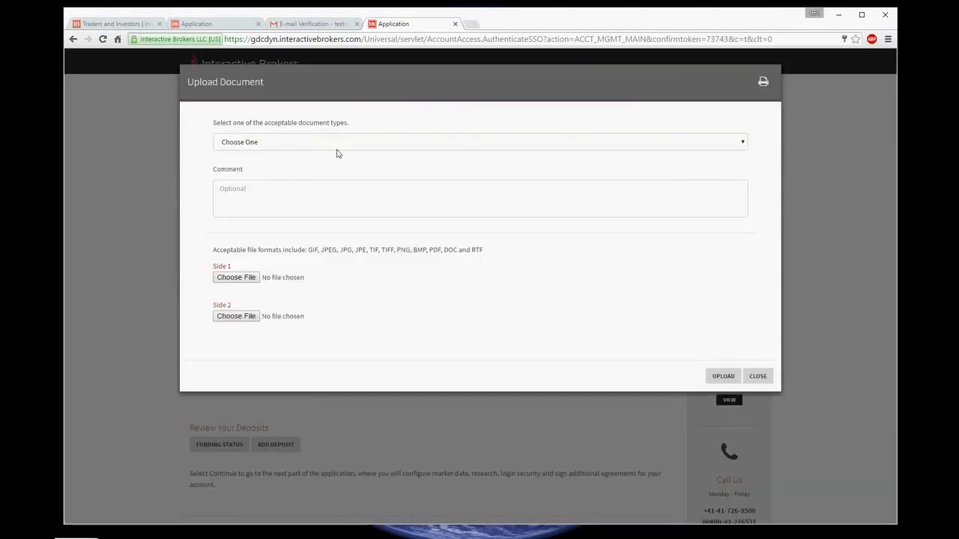
left_click(479, 141)
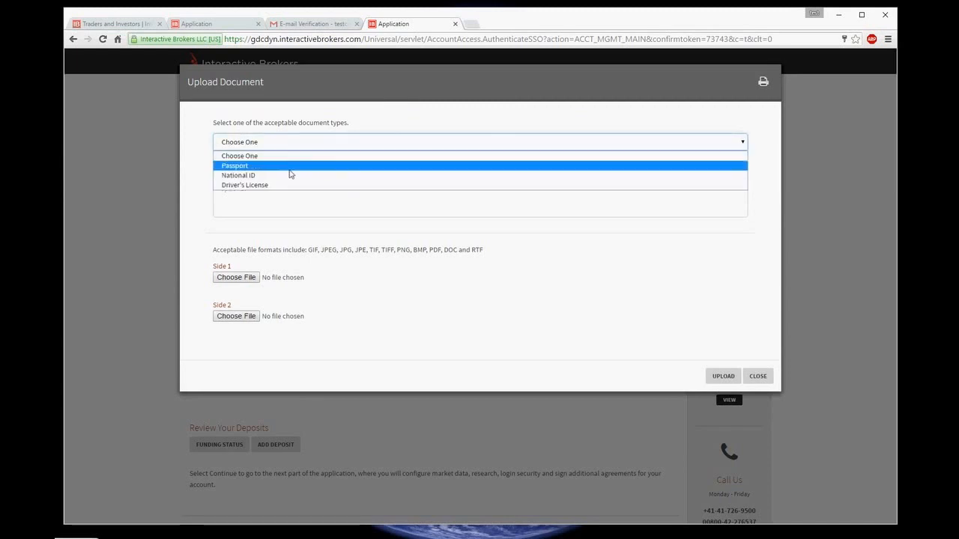
left_click(237, 173)
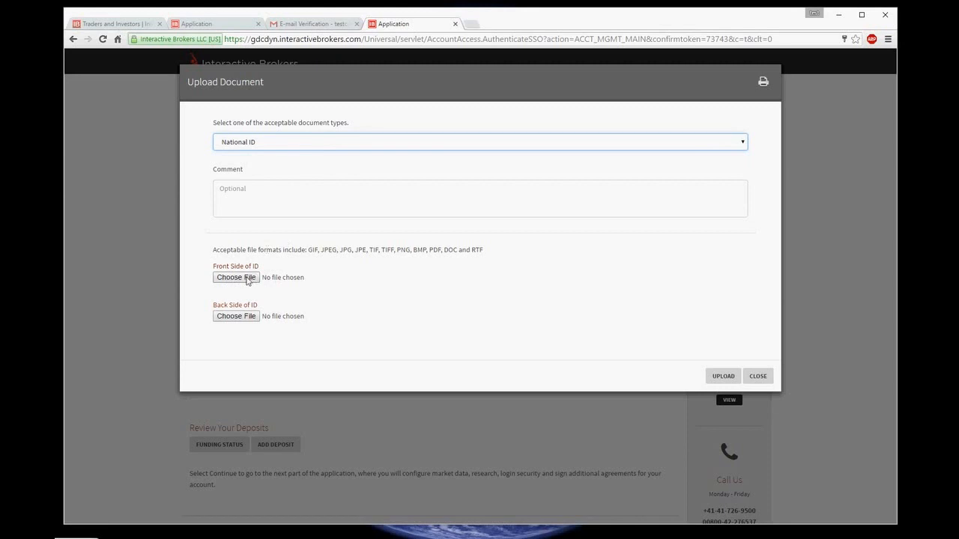
mouse_move(164, 378)
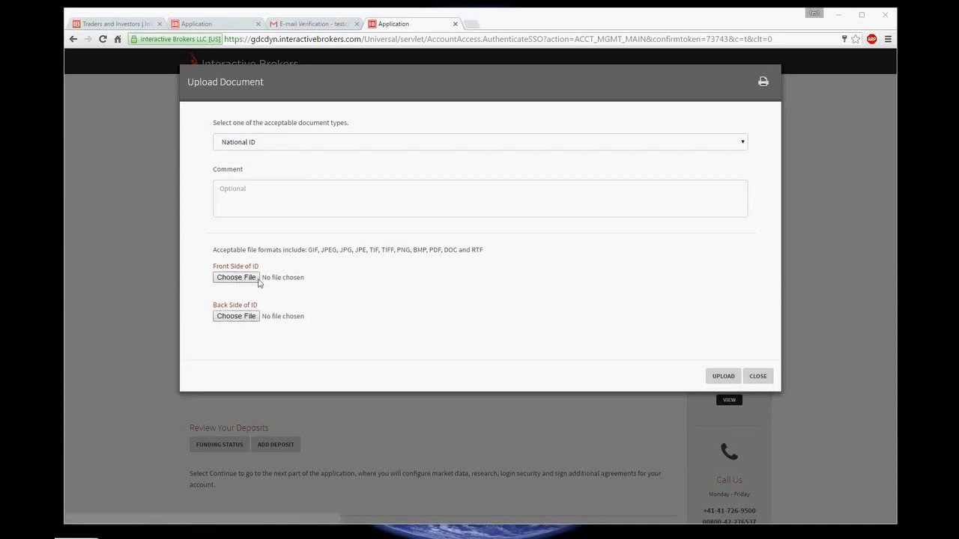
Attach ID front.jpg and ID back.jpg and upload them, marking proof of identity complete
left_click(237, 278)
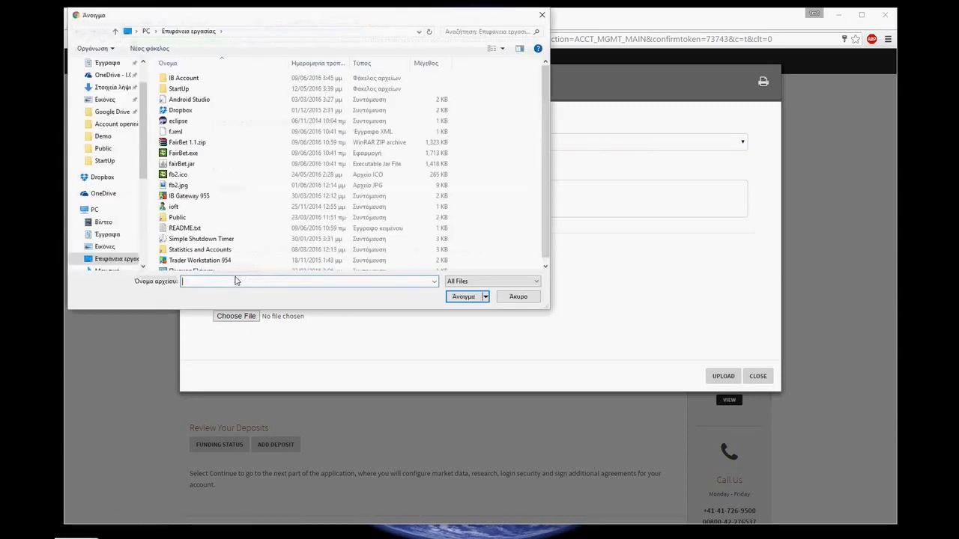
double_click(183, 78)
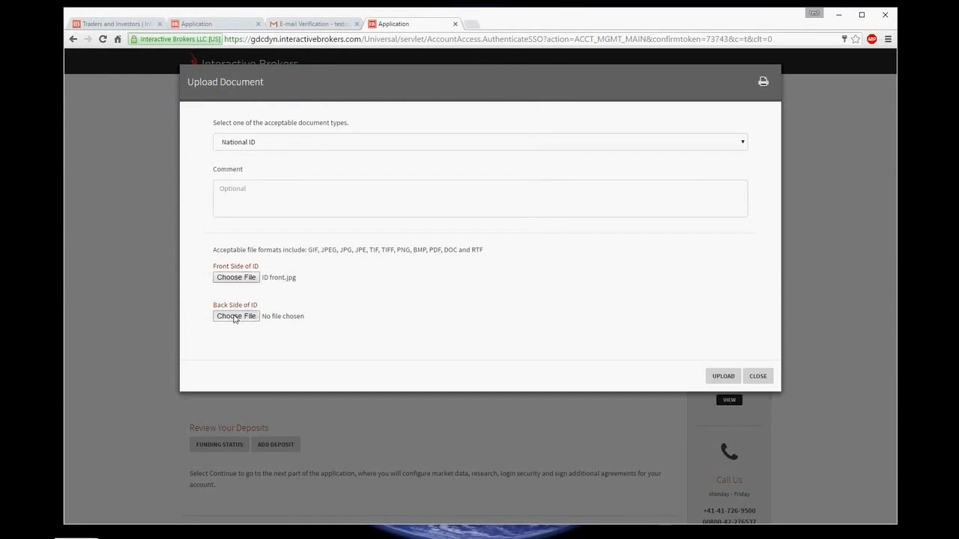
left_click(235, 315)
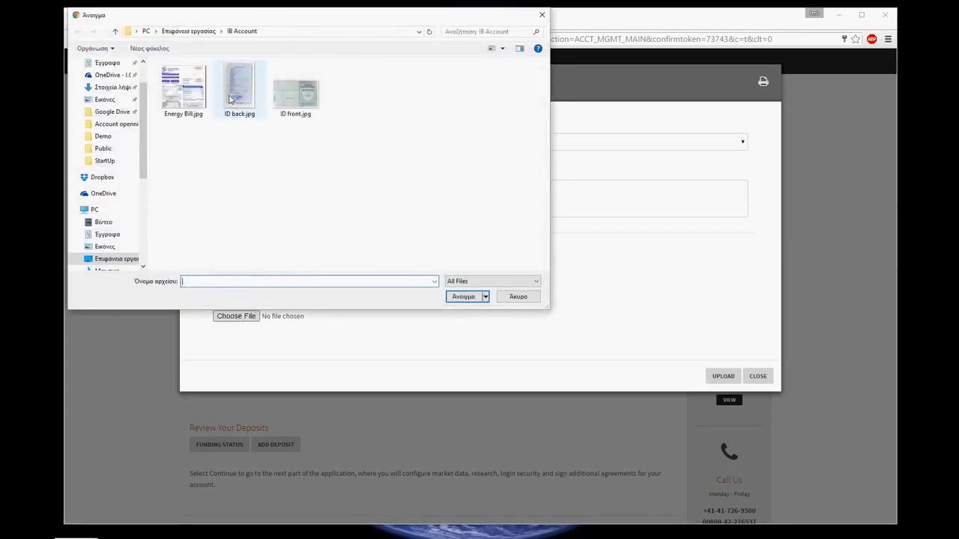
left_click(240, 90)
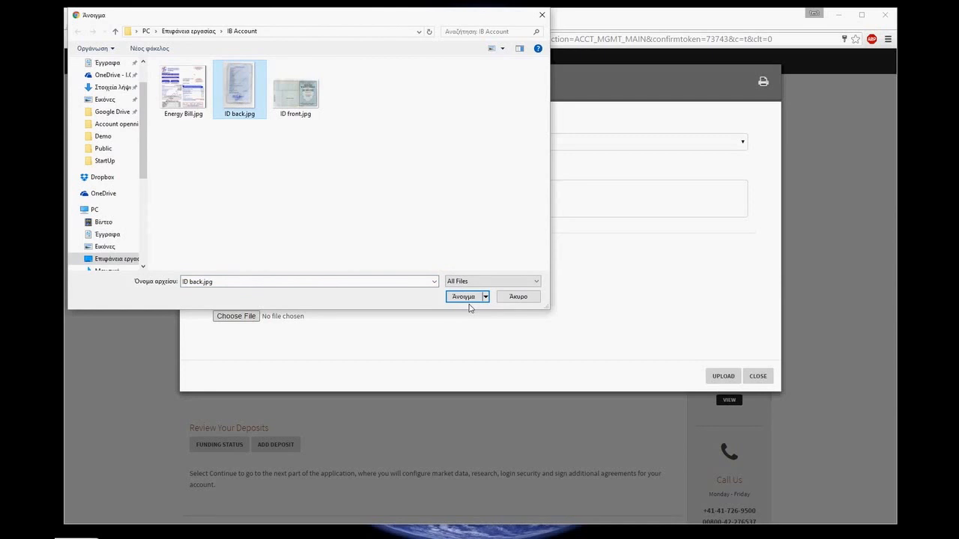
left_click(464, 296)
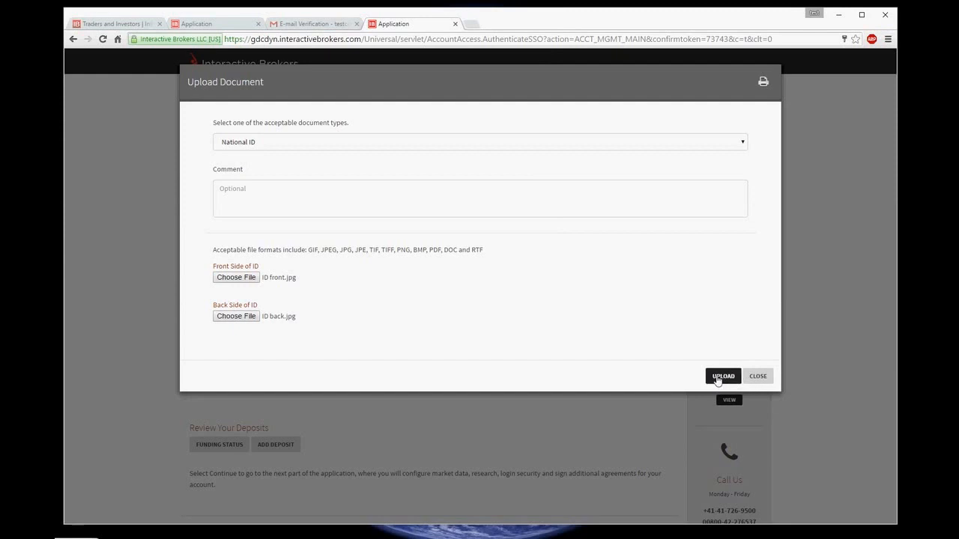
left_click(722, 375)
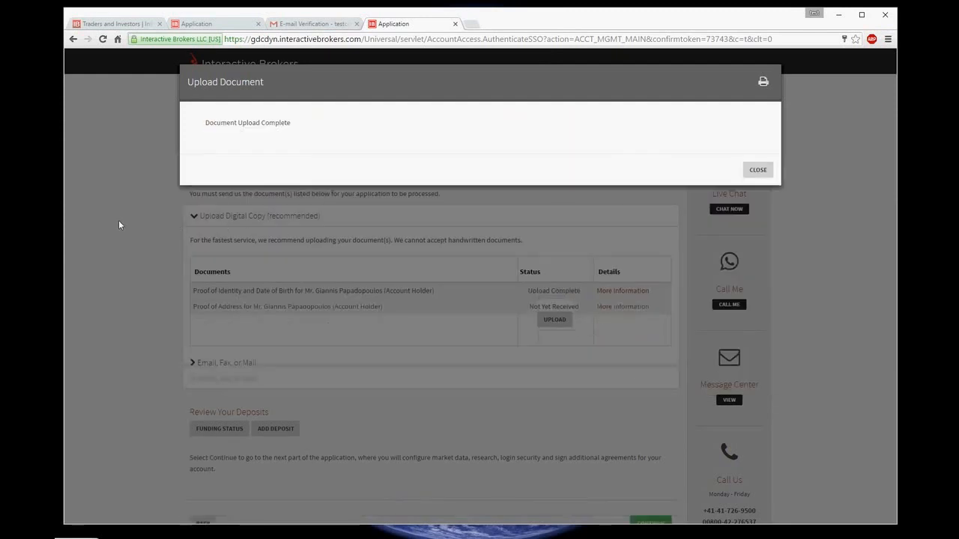
left_click(757, 170)
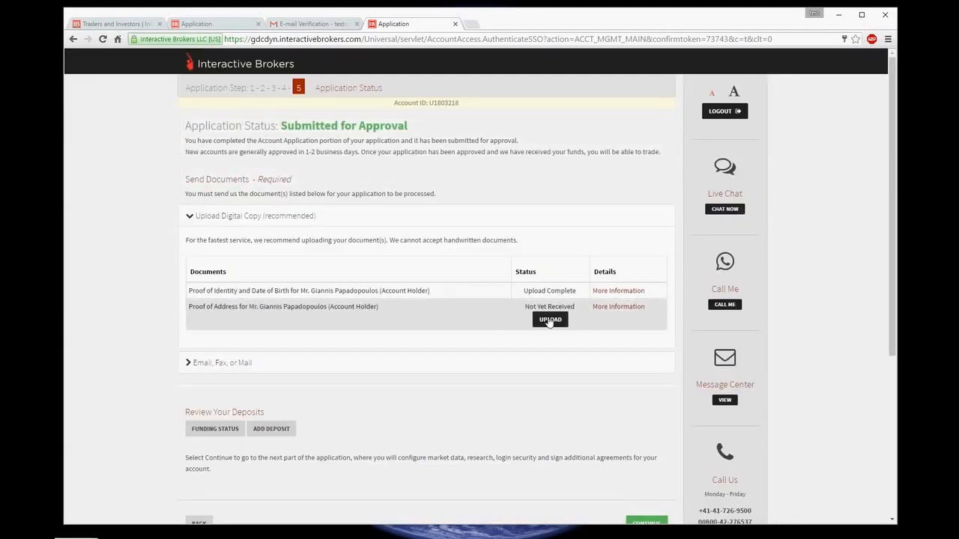
Start the proof-of-address upload with Utility Bill as the document type
left_click(550, 321)
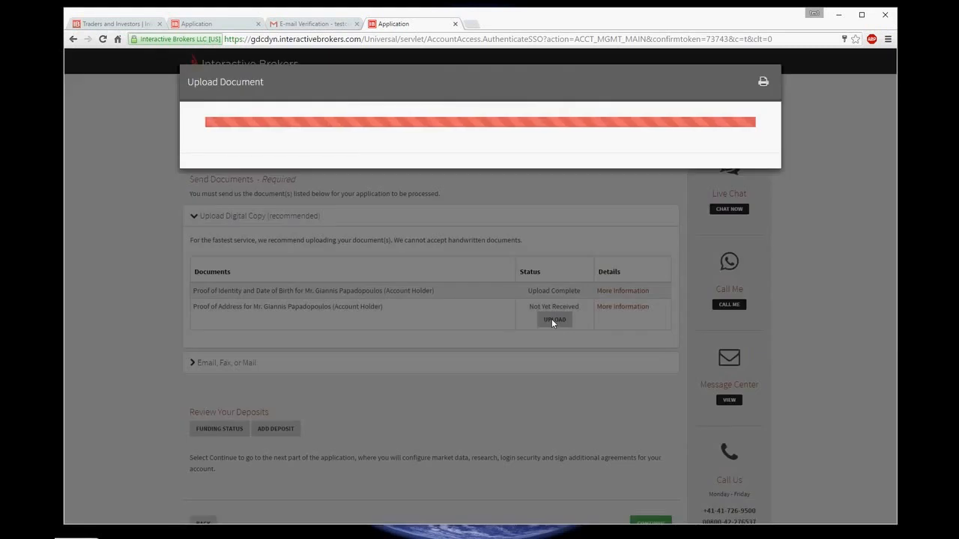
left_click(554, 319)
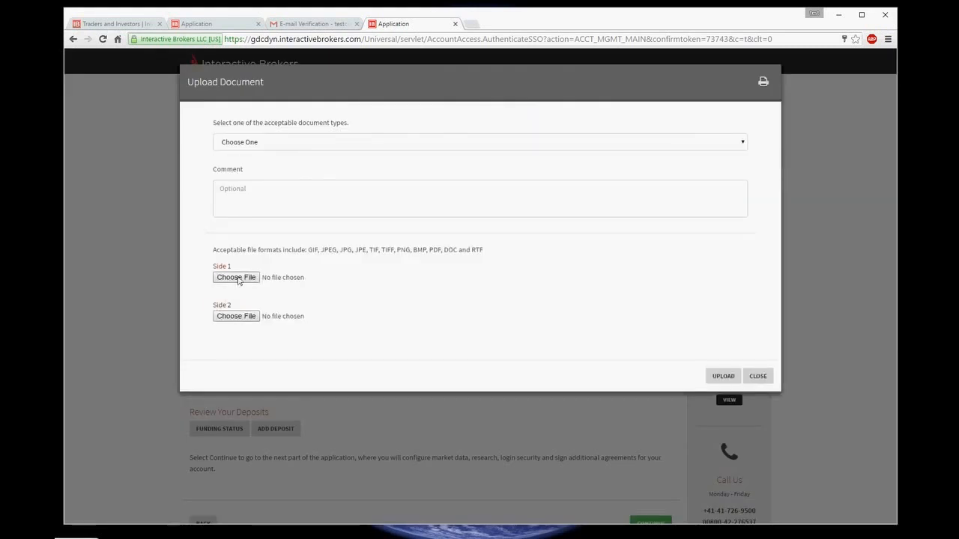
mouse_move(264, 273)
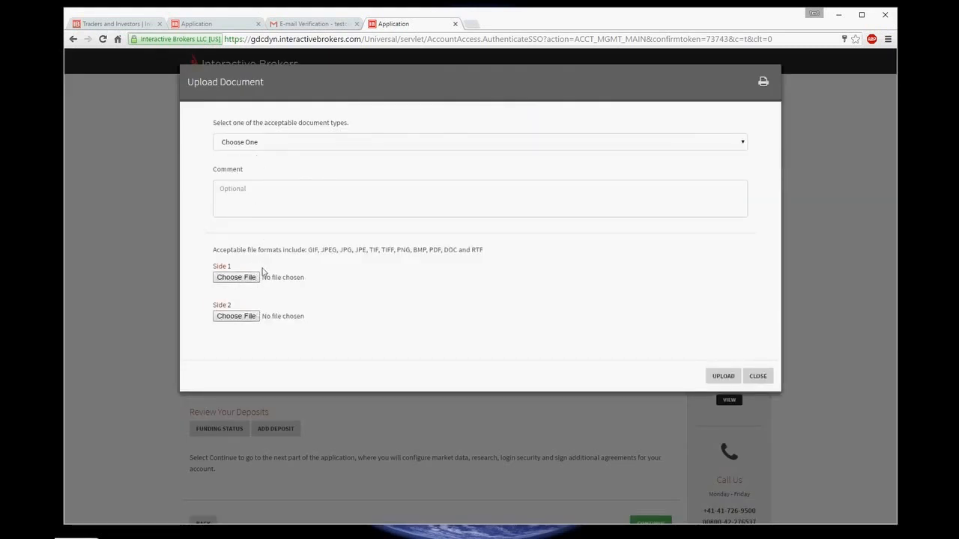
mouse_move(186, 498)
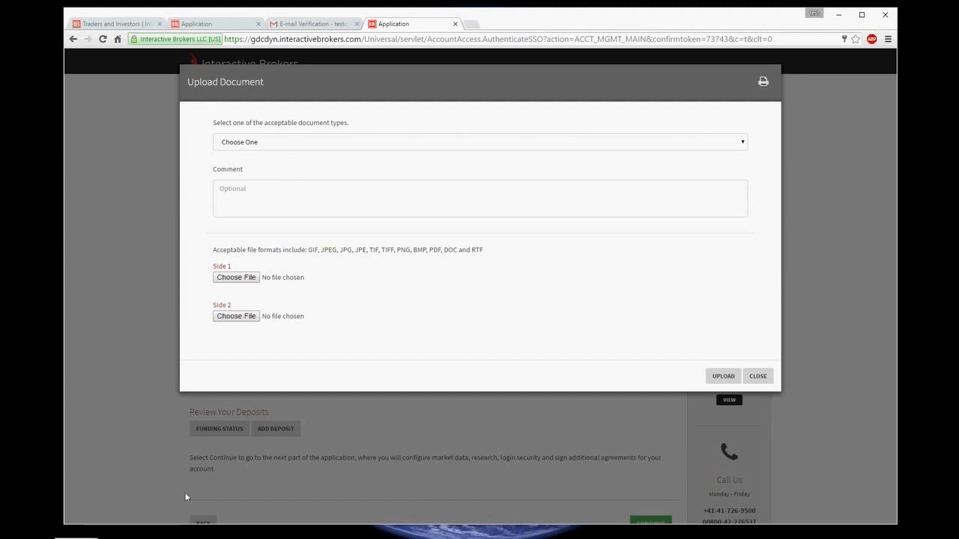
mouse_move(136, 453)
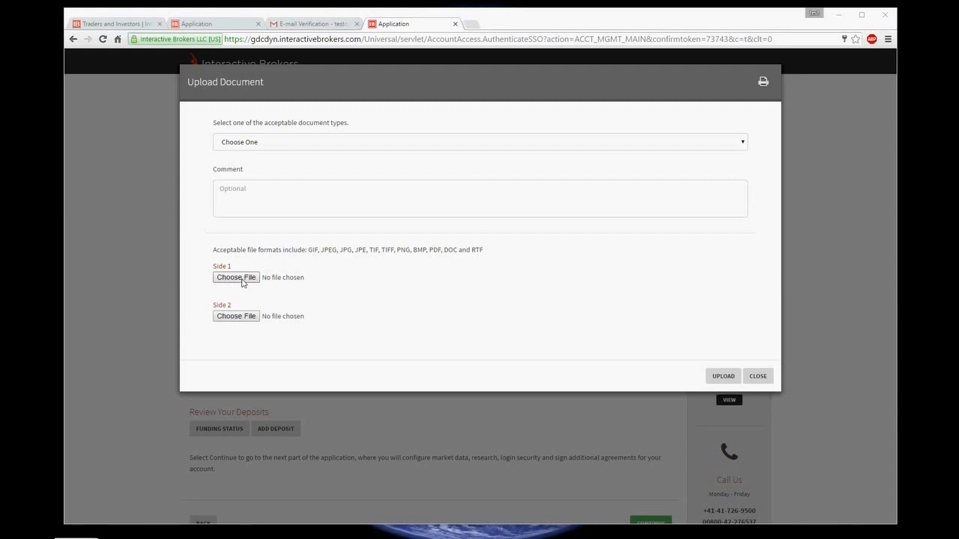
left_click(479, 141)
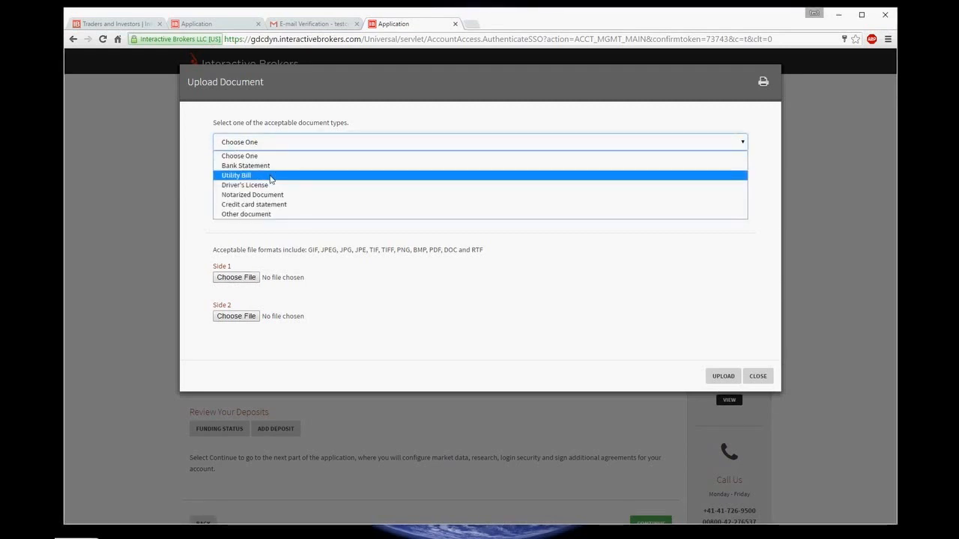
left_click(237, 174)
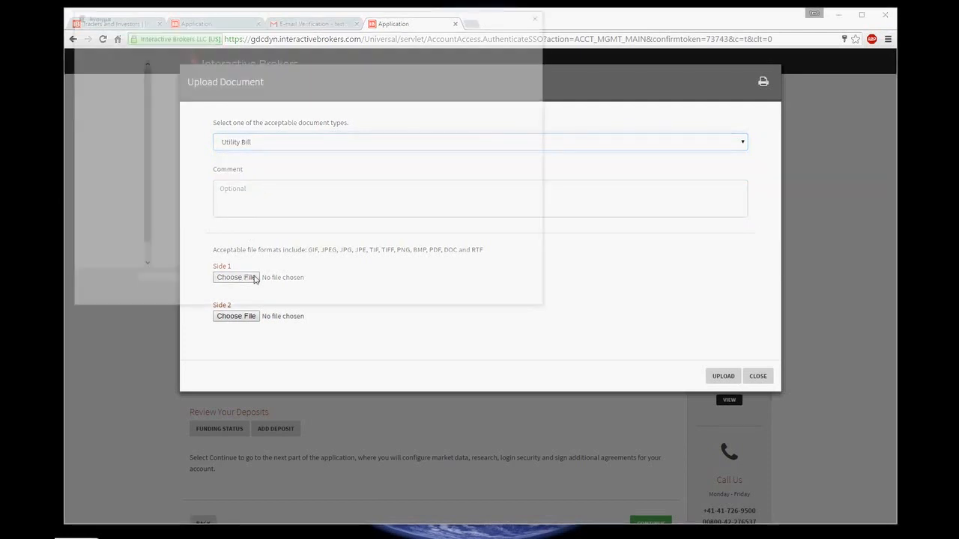
Attach the energy bill front and back JPGs and upload them as proof of address
left_click(236, 277)
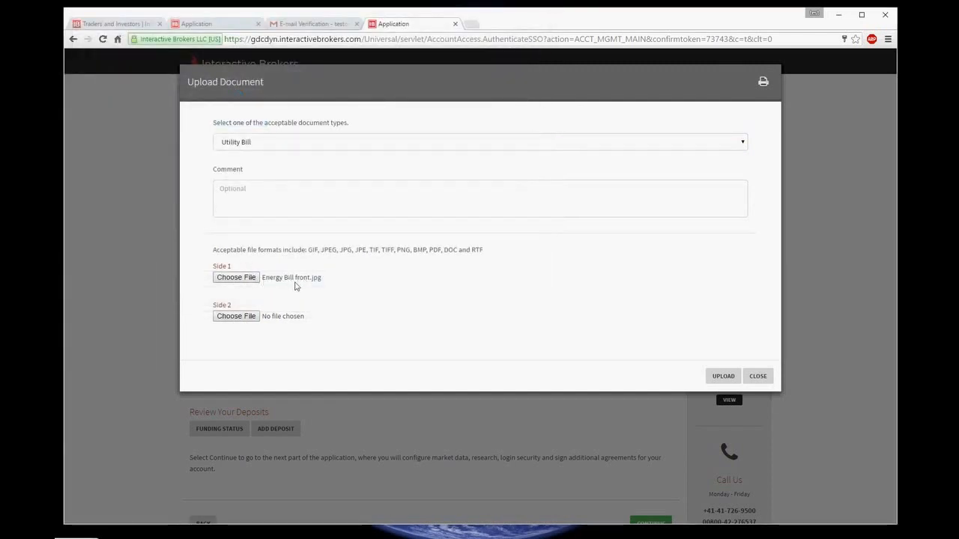
left_click(237, 315)
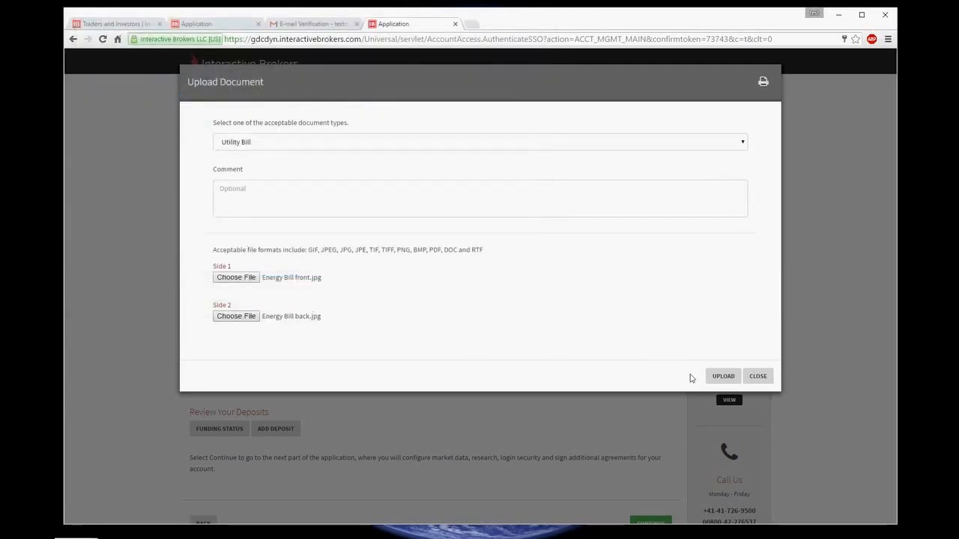
left_click(722, 376)
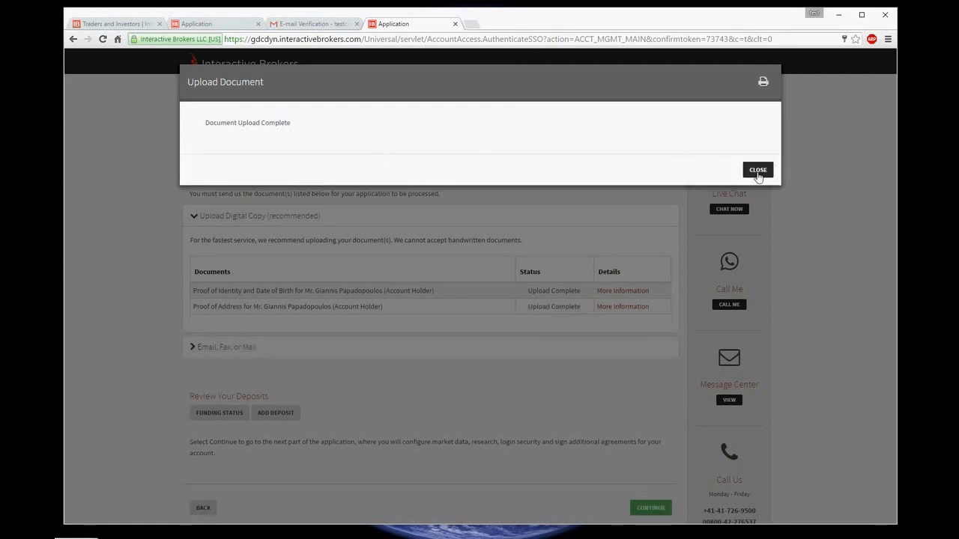
left_click(758, 170)
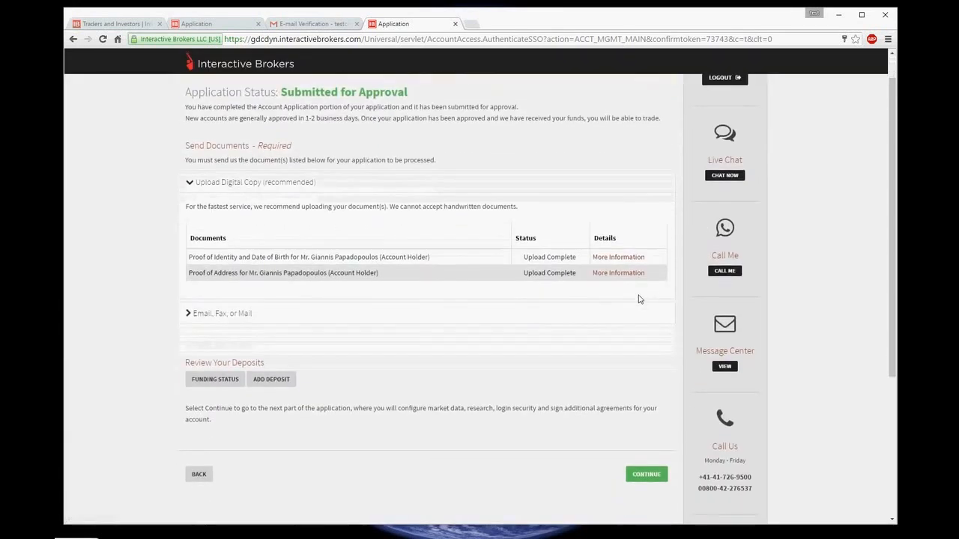
Continue from Application Status to the Market Data Subscriber Status step
scroll("down", 3)
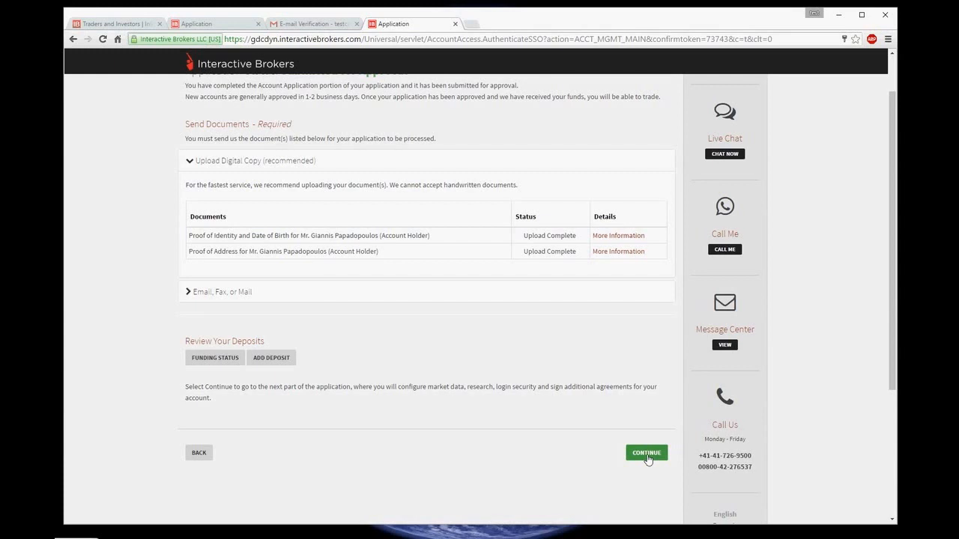
left_click(644, 453)
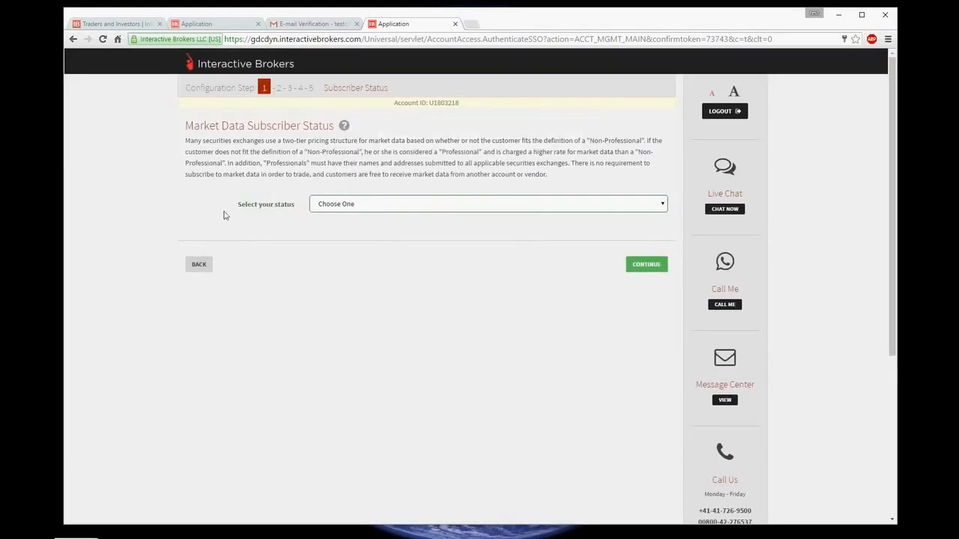
mouse_move(213, 192)
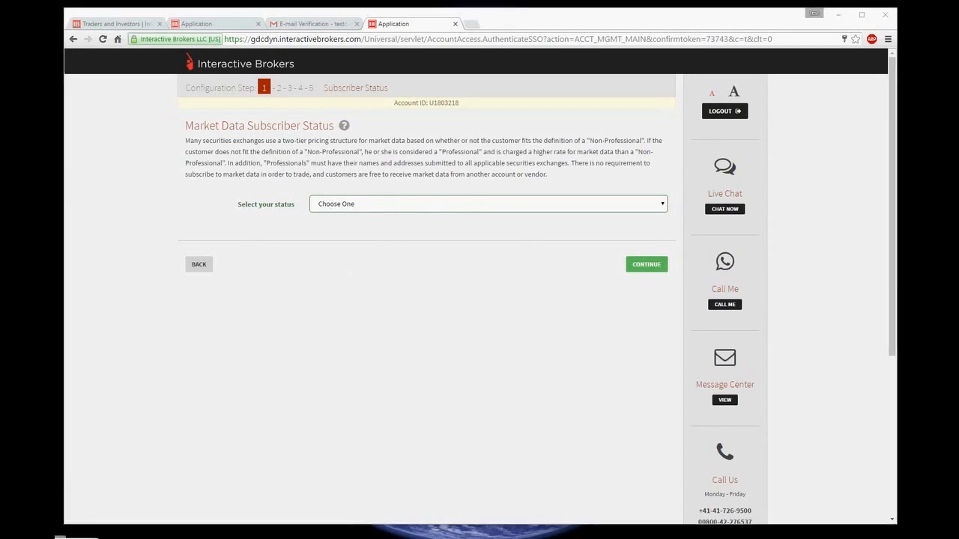
mouse_move(220, 386)
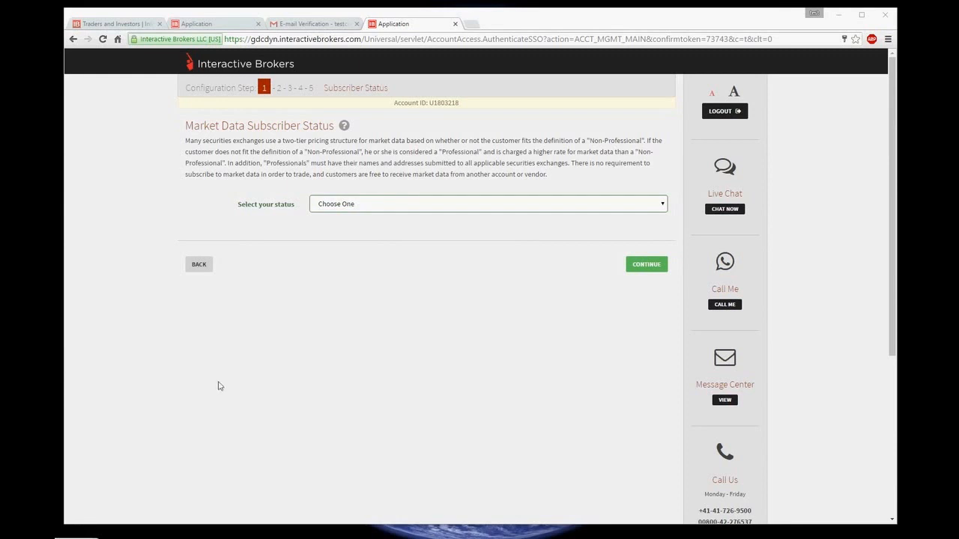
Declare Non-Professional subscriber status and continue to market data subscriptions
left_click(489, 204)
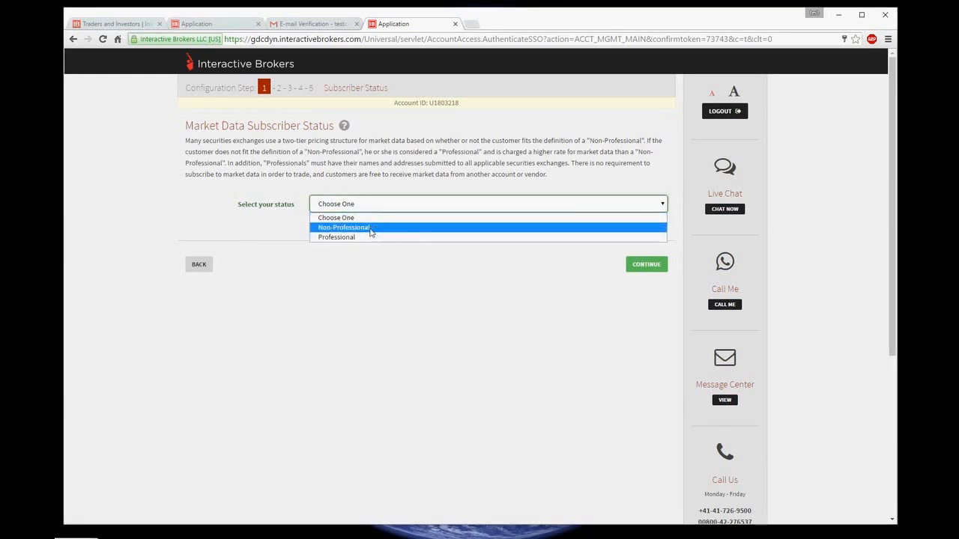
left_click(344, 228)
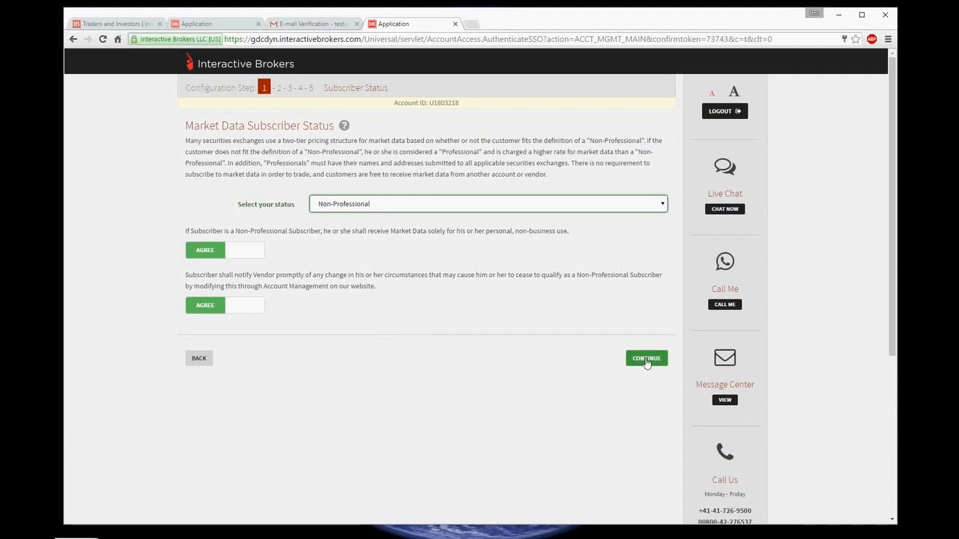
left_click(646, 358)
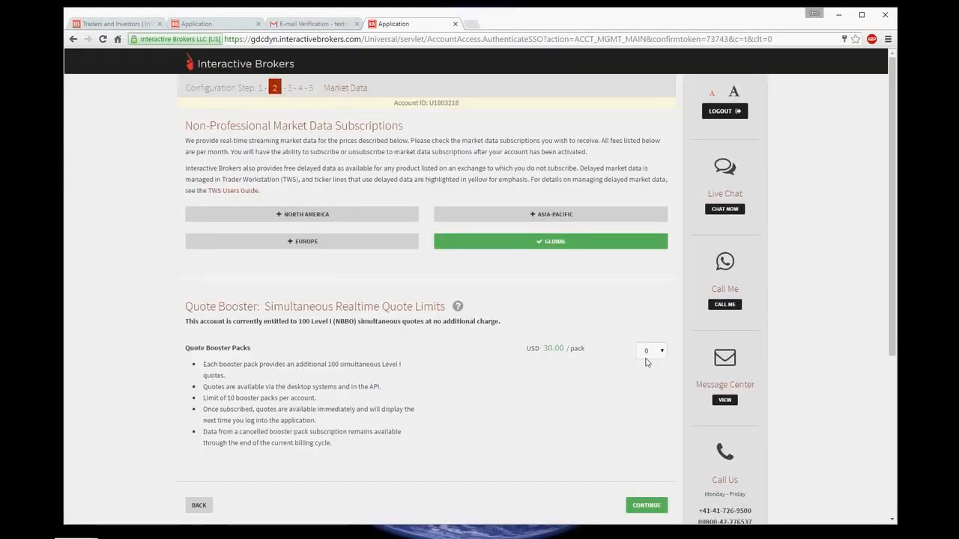
mouse_move(219, 254)
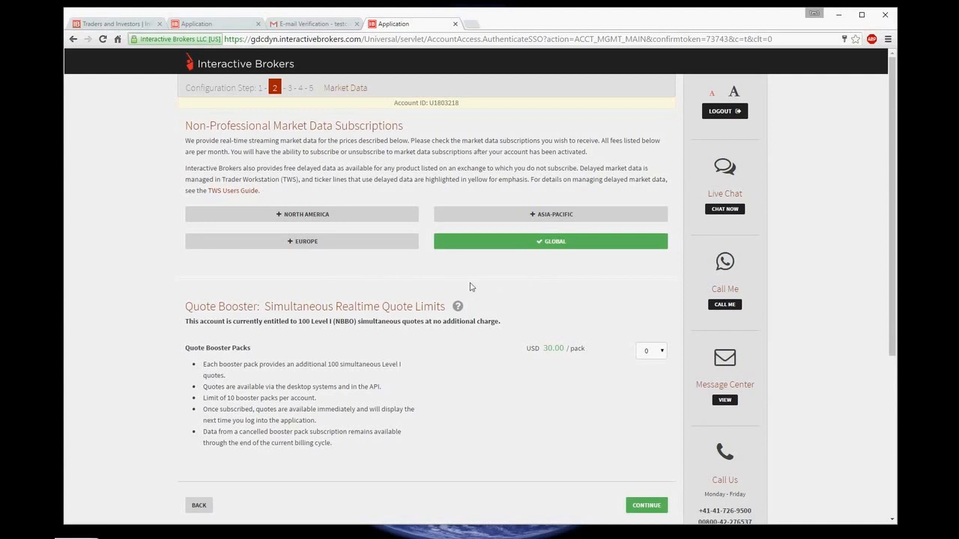
mouse_move(81, 528)
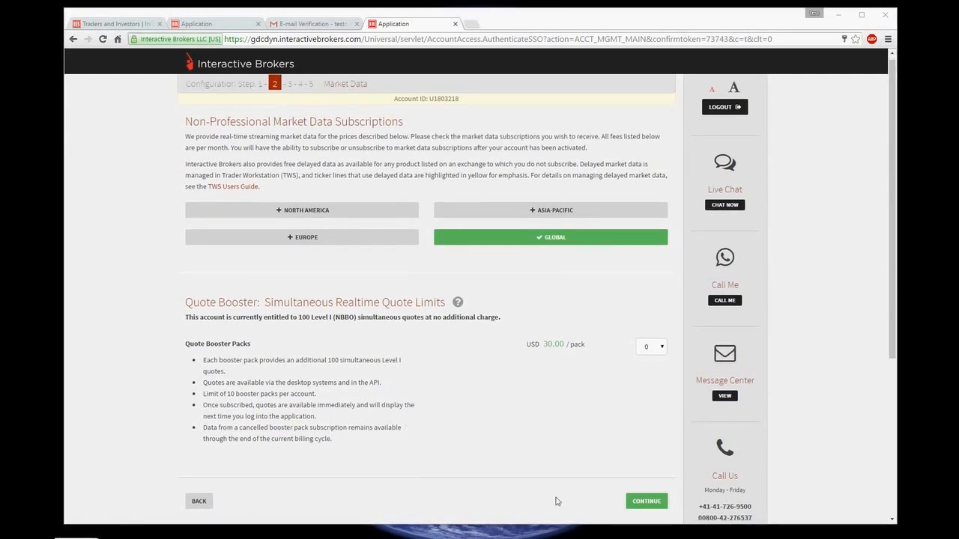
Keep the default market data subscriptions and continue to Risk Disclosures & Agreements
left_click(646, 501)
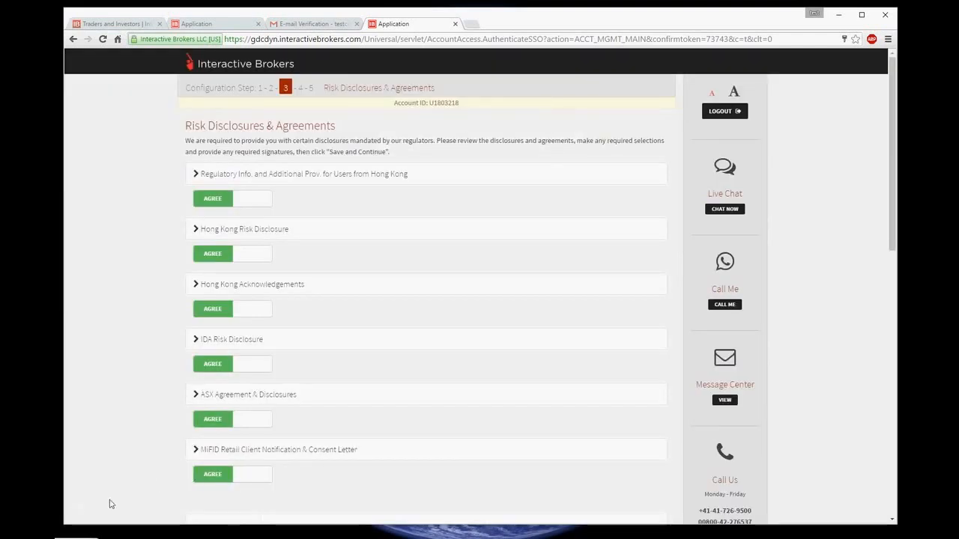
mouse_move(129, 212)
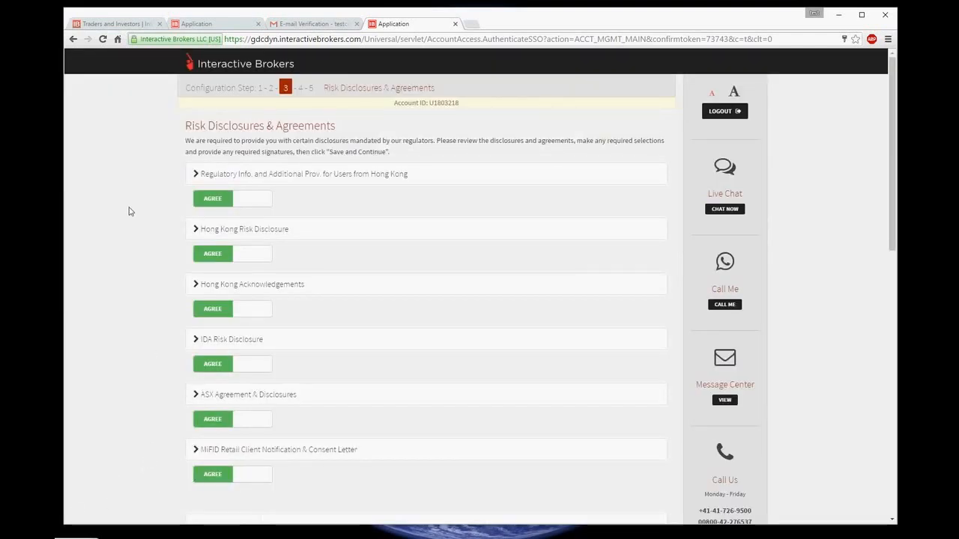
mouse_move(126, 392)
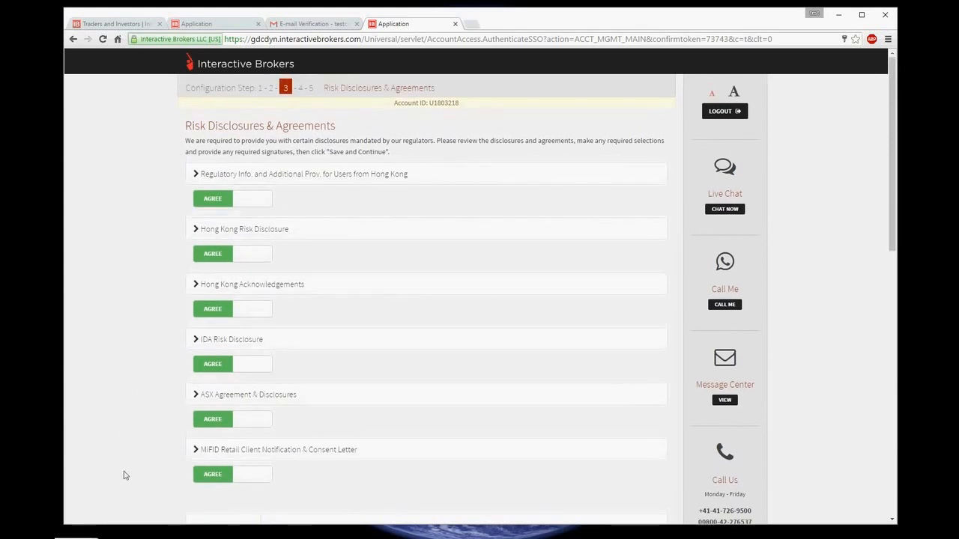
mouse_move(153, 500)
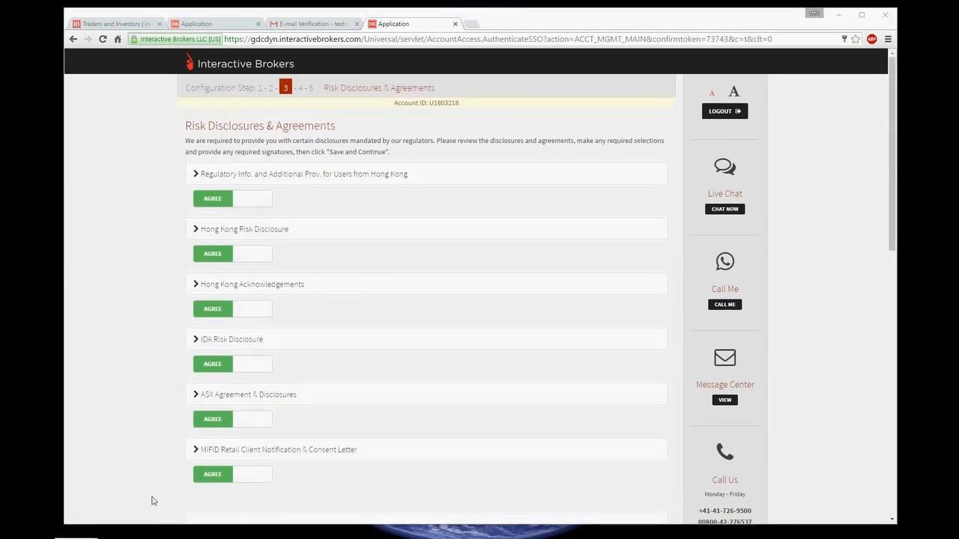
Submit the signed risk disclosures and continue to the Secure Login System step
scroll("down", 3)
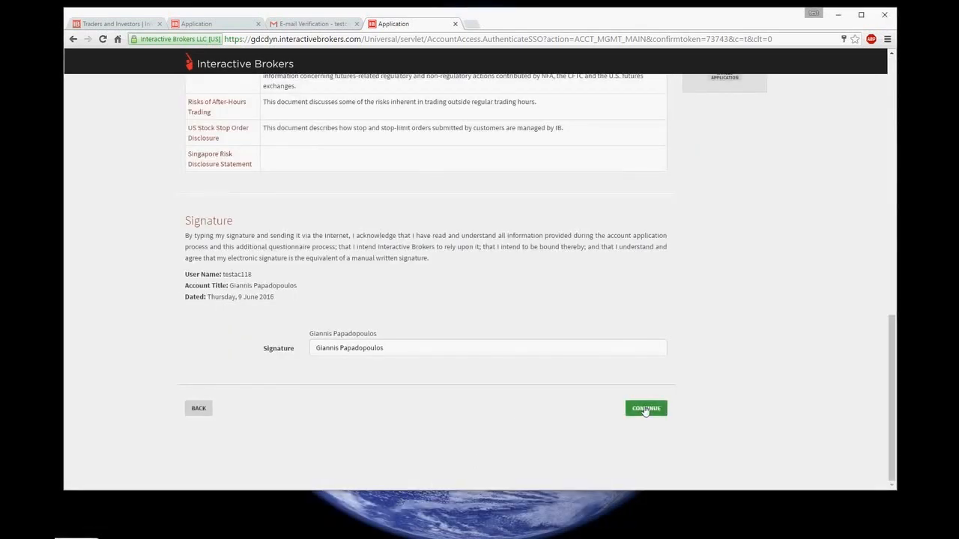
left_click(644, 407)
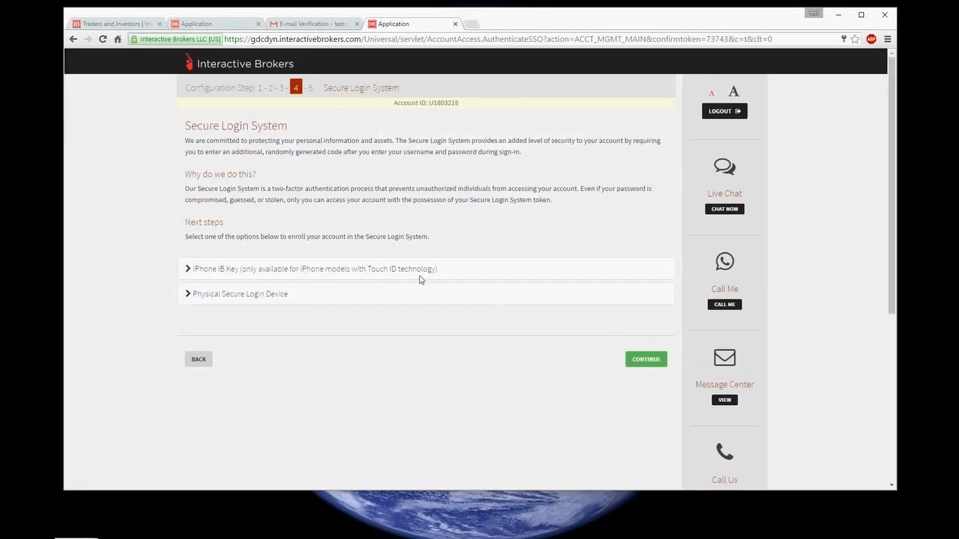
mouse_move(359, 352)
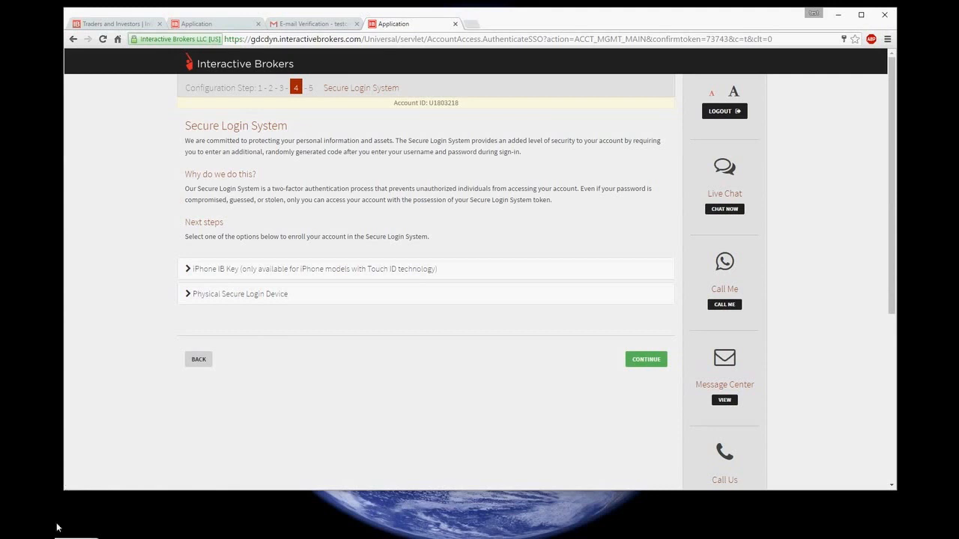
mouse_move(401, 467)
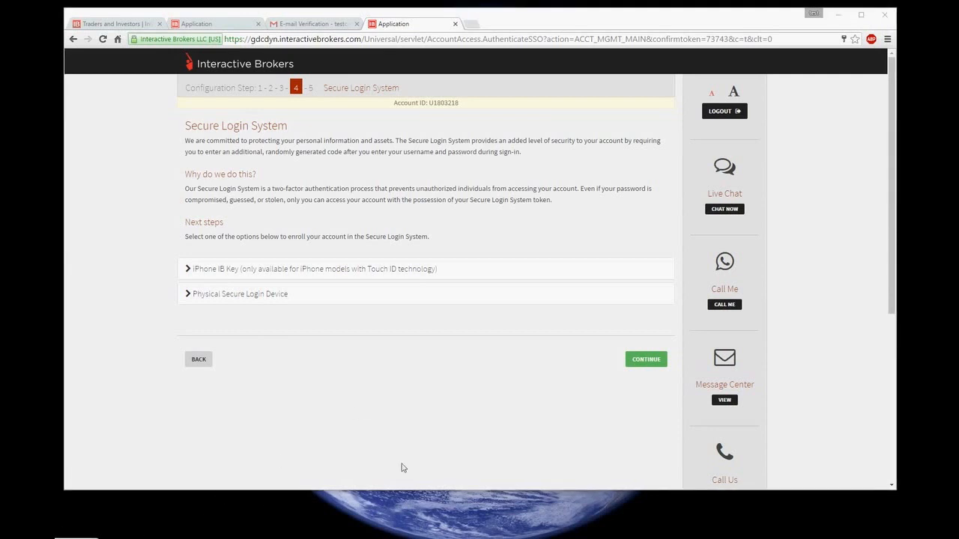
mouse_move(497, 407)
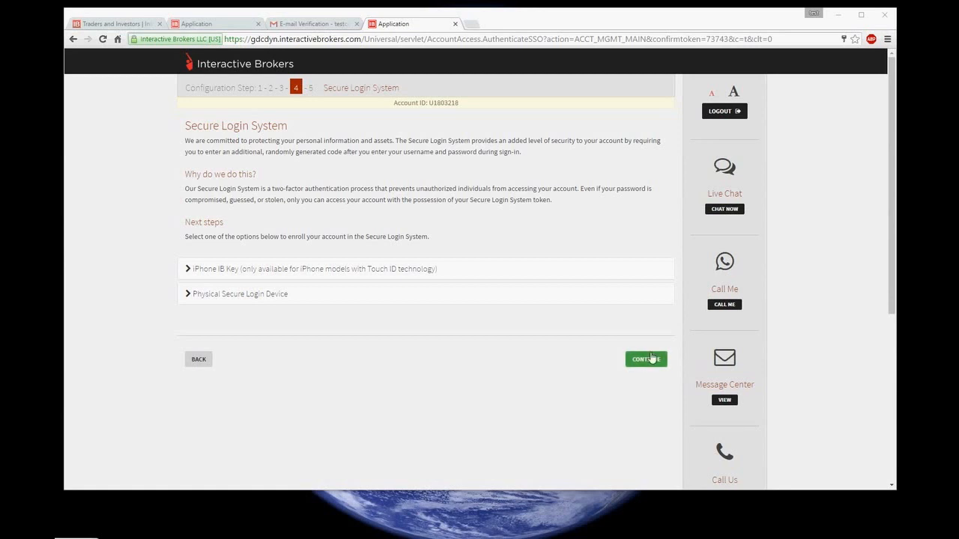
Continue past Secure Login System without enrolling, reaching the Pending Review status page
left_click(646, 360)
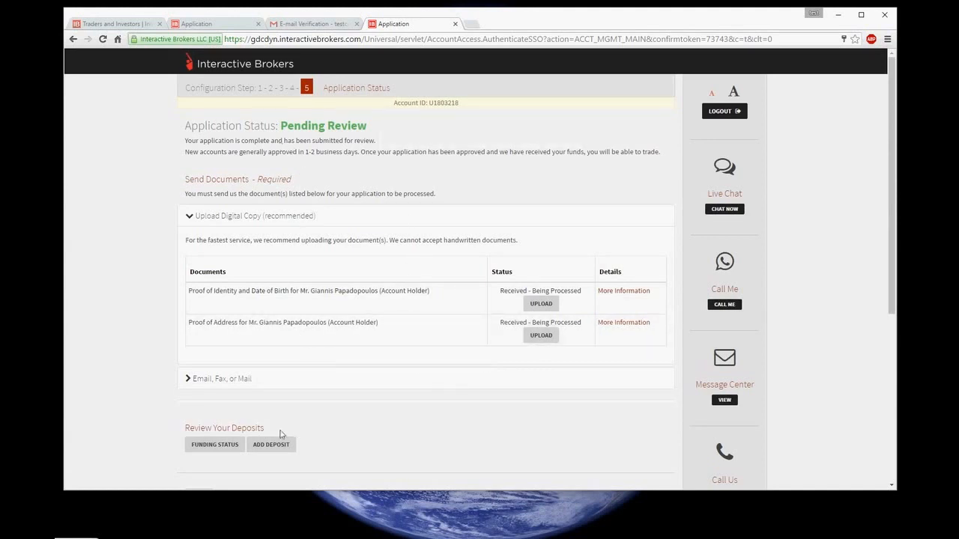
scroll("down", 3)
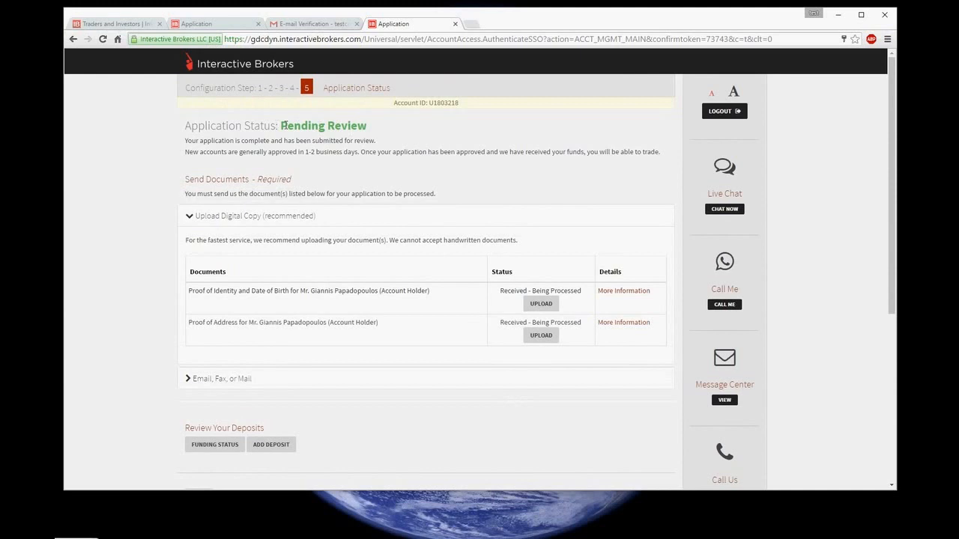
mouse_move(381, 150)
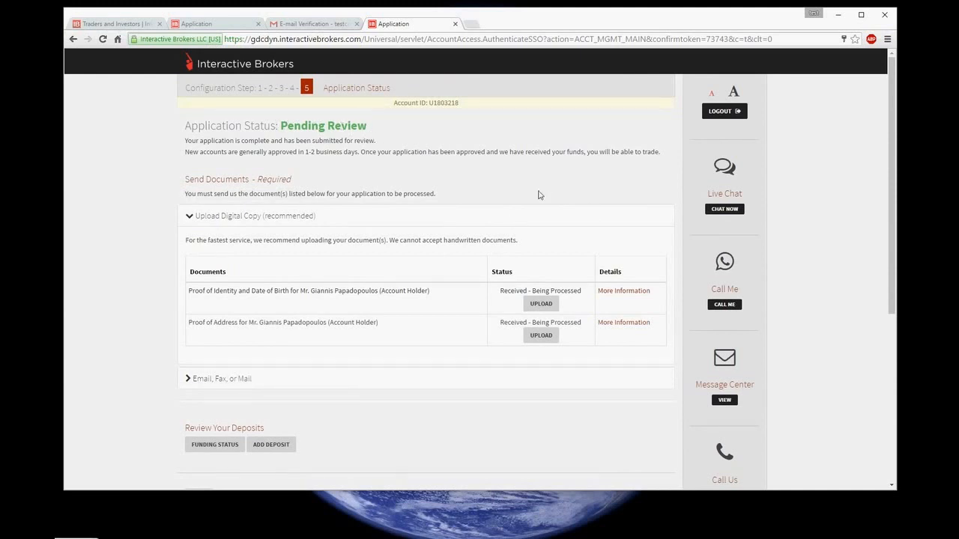
mouse_move(142, 415)
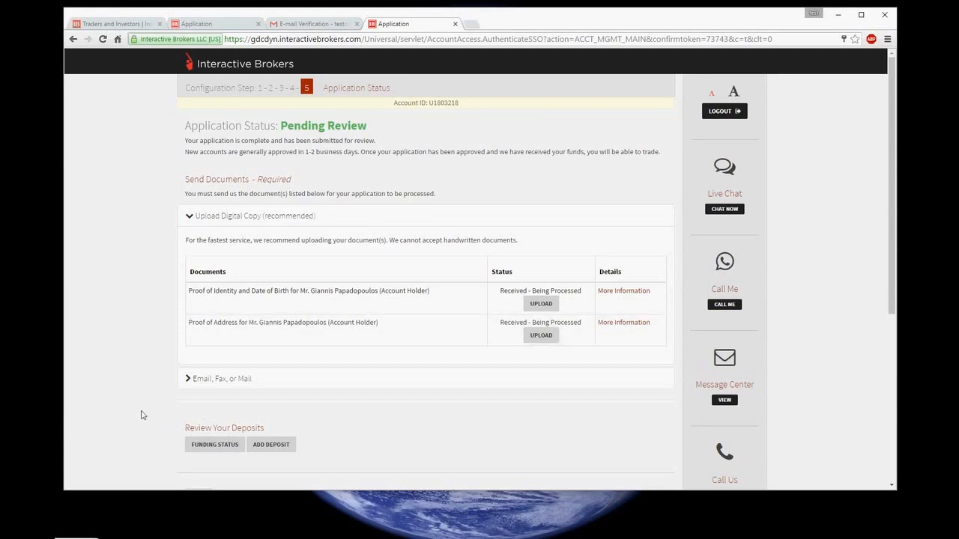